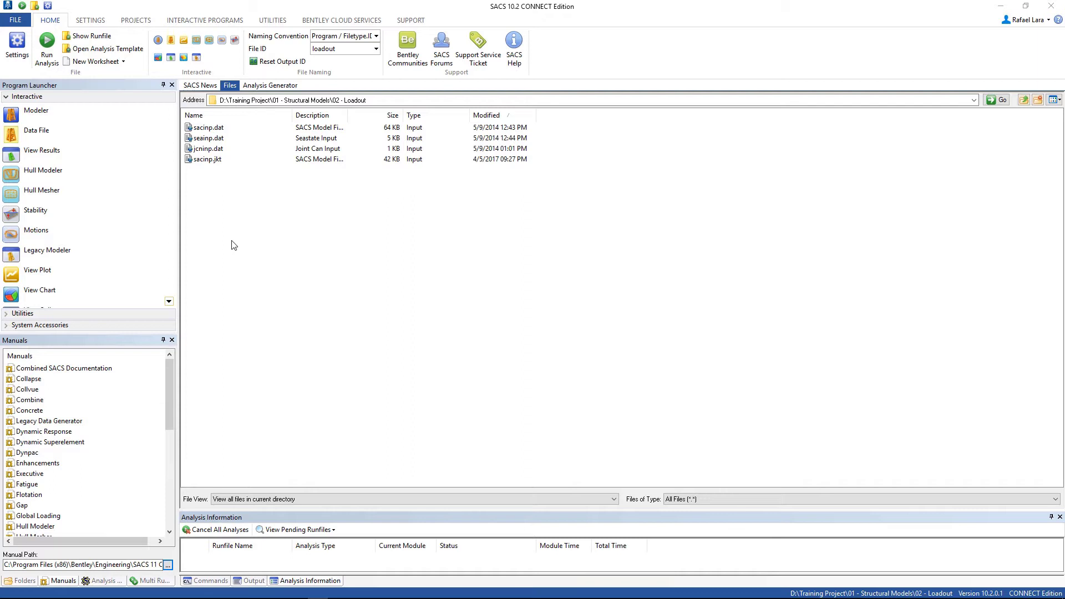
mouse_move(392, 92)
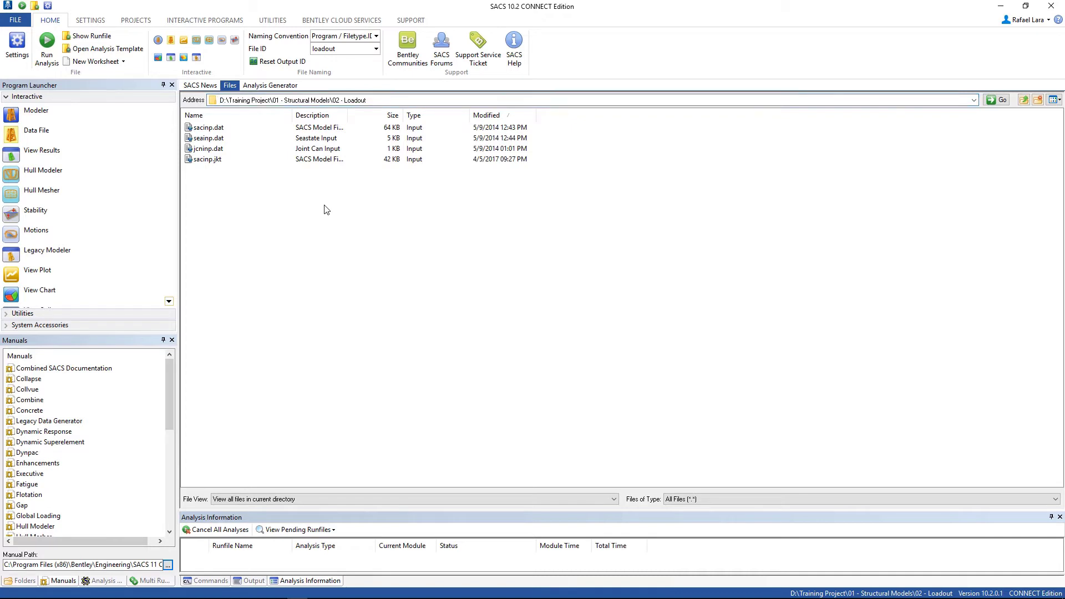
Select the Loadout input files and open the sacinp.jkt jacket model in Precede
click(209, 128)
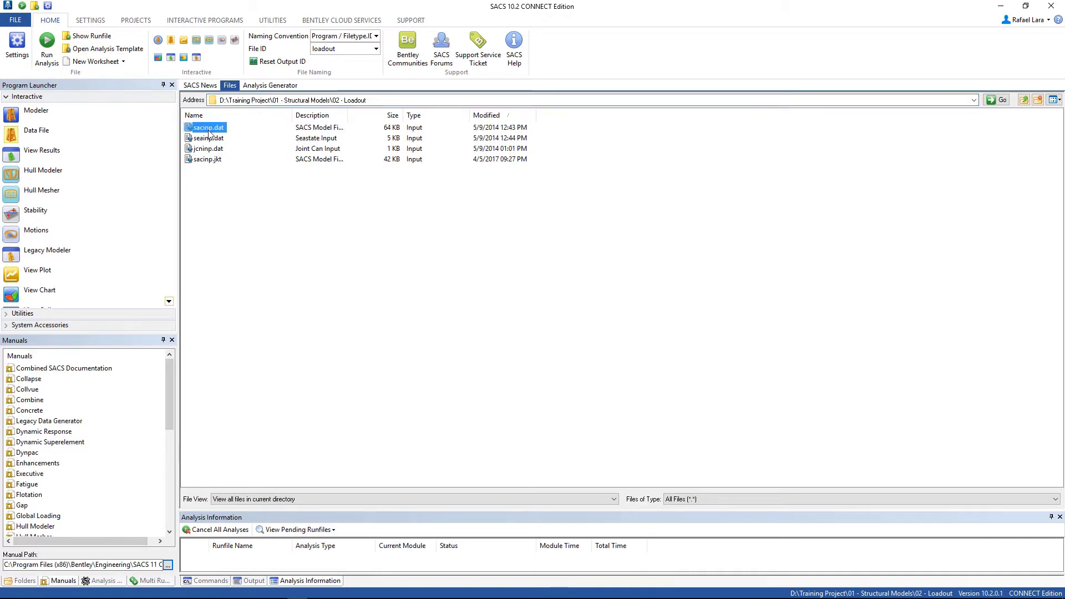
click(209, 148)
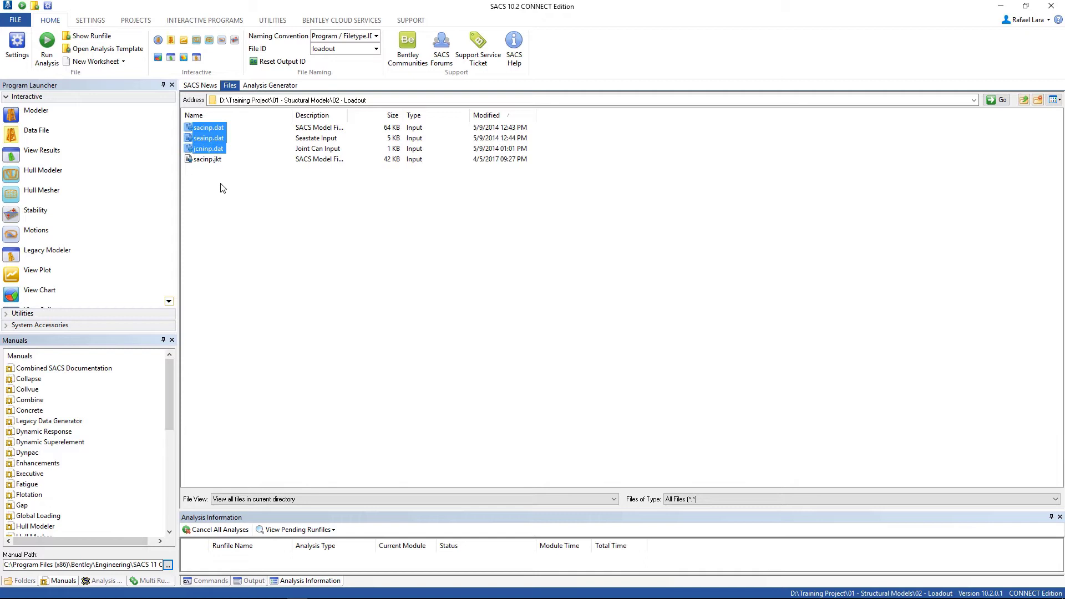
click(207, 167)
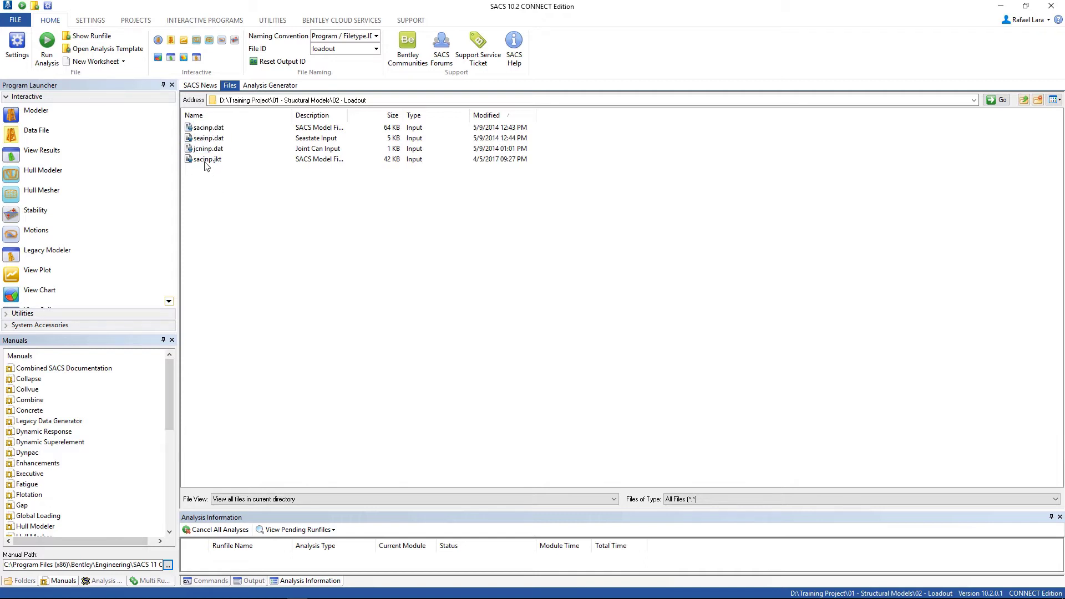
click(209, 159)
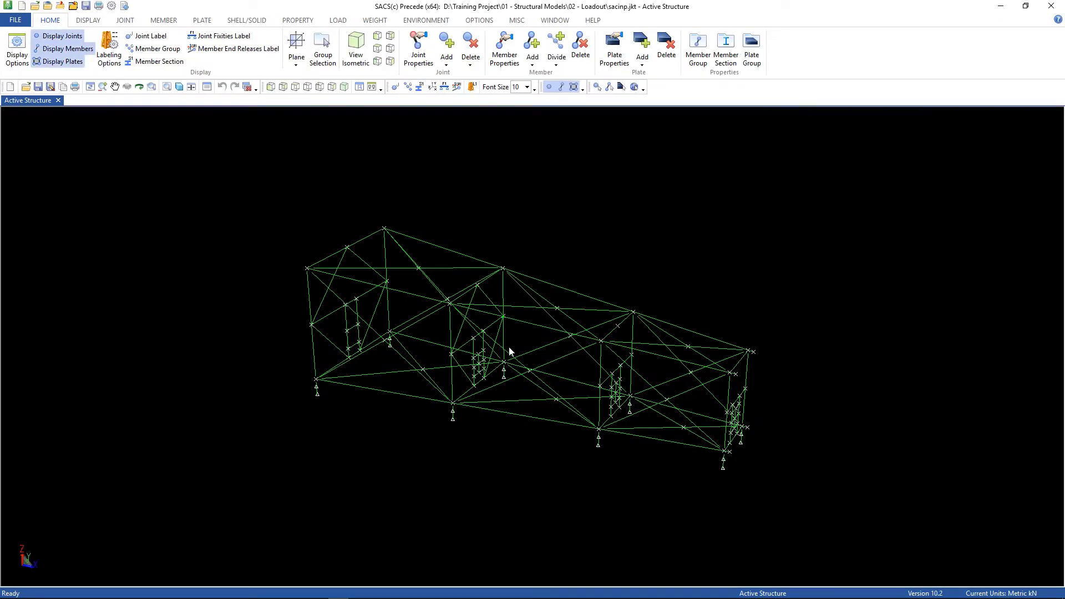
mouse_move(364, 407)
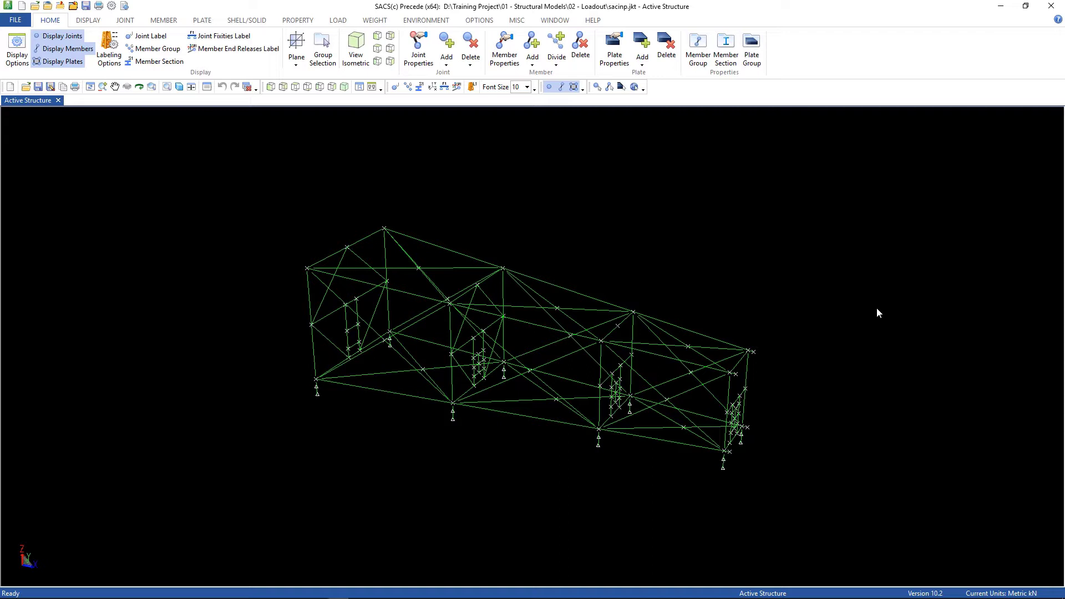
mouse_move(666, 453)
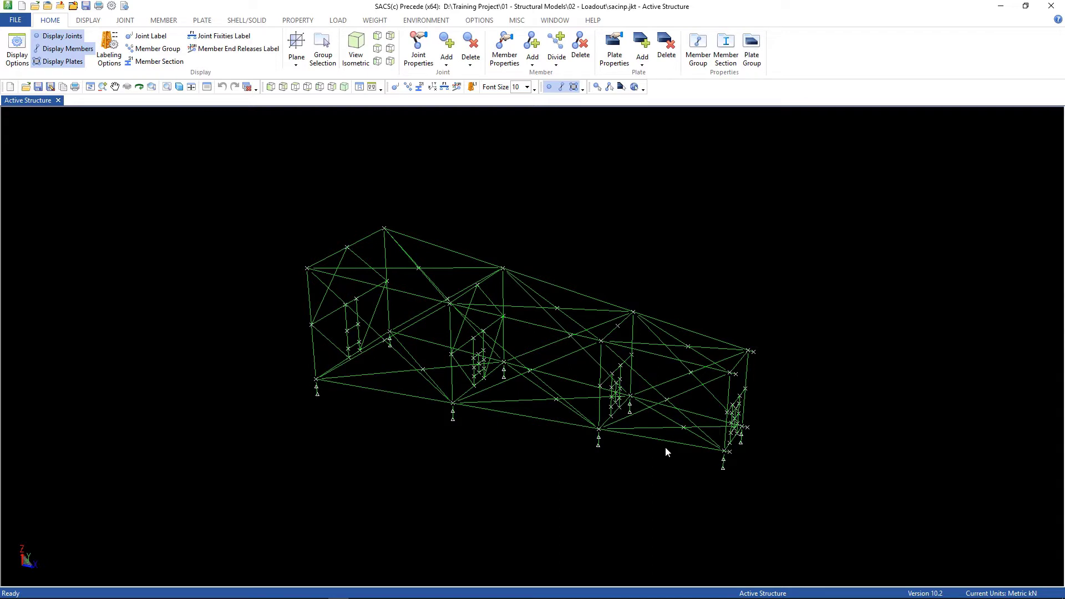
mouse_move(788, 437)
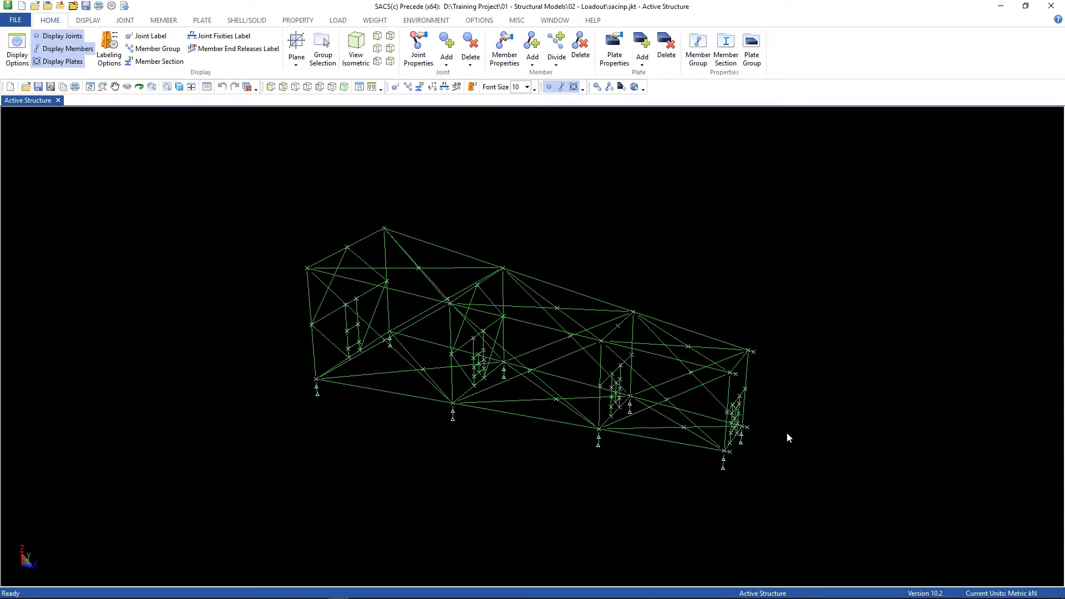
mouse_move(726, 461)
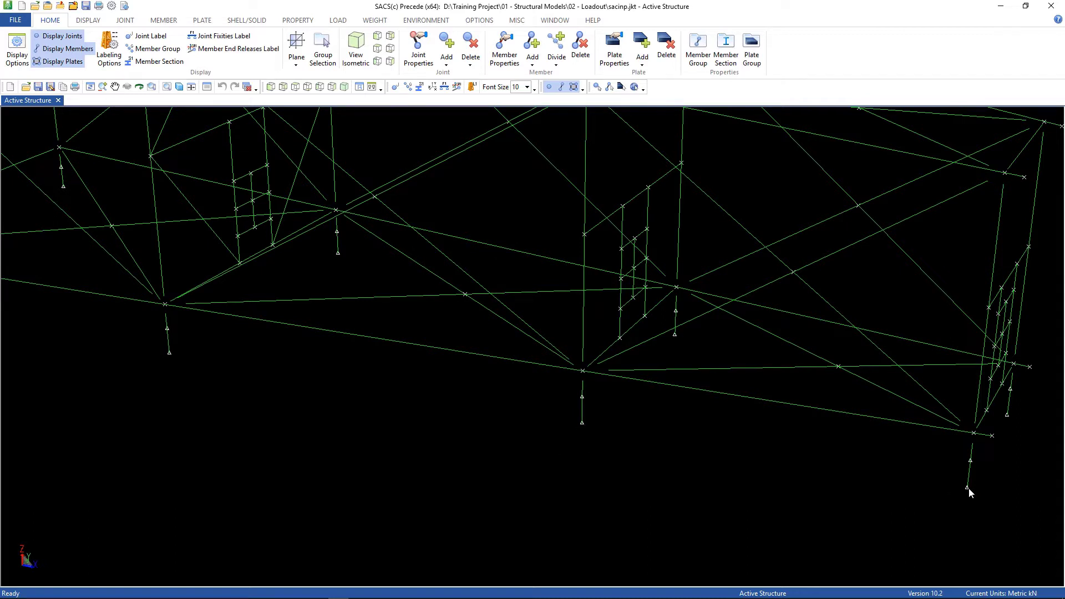
mouse_move(764, 486)
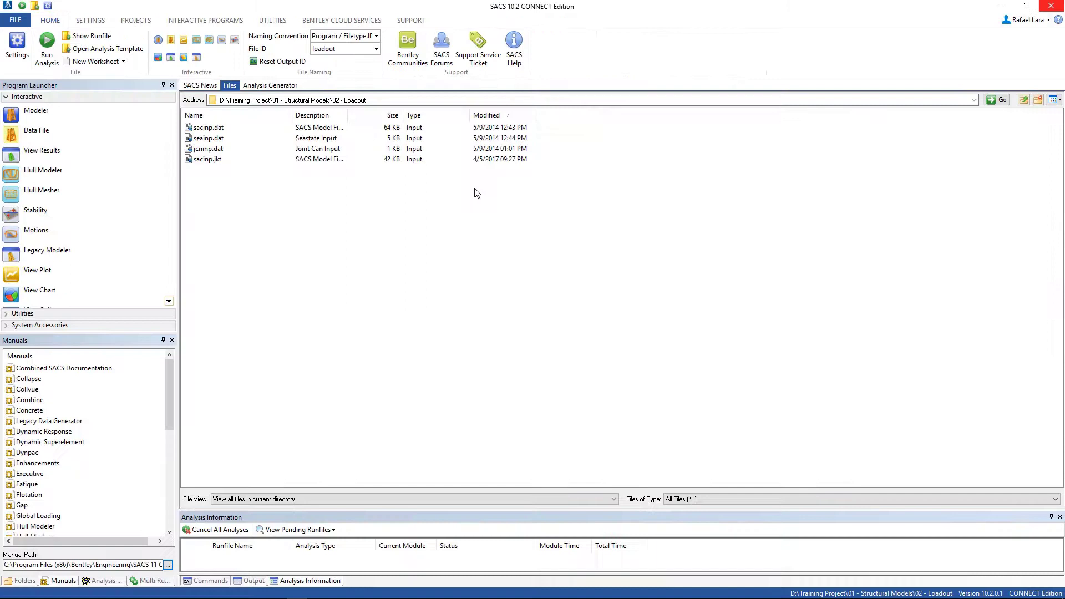
mouse_move(207, 164)
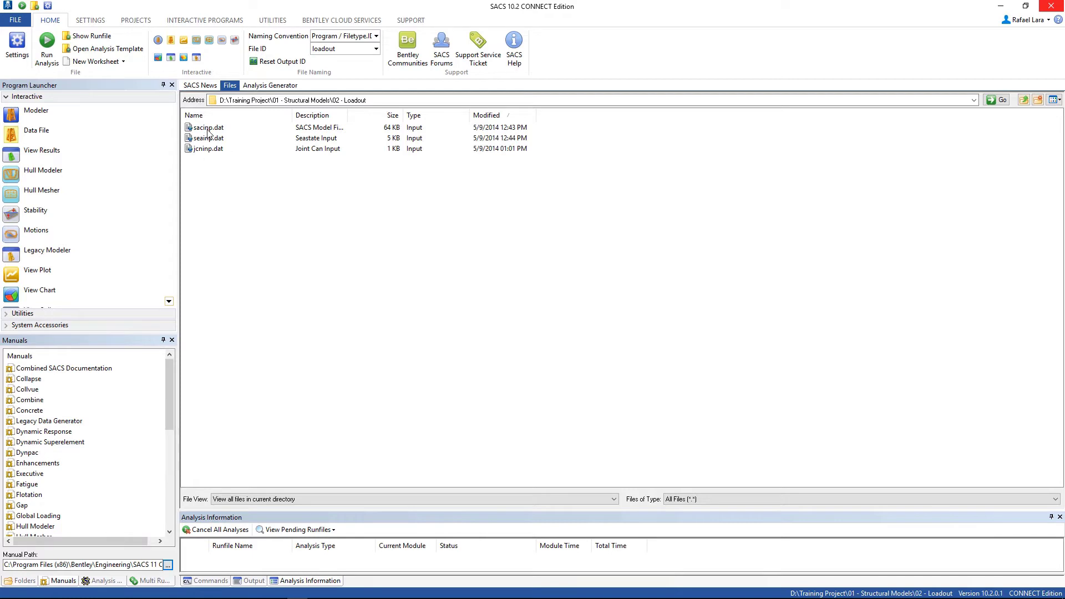
Open the sacinp.dat model to show the upright jacket tower in Precede
click(210, 127)
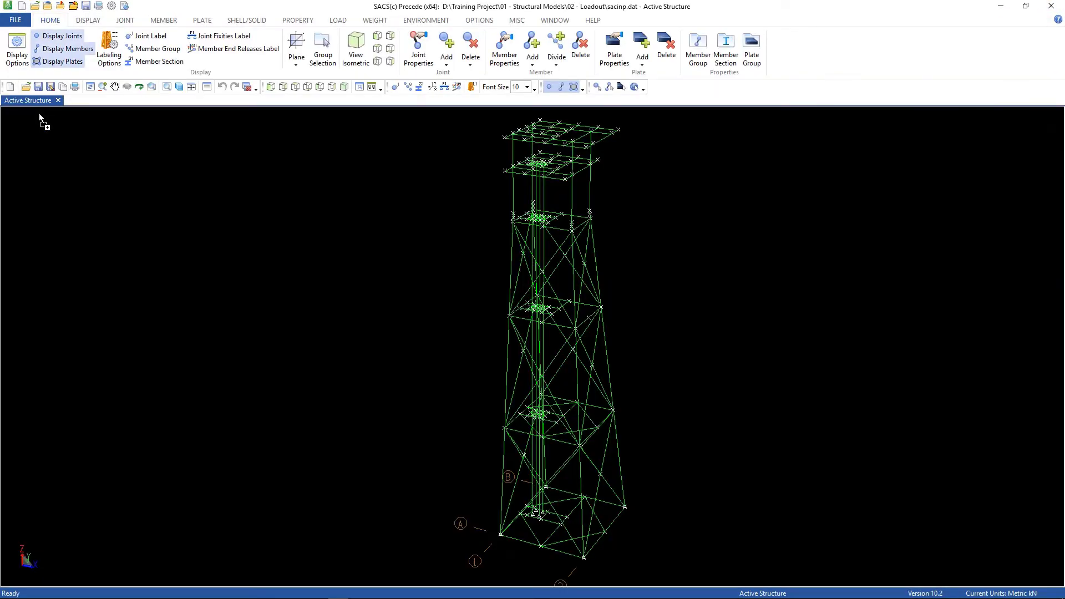
mouse_move(429, 157)
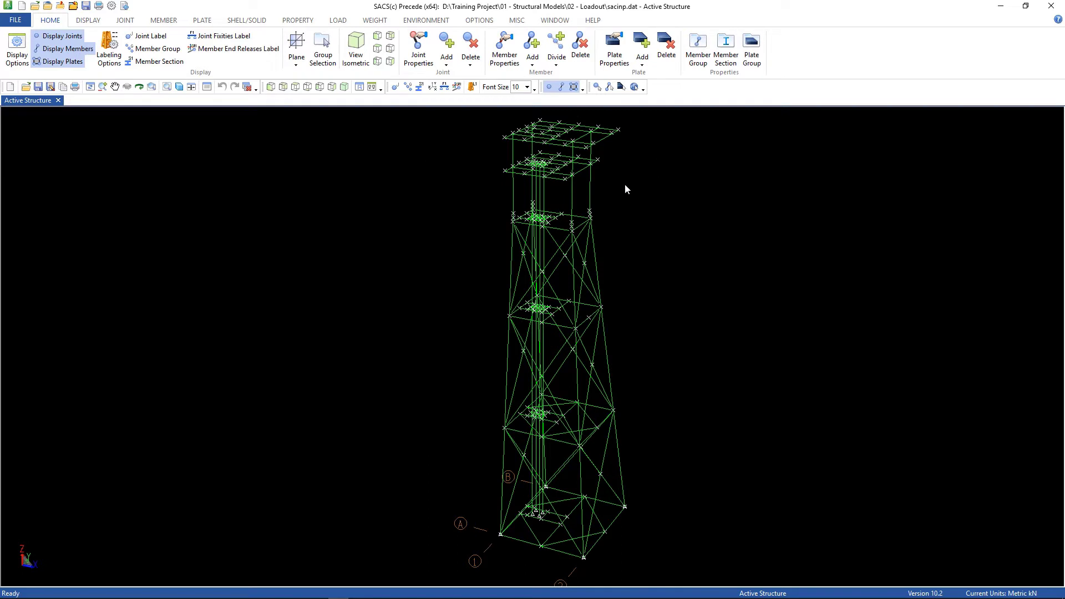
mouse_move(437, 156)
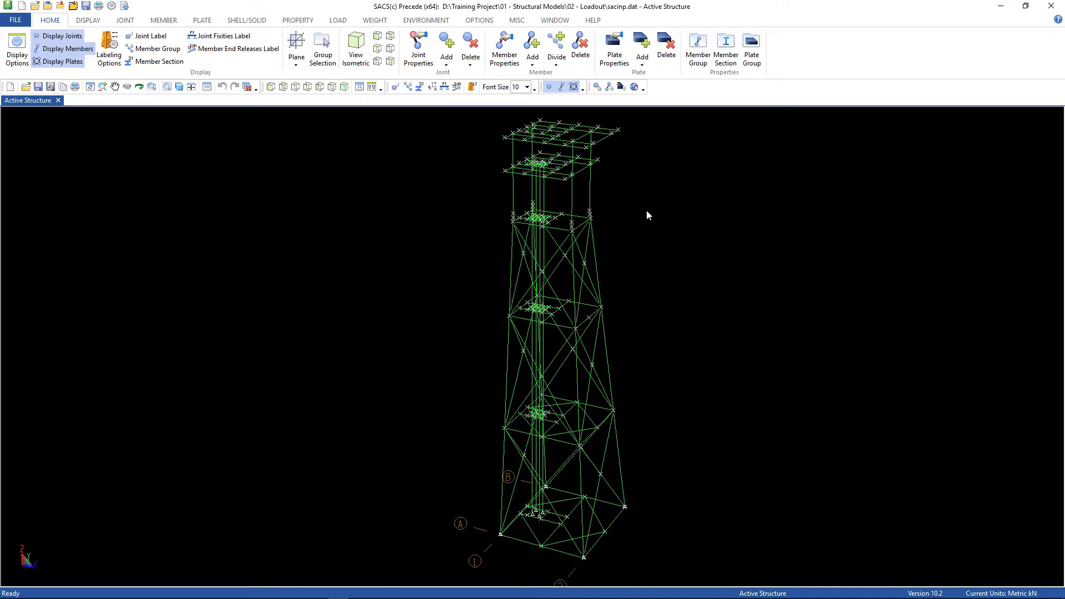
mouse_move(319, 259)
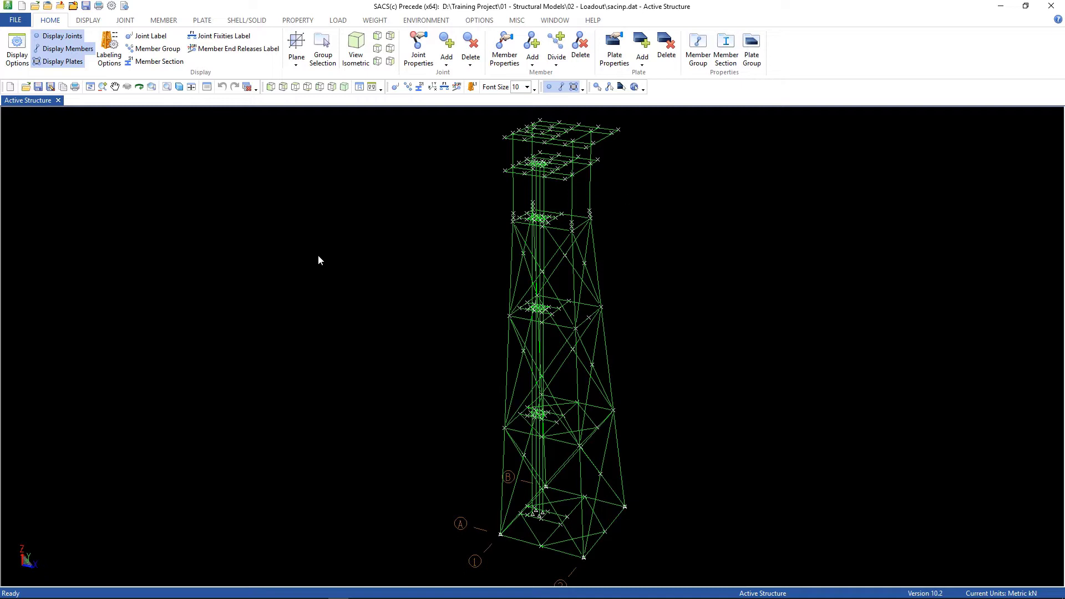
mouse_move(168, 129)
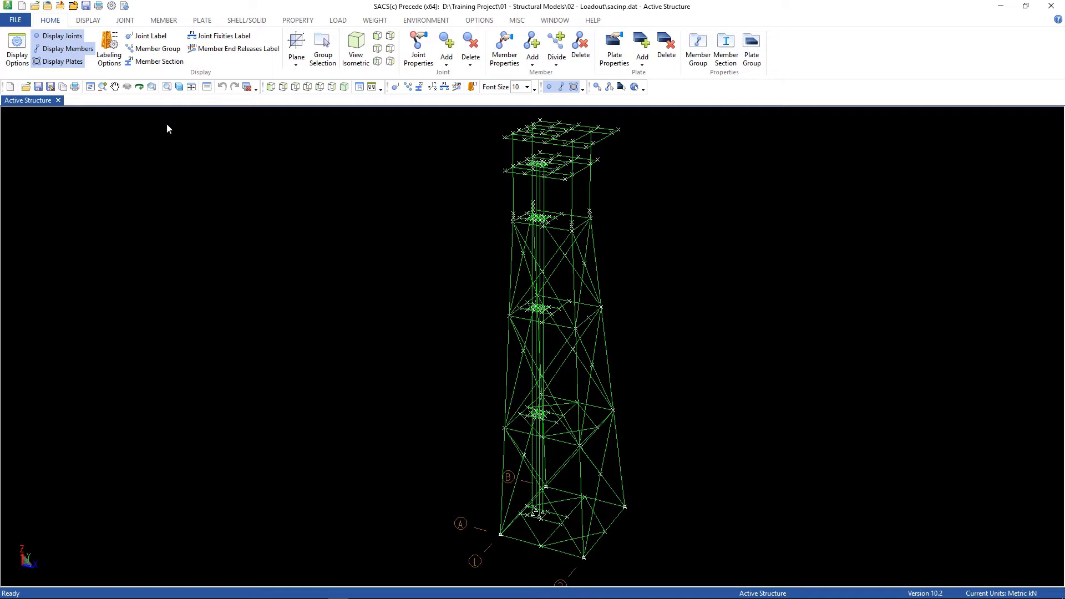
Include only groups CON, DL6, DL7, PL1–PL5, W.B, W01 and W02 in the display via Group Selection
click(88, 20)
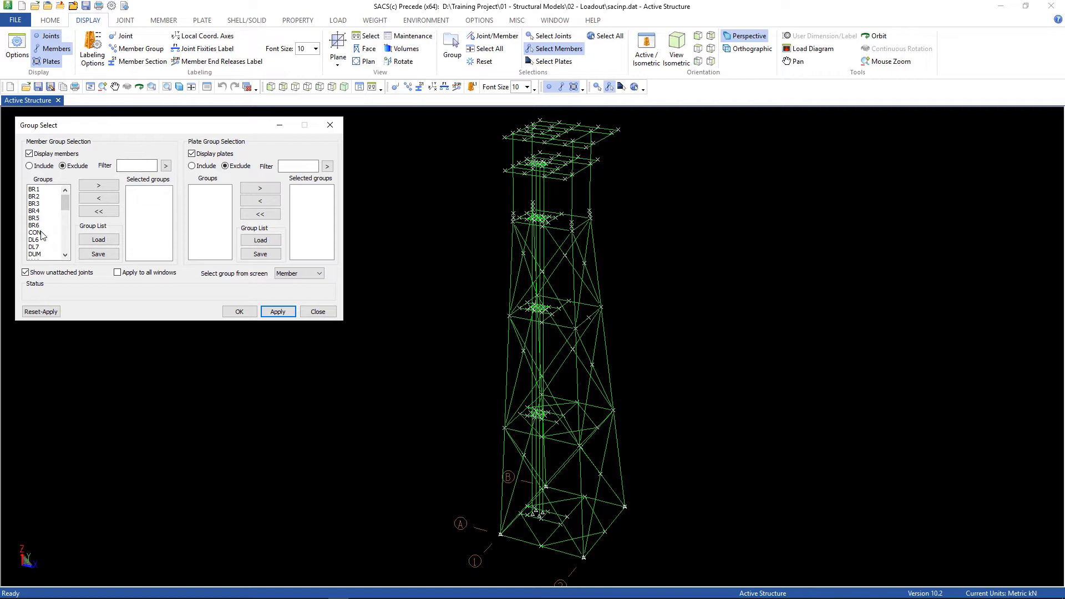
click(35, 232)
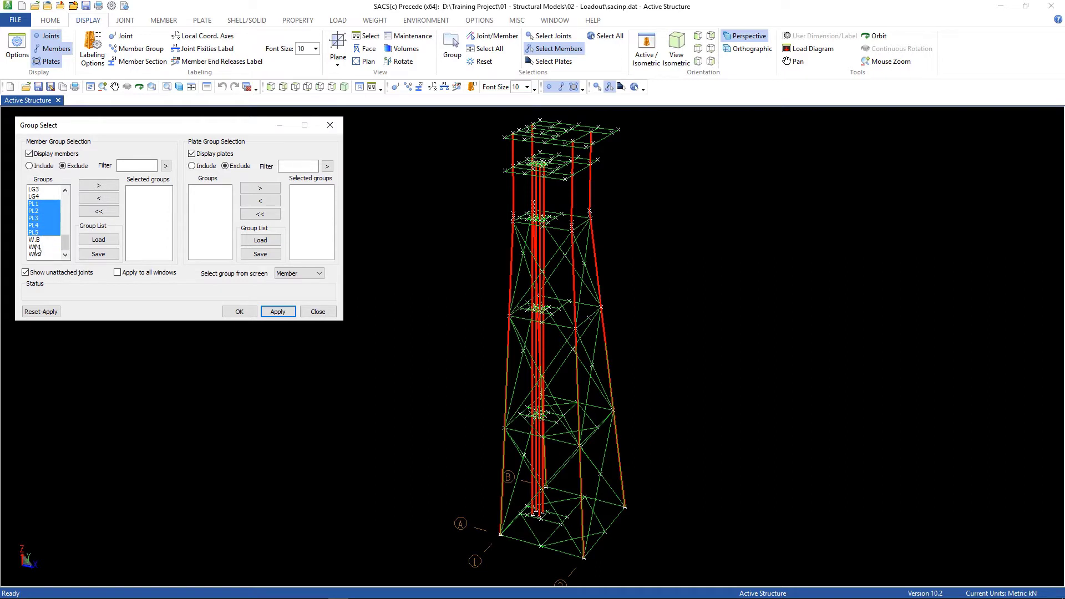
click(38, 246)
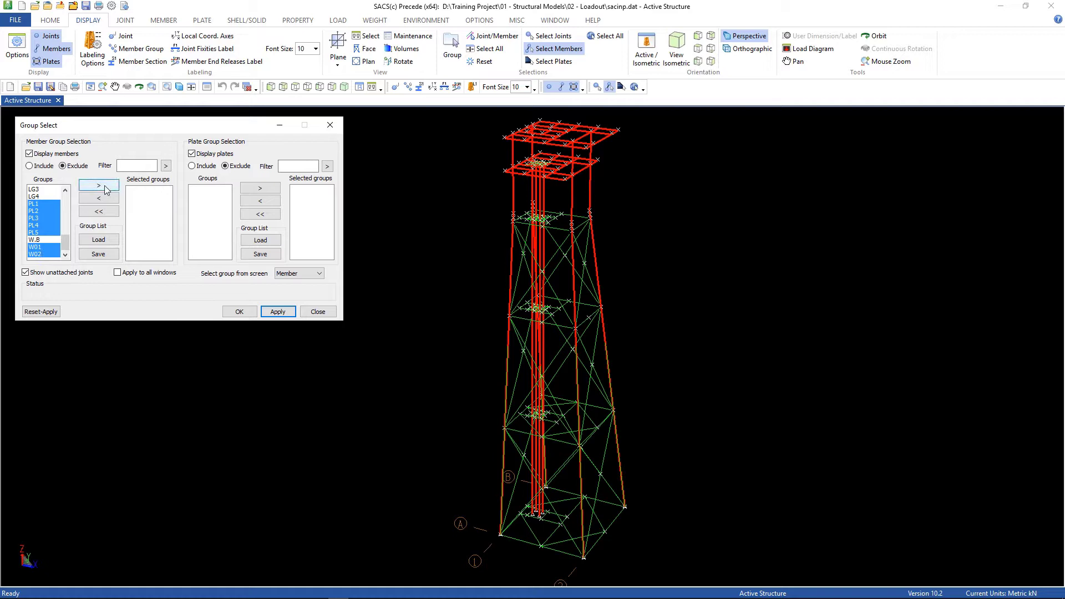
click(99, 185)
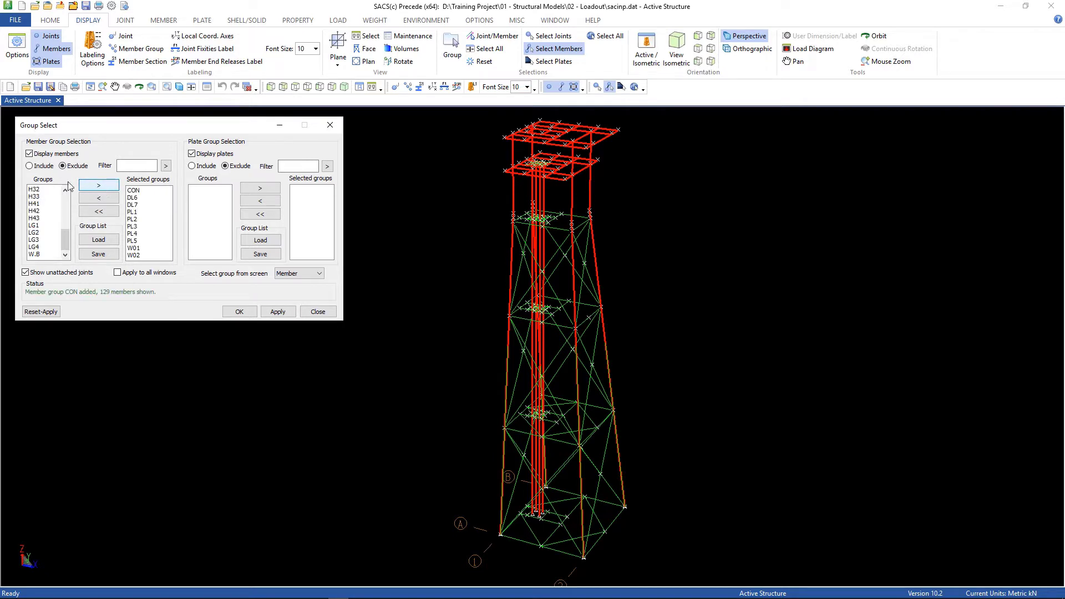
click(30, 165)
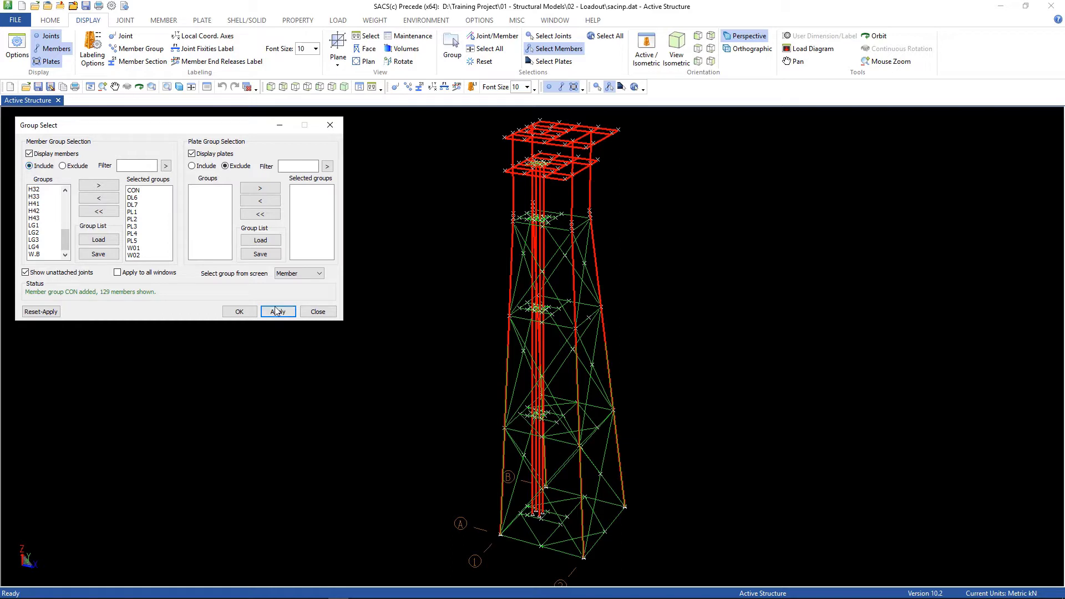
click(278, 311)
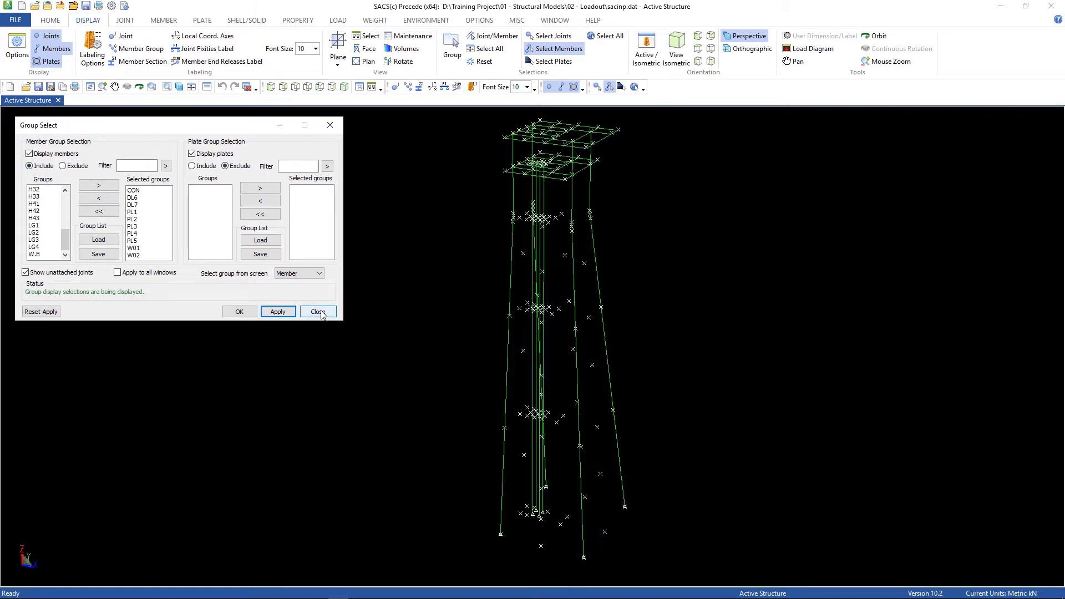
click(317, 311)
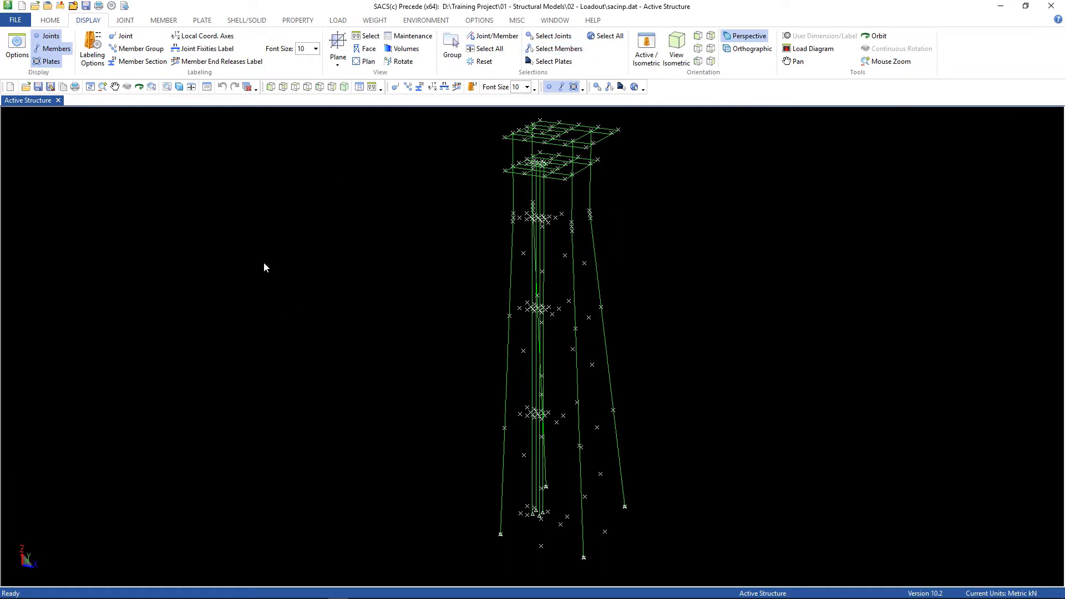
mouse_move(363, 134)
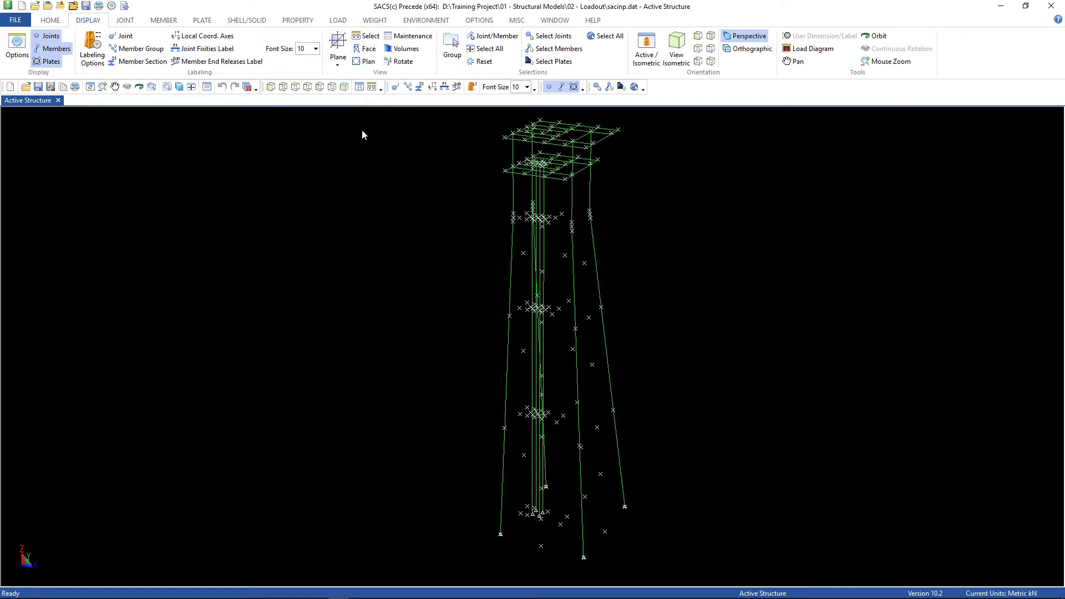
Delete the 129 displayed deck members with Delete Members
click(163, 20)
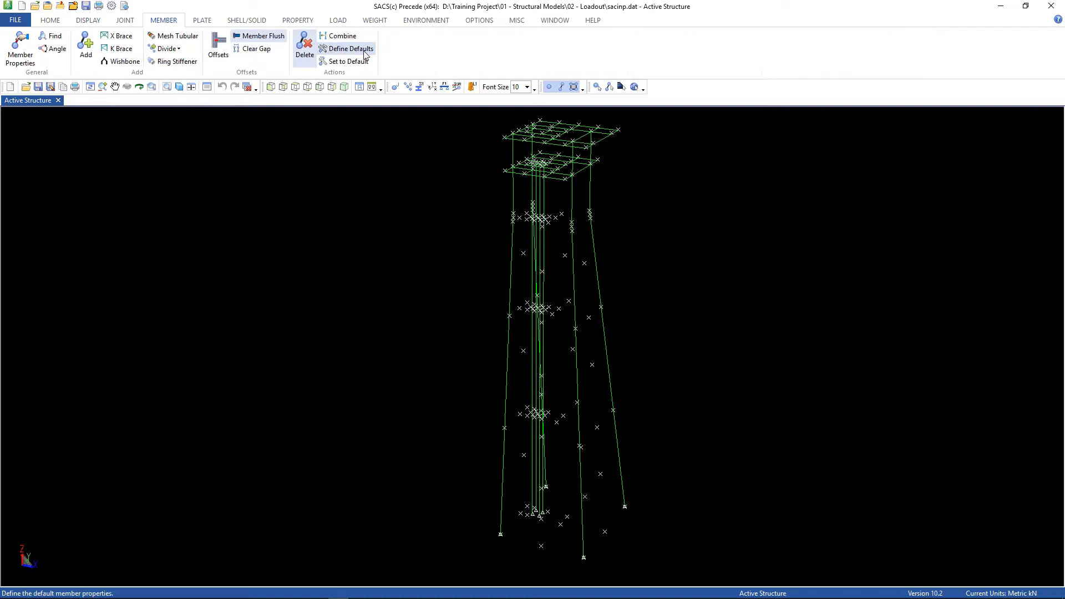
click(304, 47)
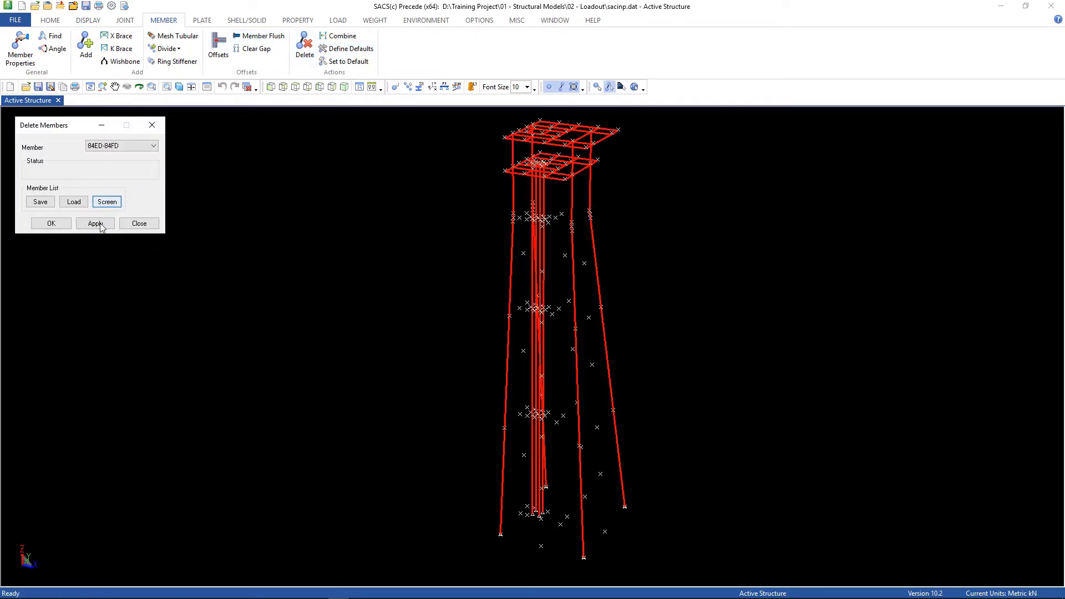
click(95, 223)
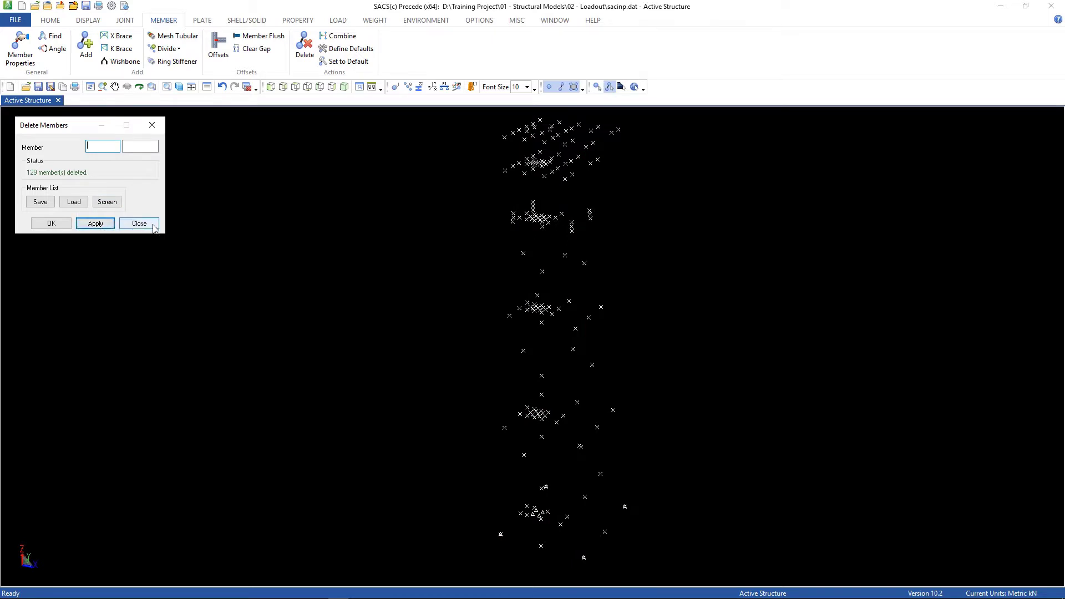
click(139, 223)
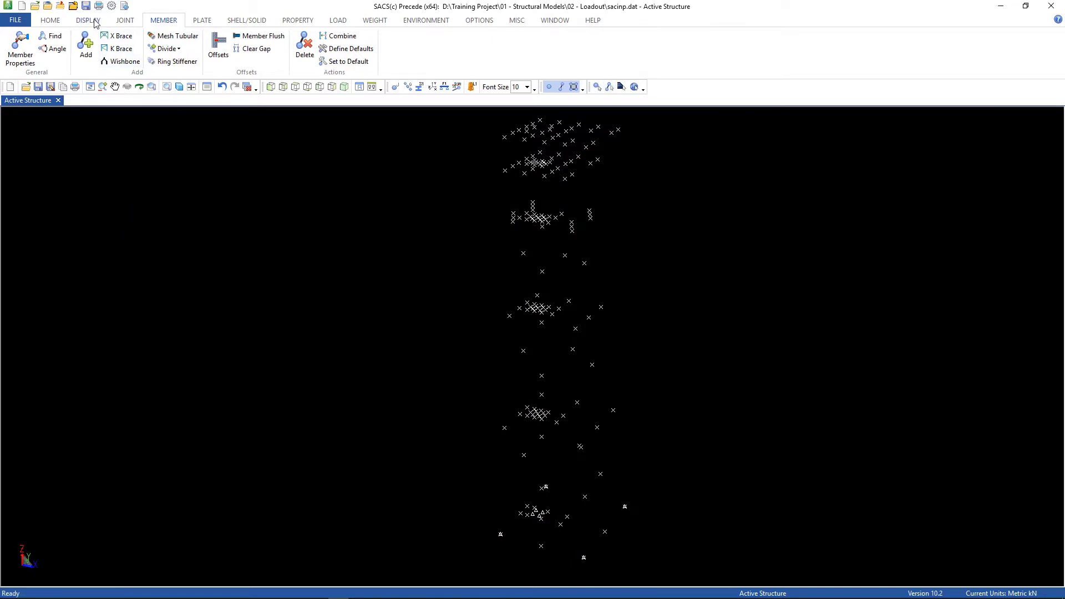
click(86, 20)
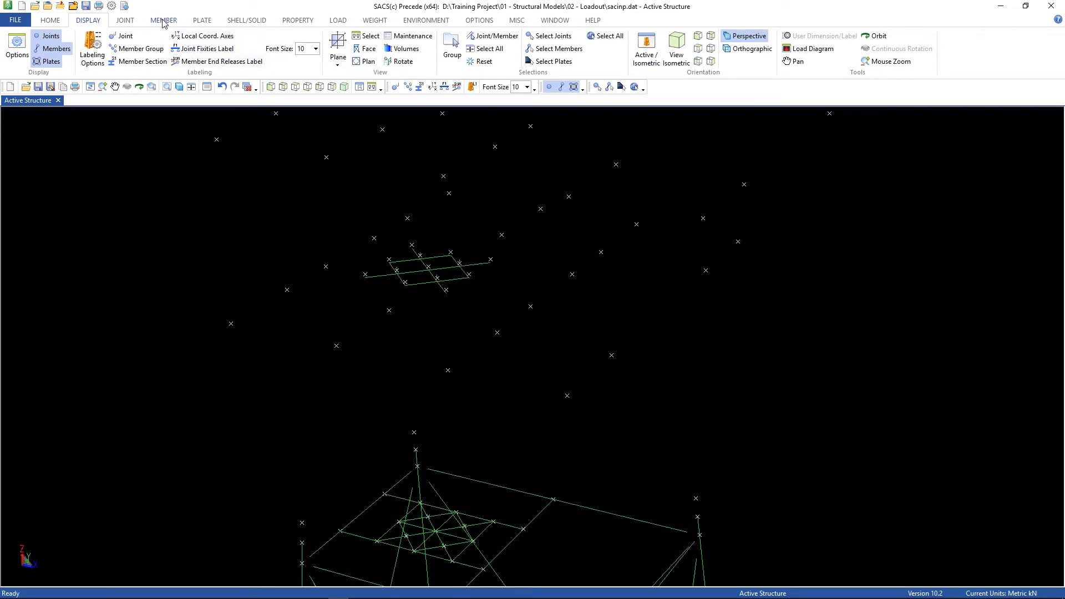
Window-select the 20 loose deck members floating above the jacket and delete them
click(304, 48)
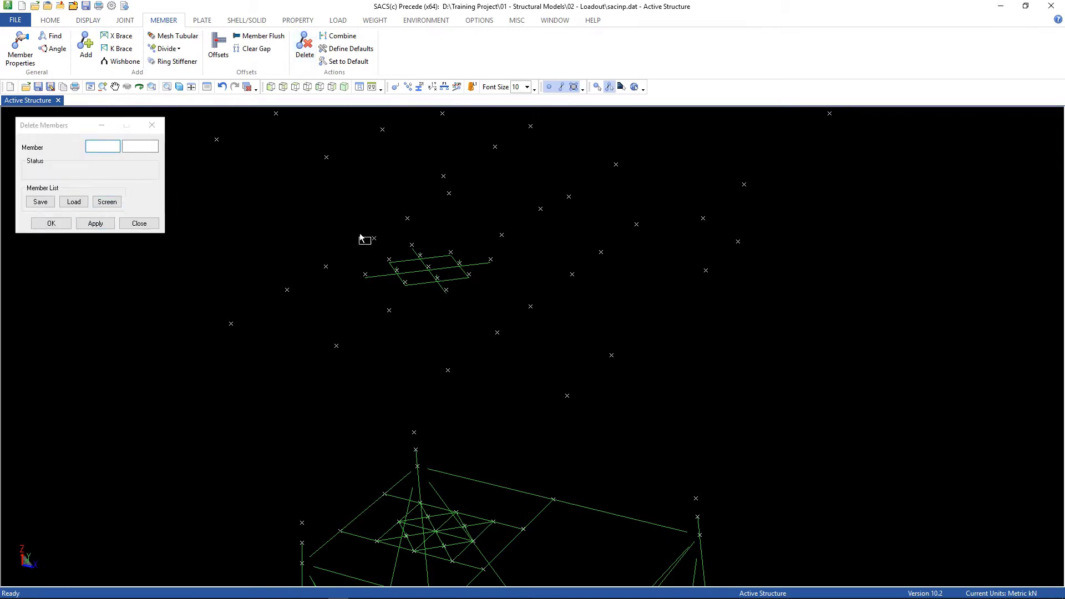
drag(362, 239, 540, 333)
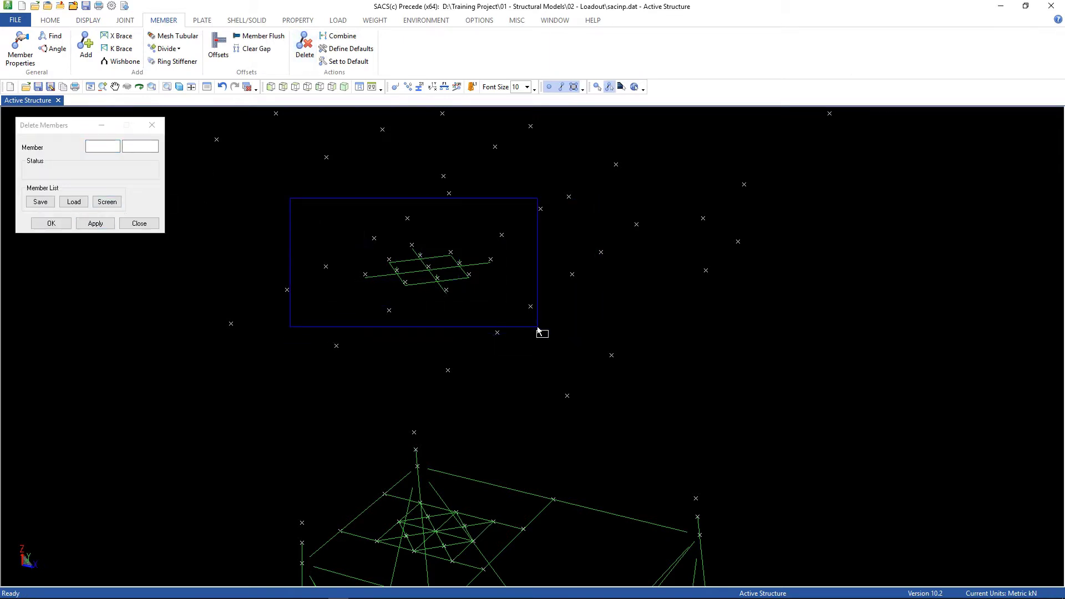
drag(288, 197, 540, 326)
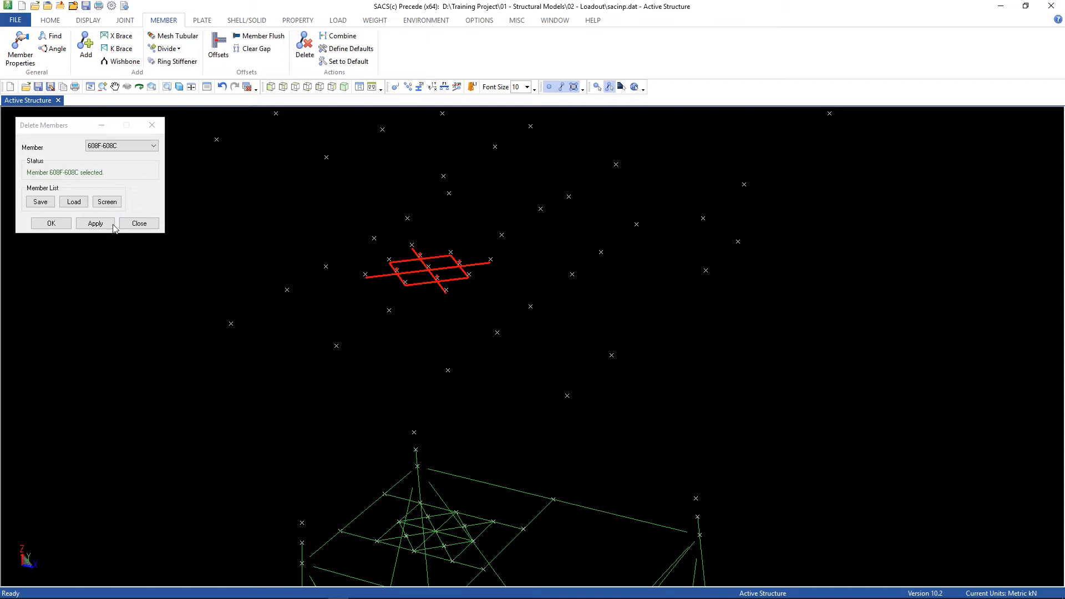
click(95, 223)
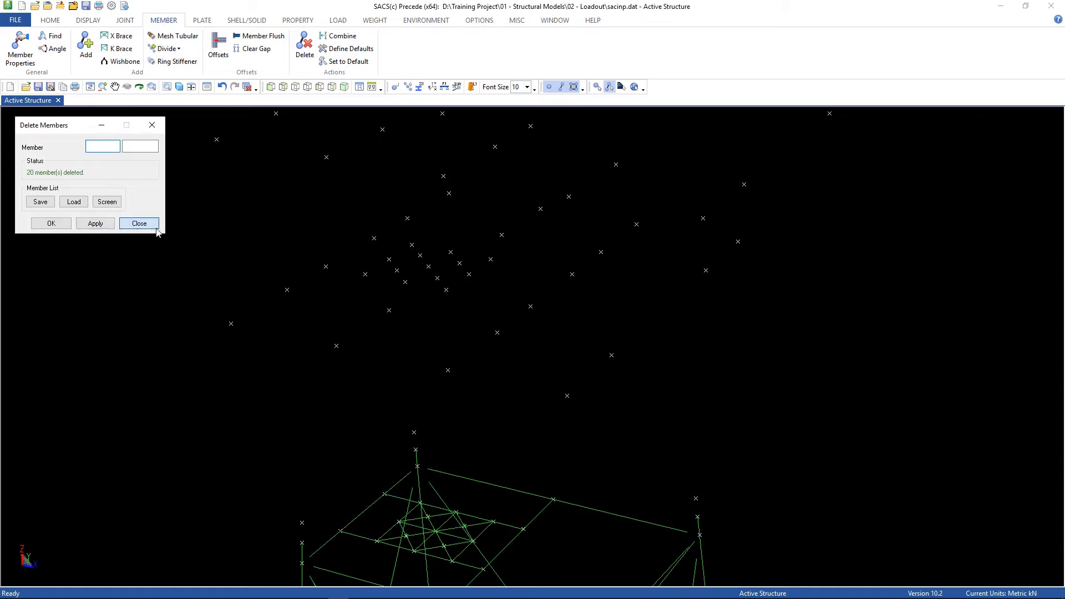
click(139, 223)
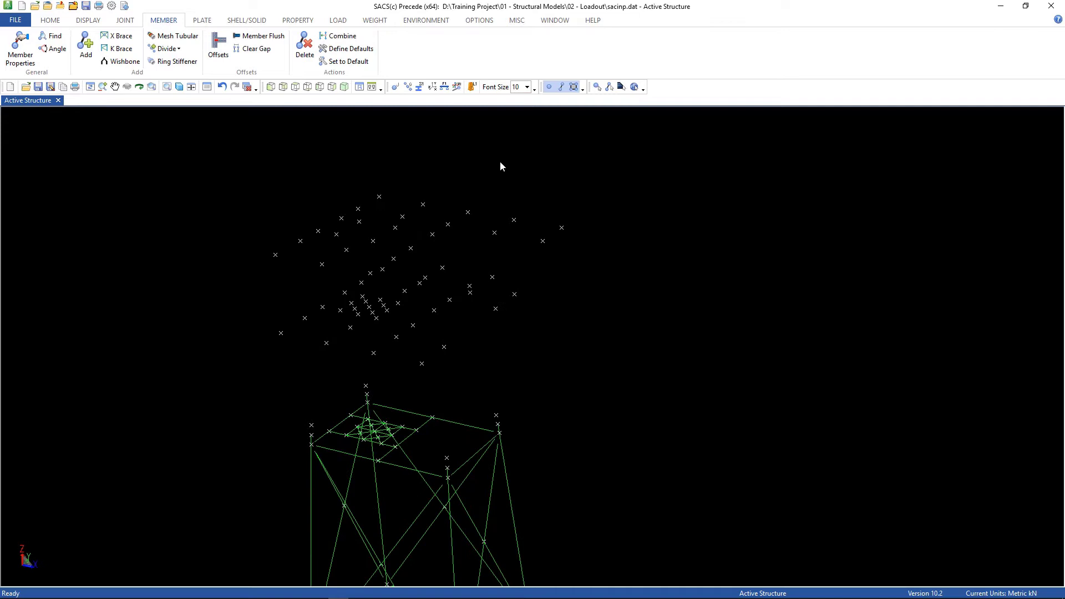
mouse_move(570, 393)
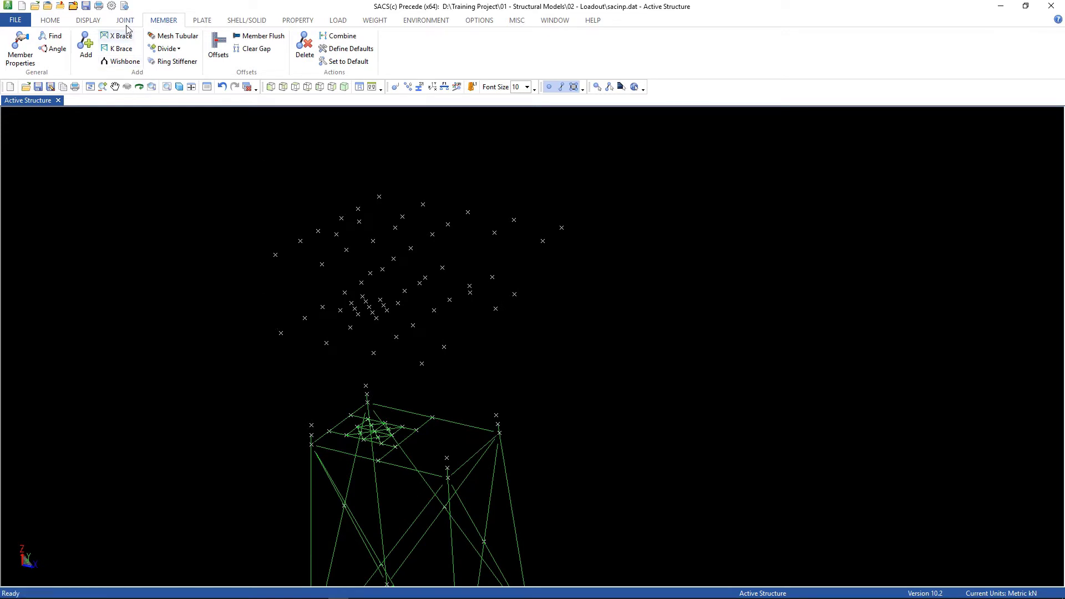
Delete the 73 orphan joints above the jacket by picking them from the screen
click(126, 20)
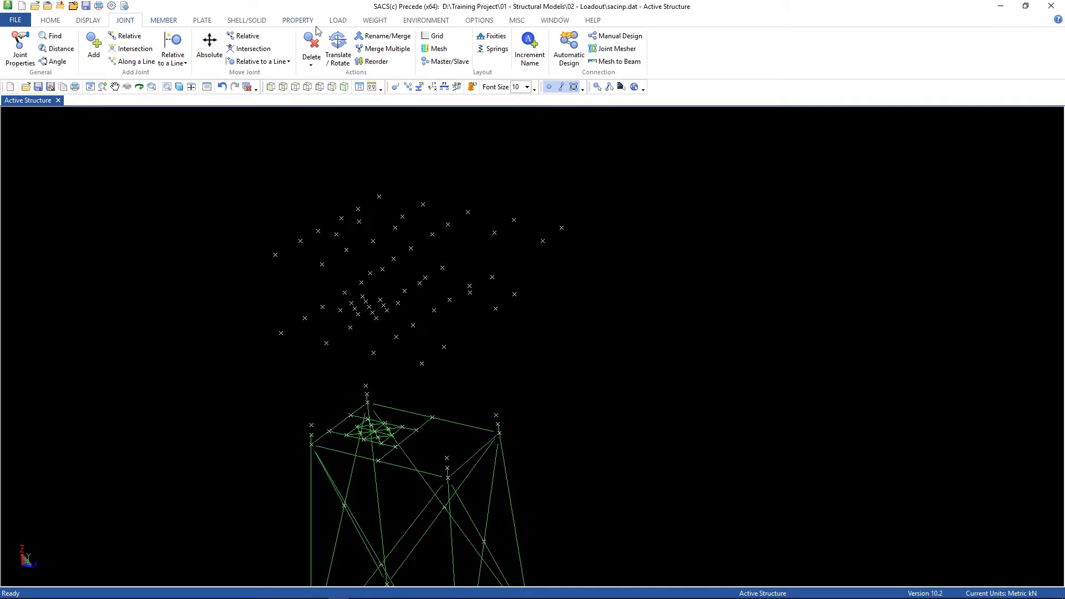
click(311, 49)
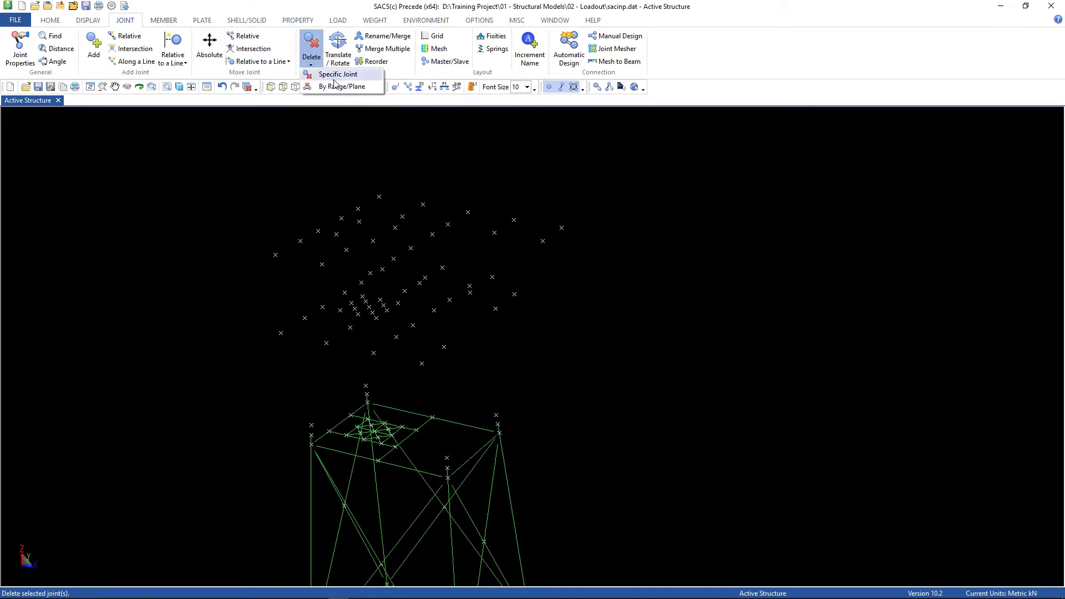
click(338, 74)
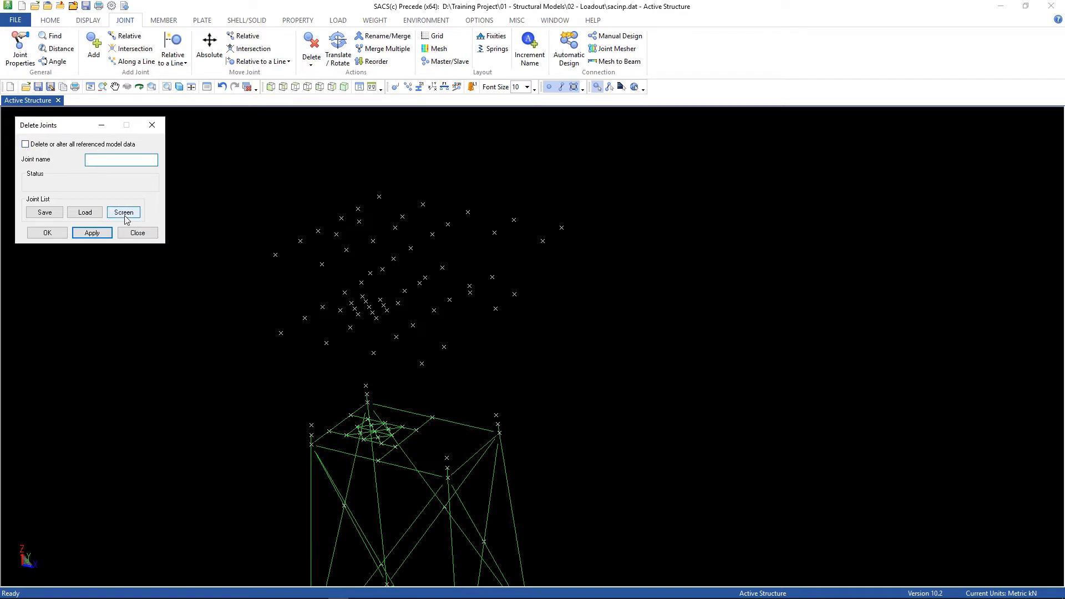
click(124, 212)
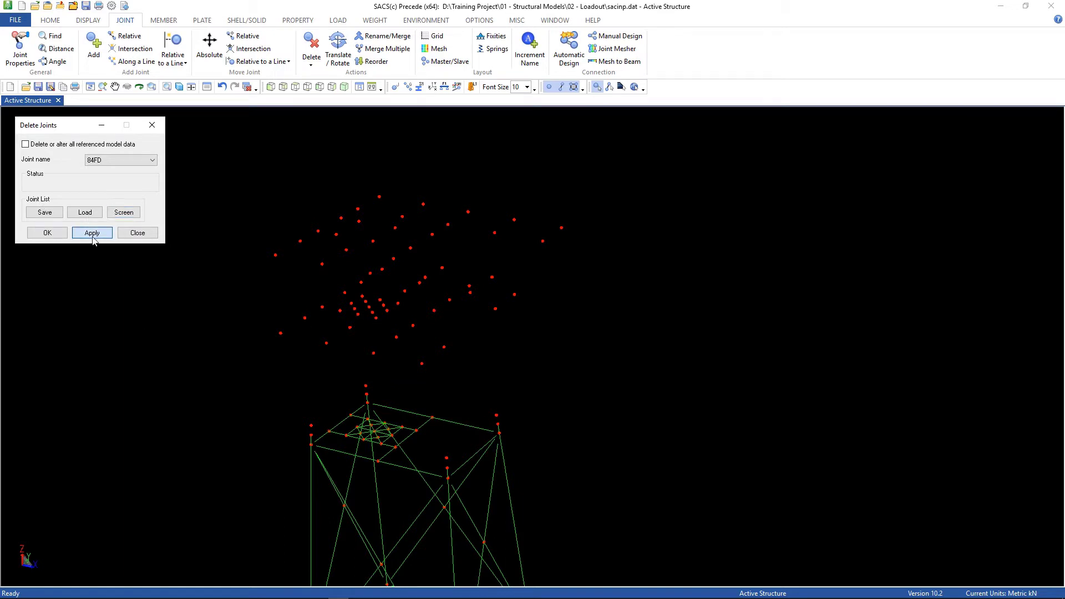
click(92, 231)
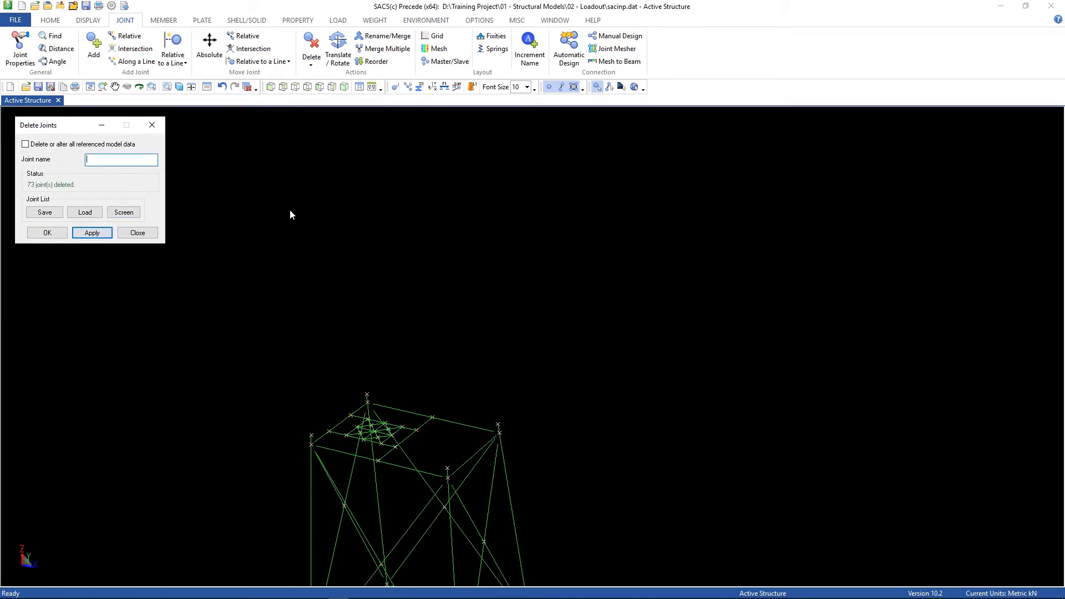
mouse_move(244, 243)
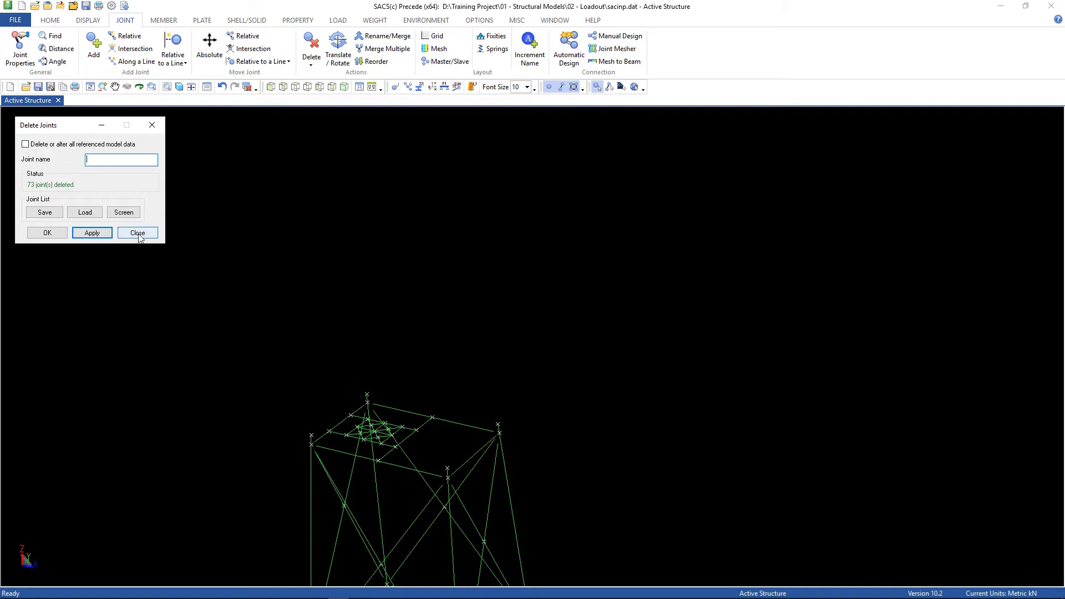
click(137, 232)
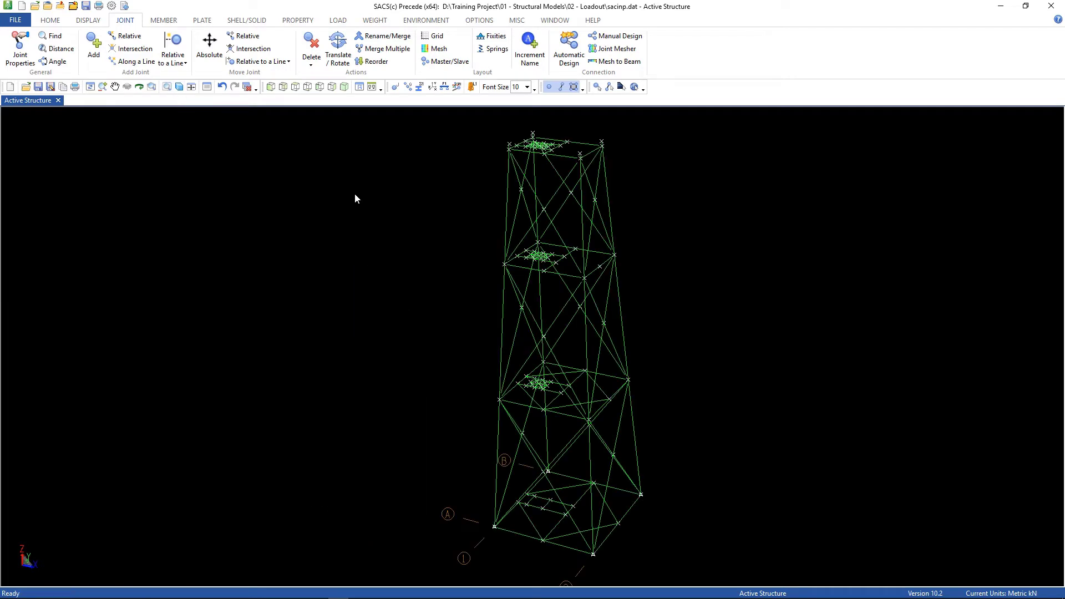
mouse_move(561, 233)
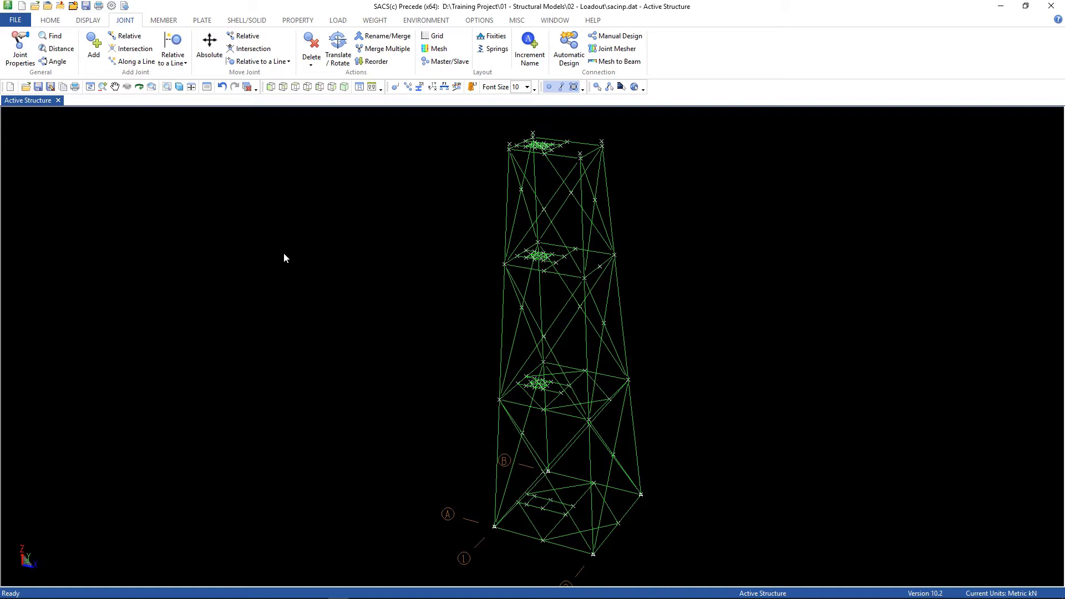
mouse_move(252, 249)
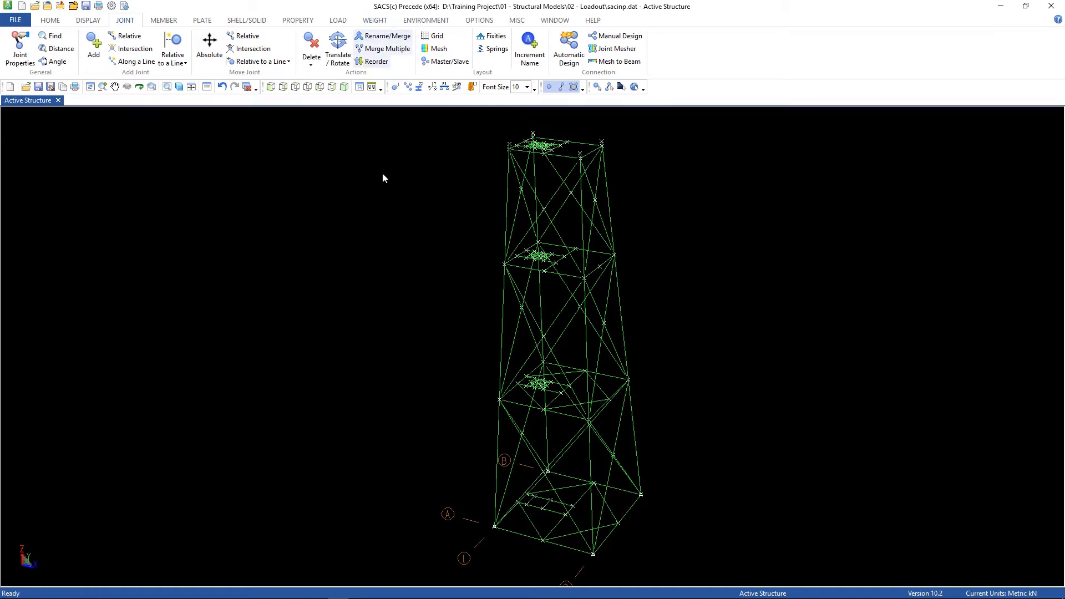
Delete the MAINWT1 weight surface definition from the model
click(374, 20)
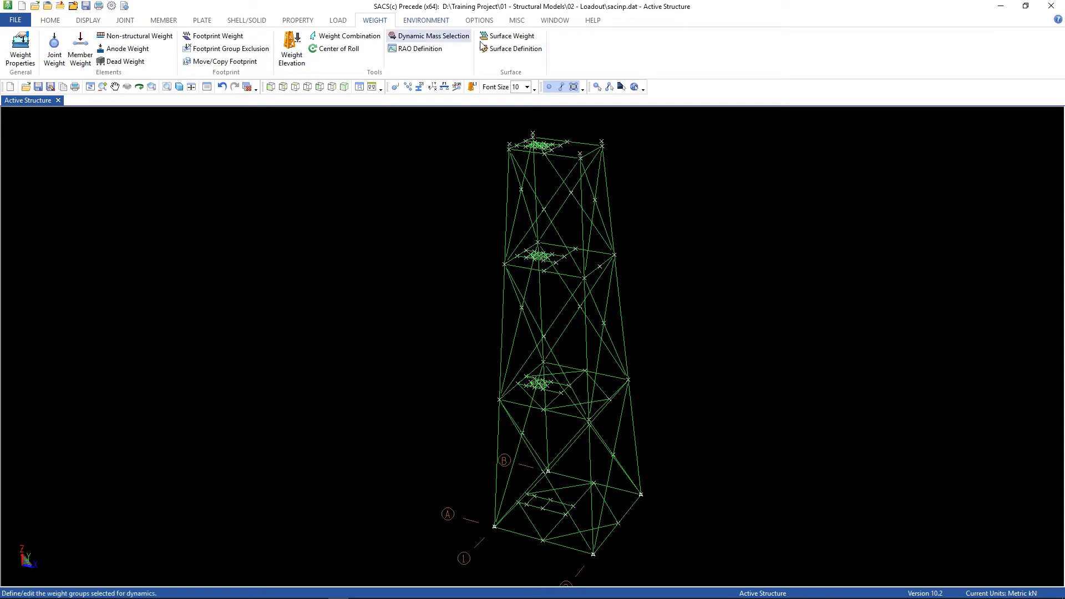
click(510, 47)
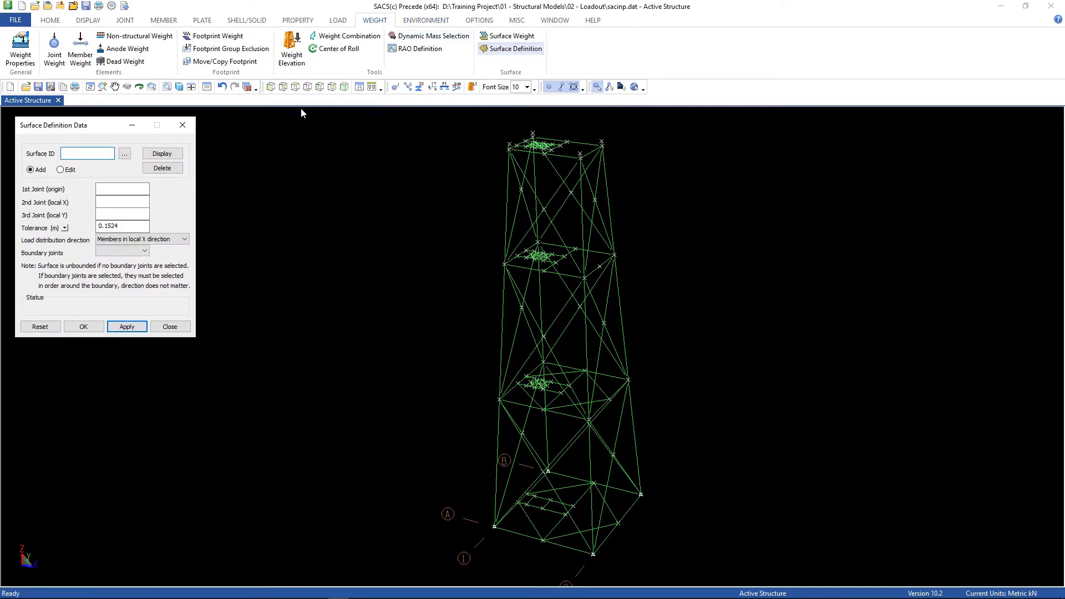
click(124, 153)
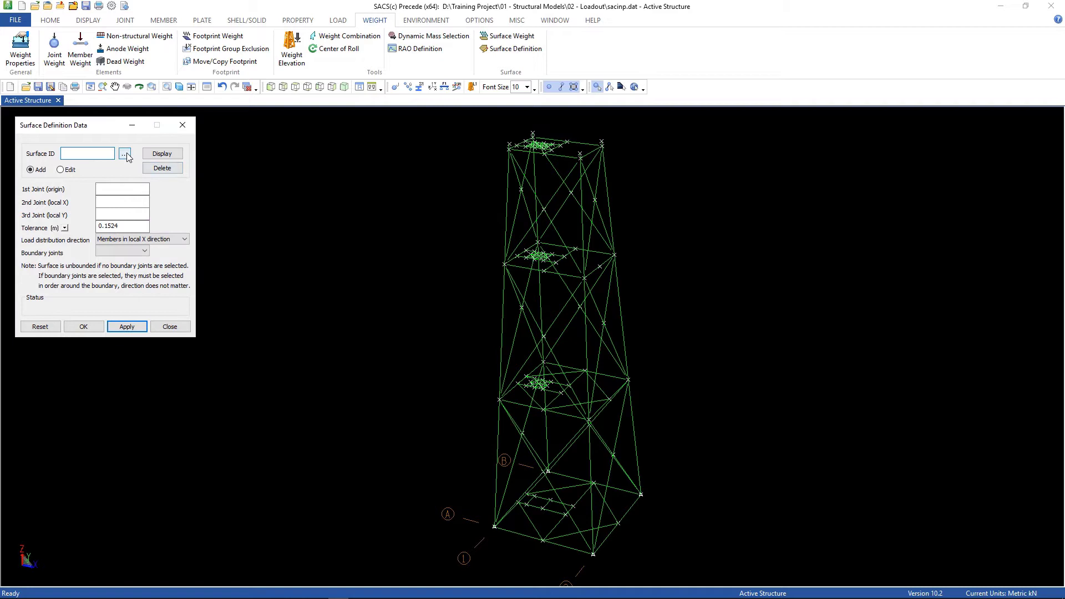
click(126, 153)
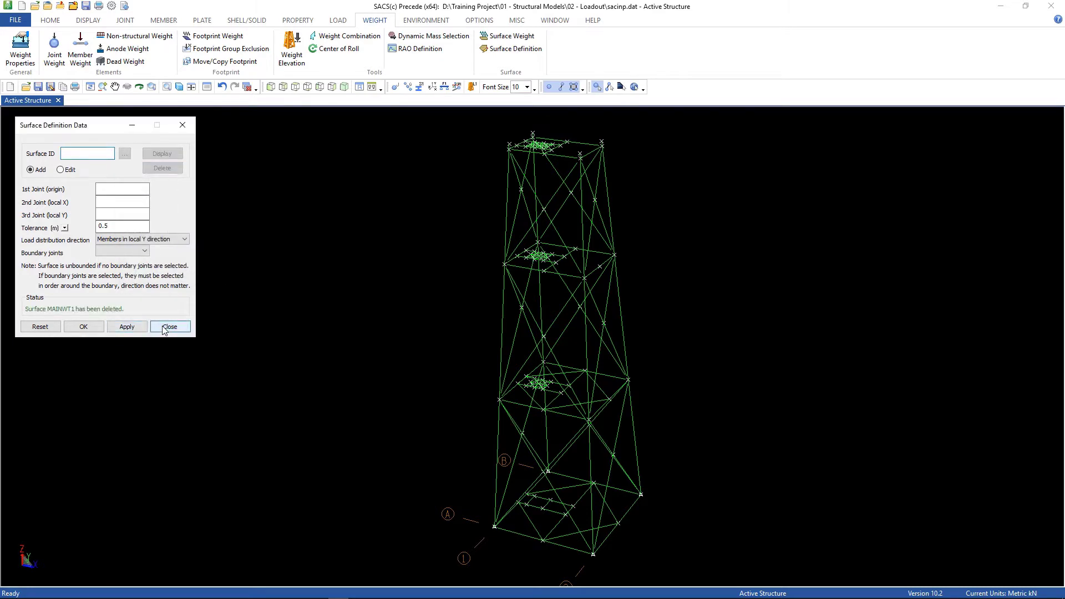
click(168, 326)
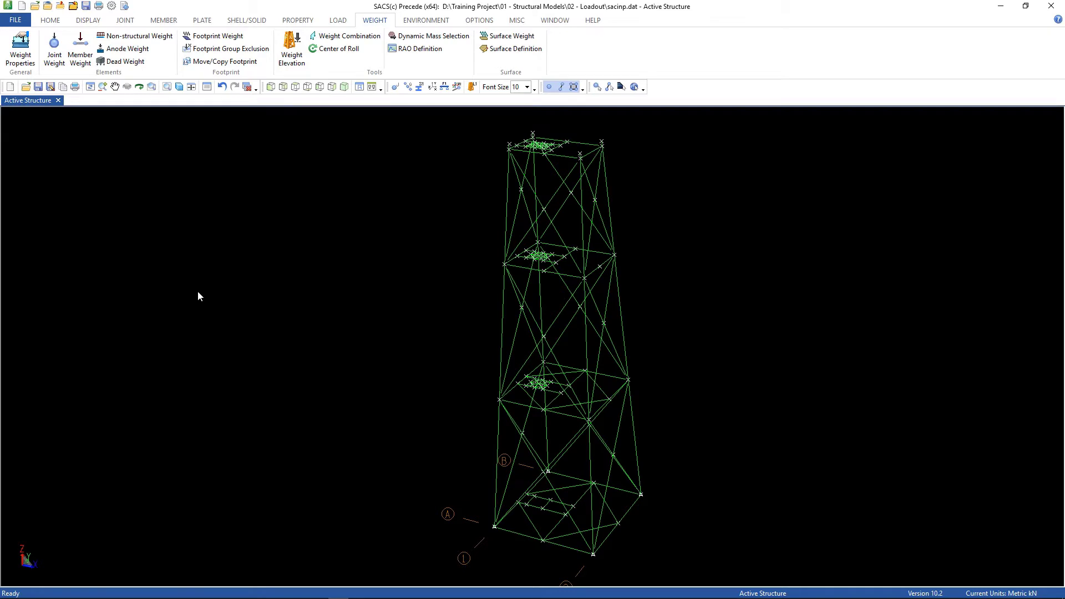
mouse_move(259, 112)
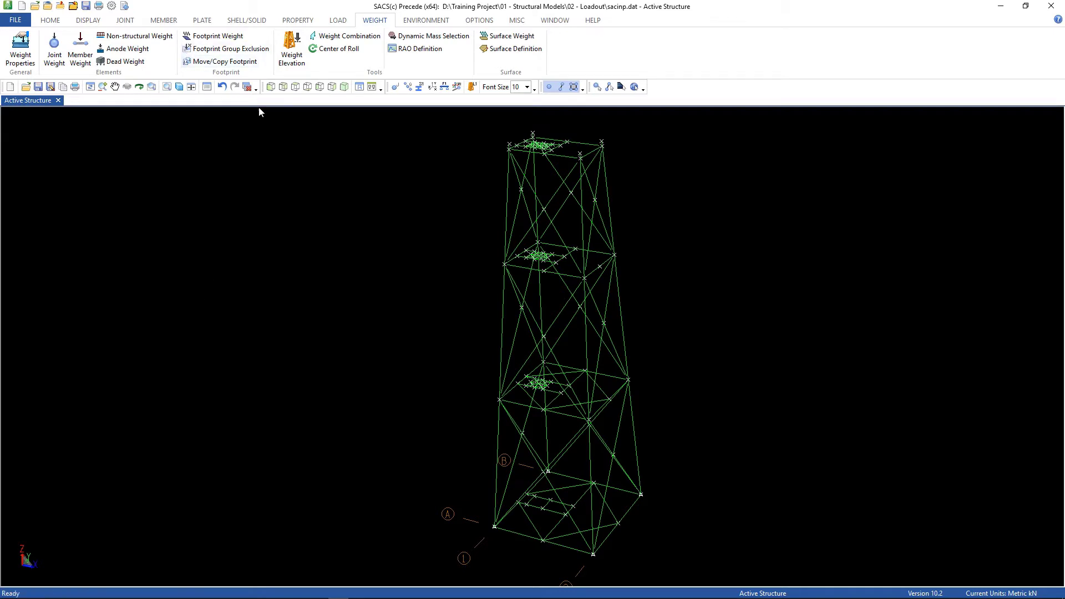
click(217, 35)
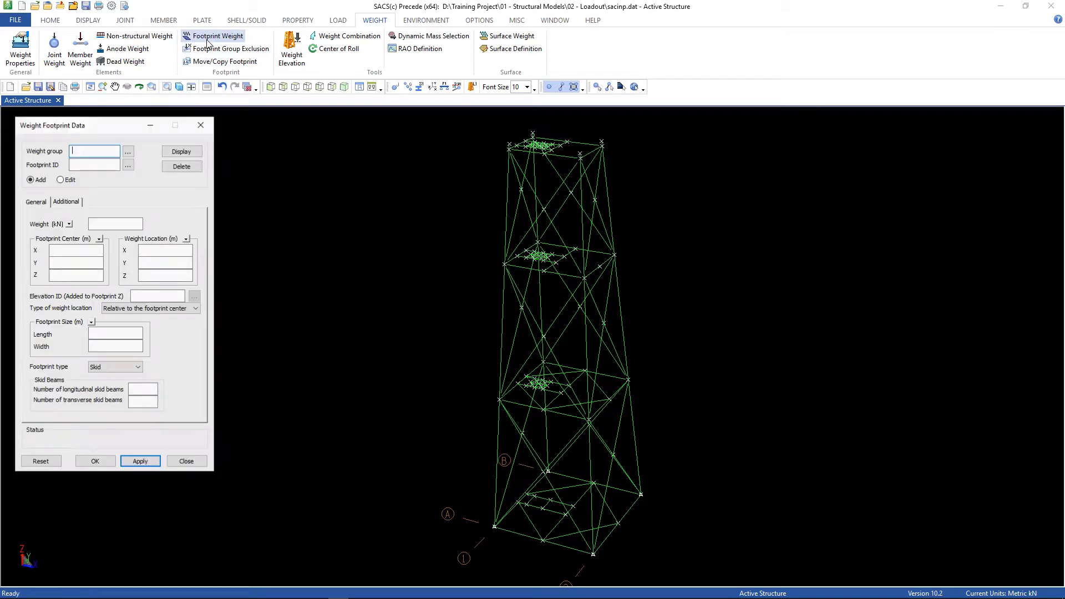
click(127, 151)
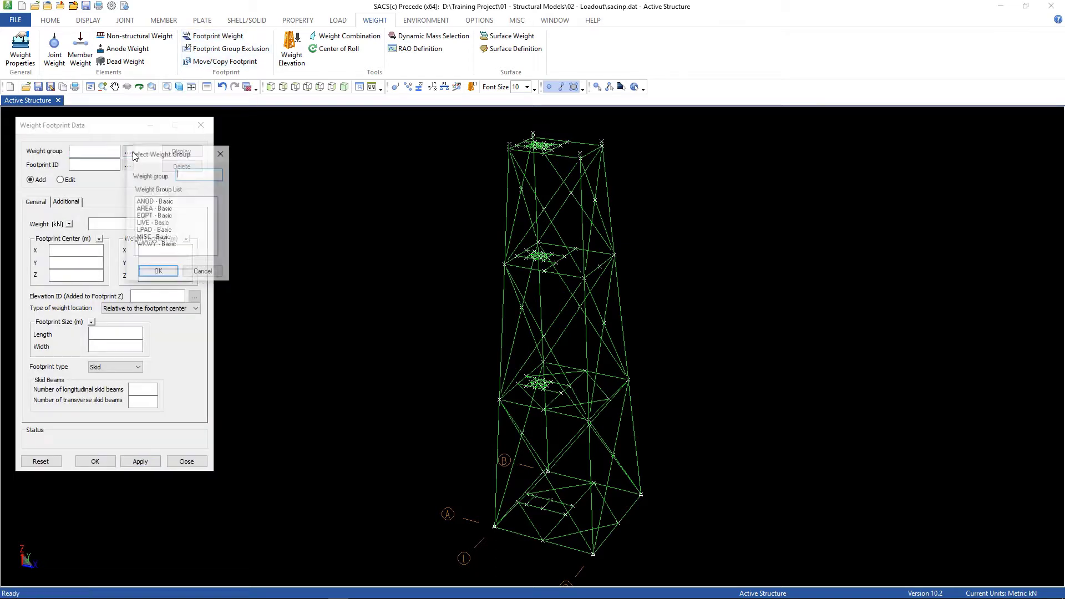
click(155, 215)
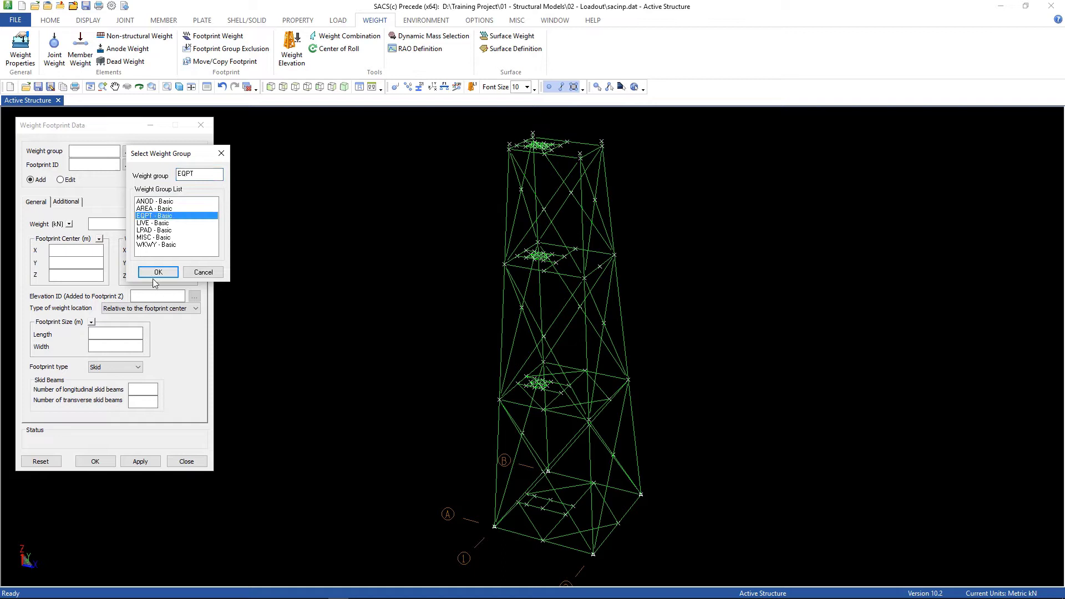
click(156, 272)
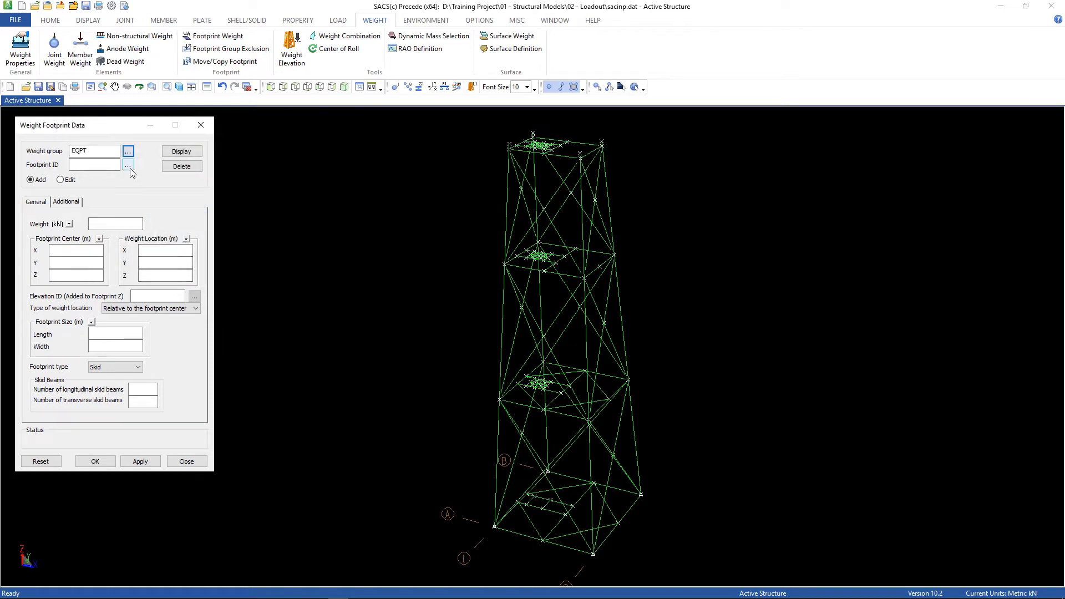
click(127, 166)
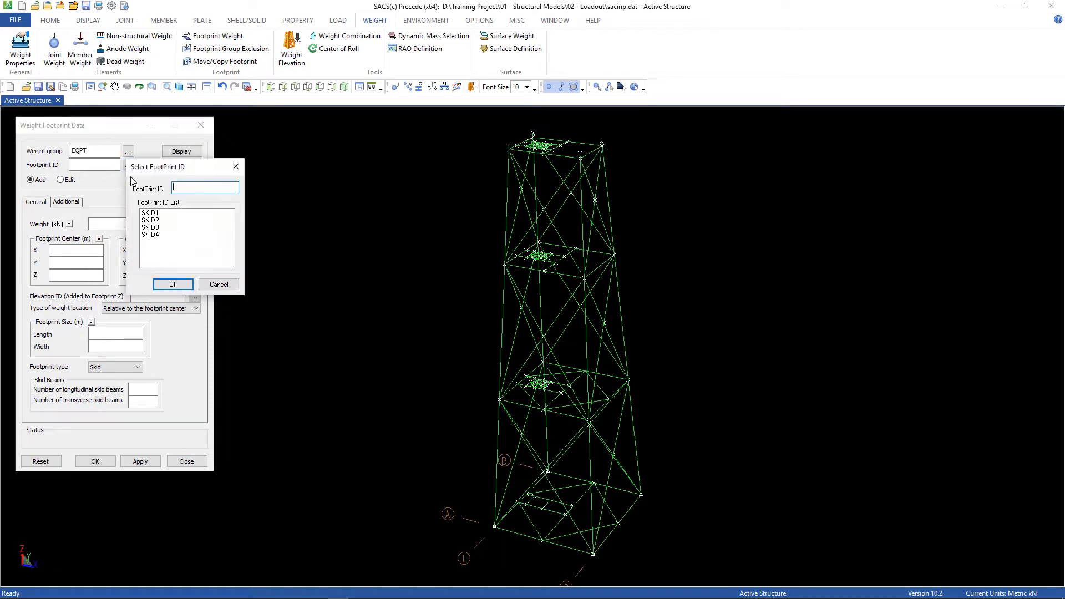
click(150, 213)
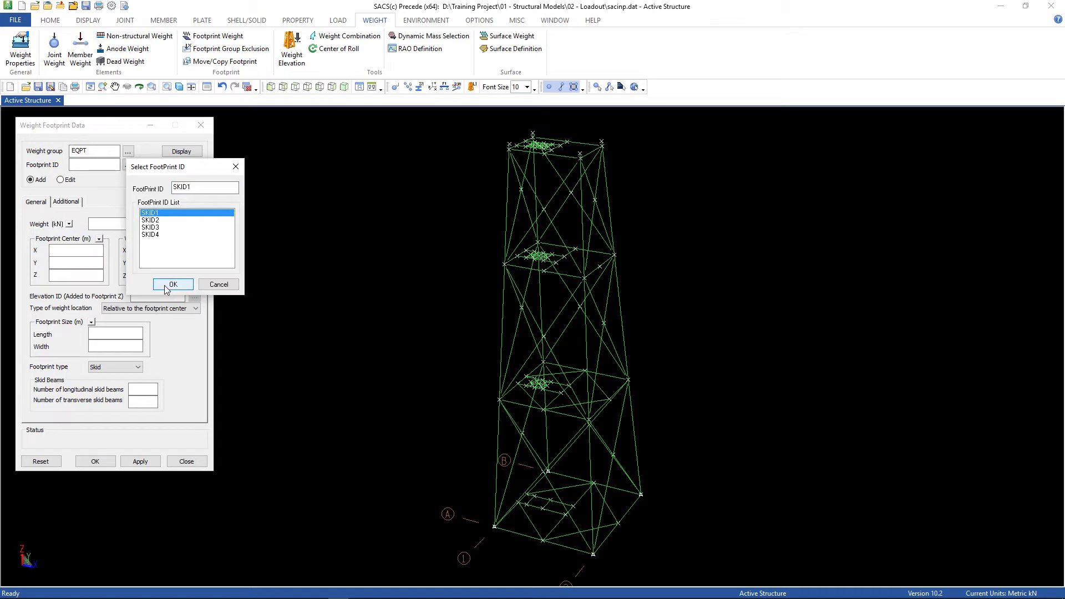
click(172, 284)
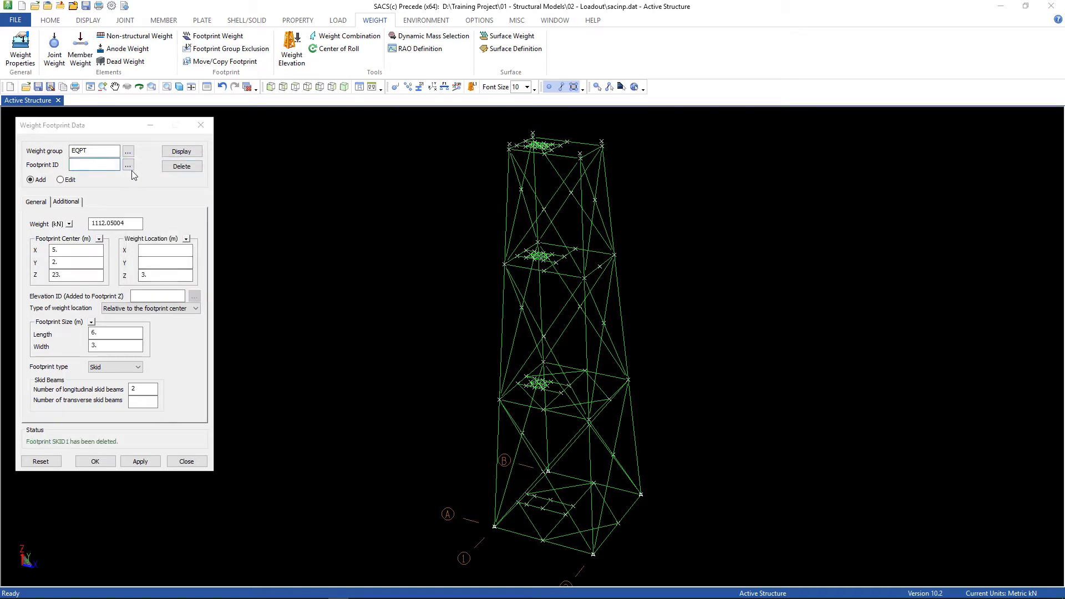
click(127, 164)
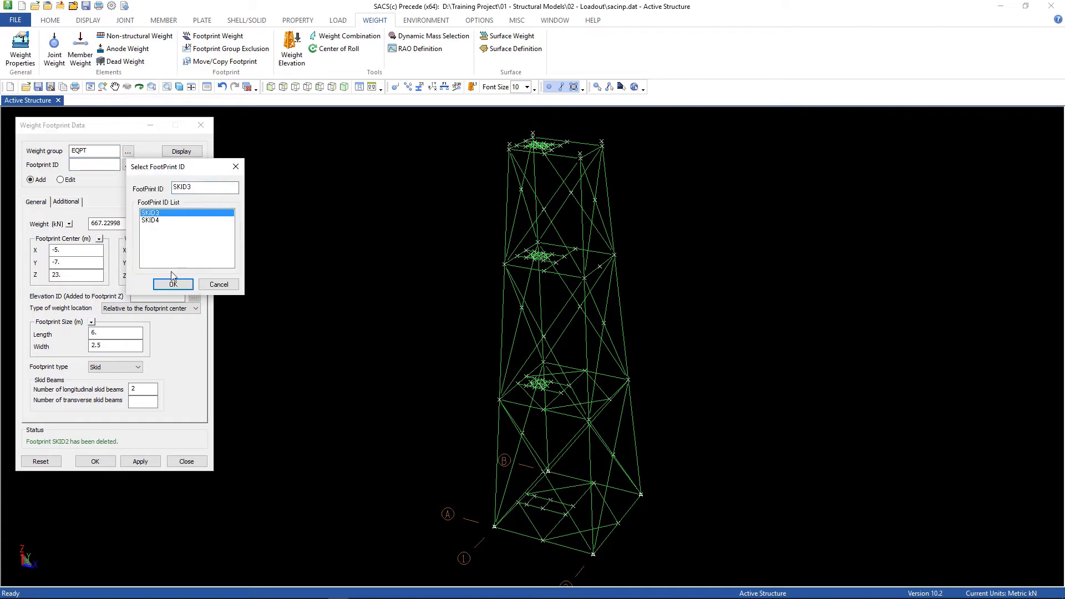
click(173, 283)
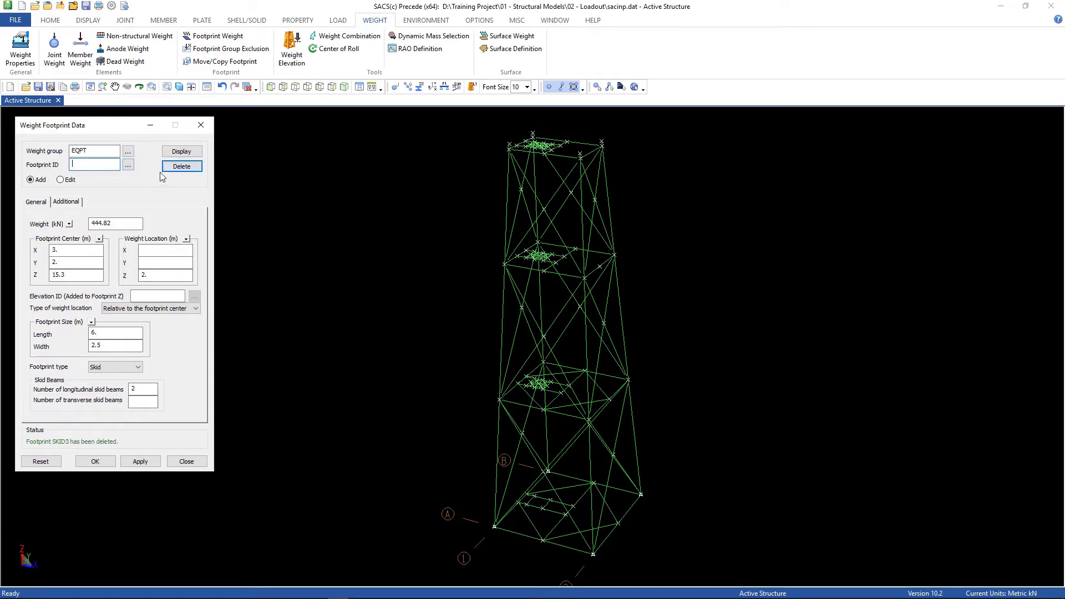
click(127, 164)
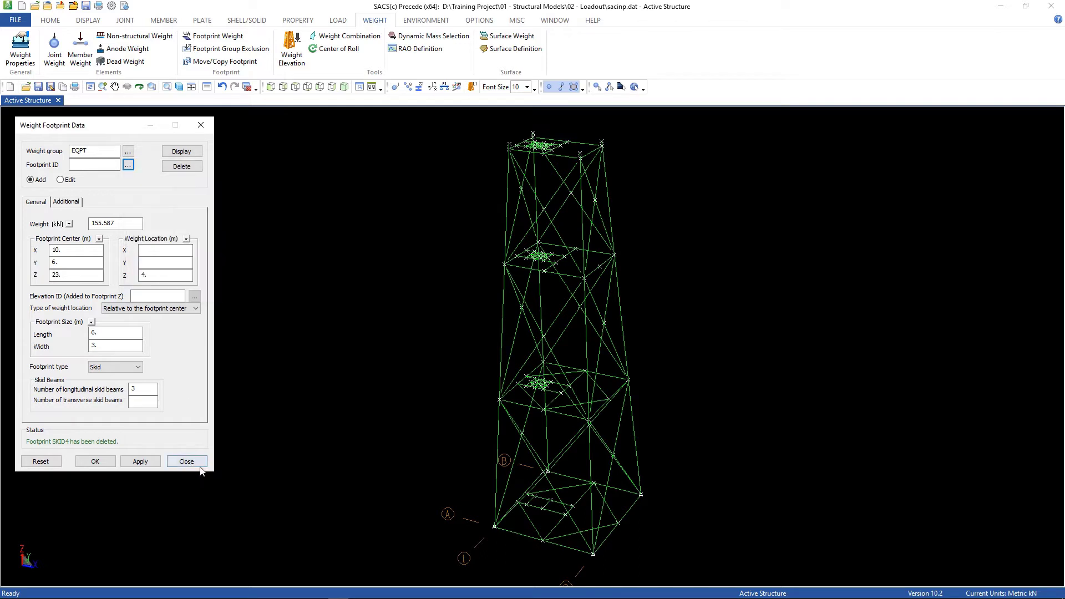
click(187, 461)
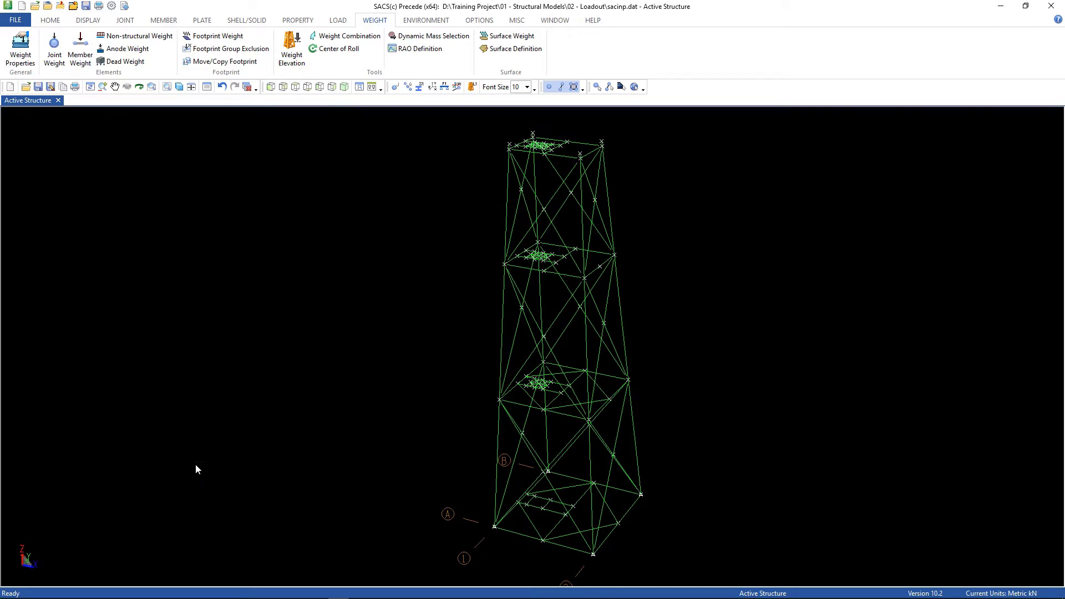
mouse_move(192, 439)
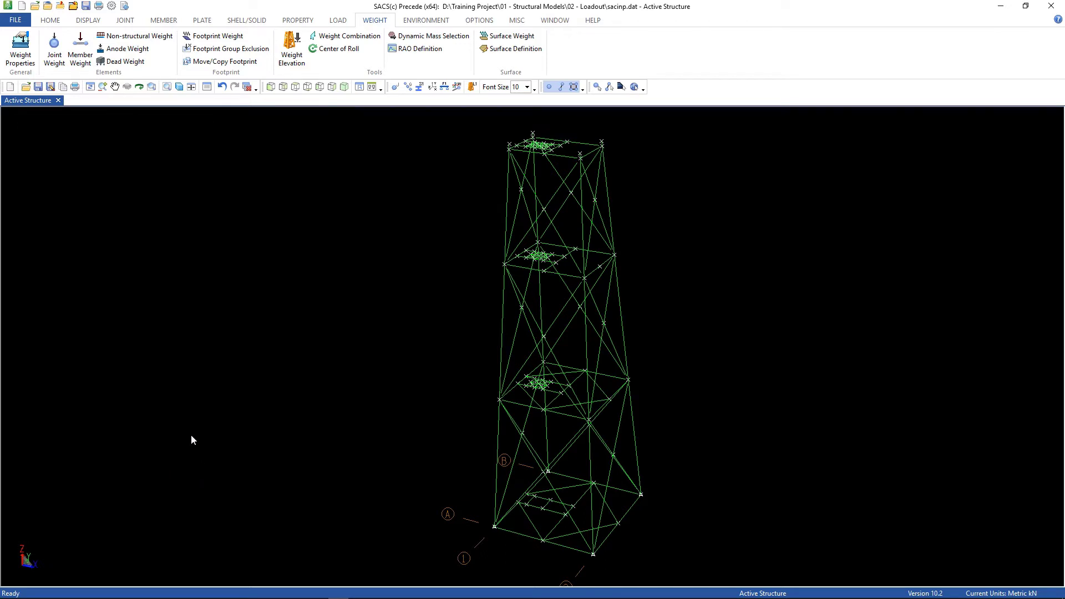
mouse_move(181, 430)
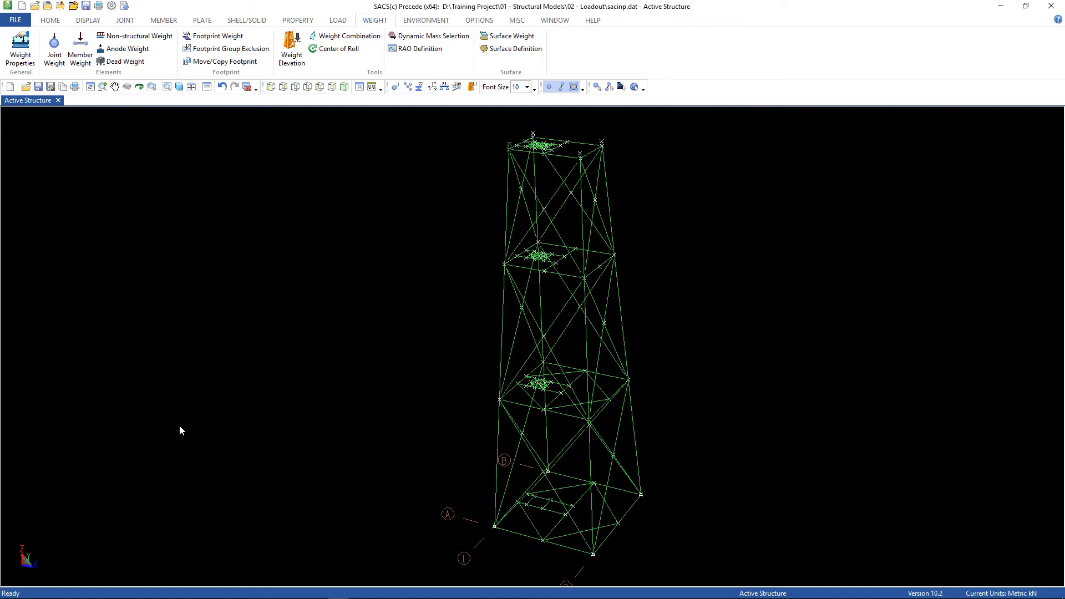
mouse_move(486, 242)
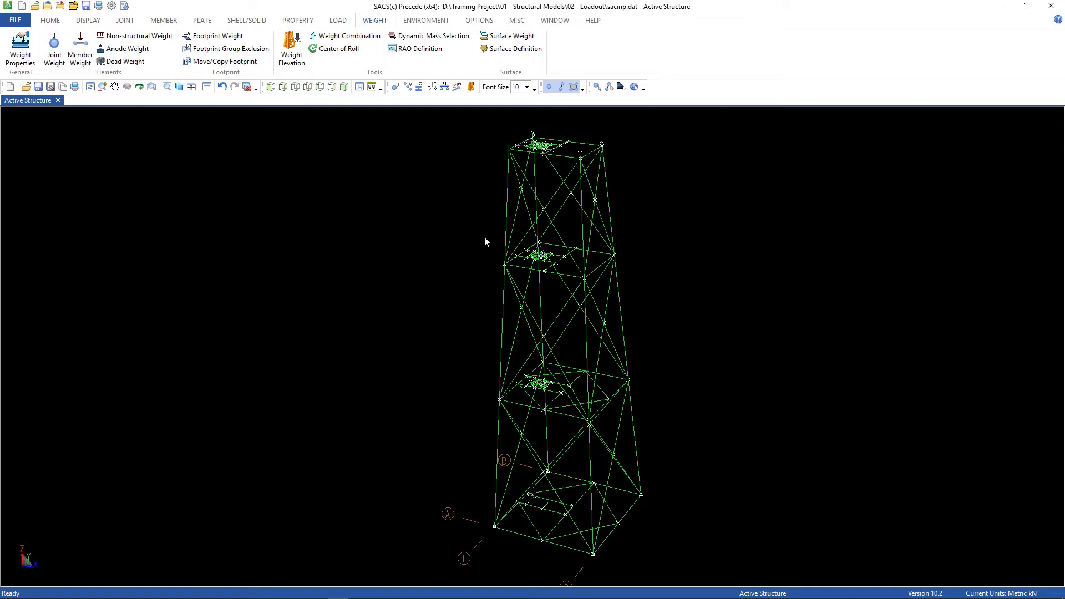
mouse_move(218, 236)
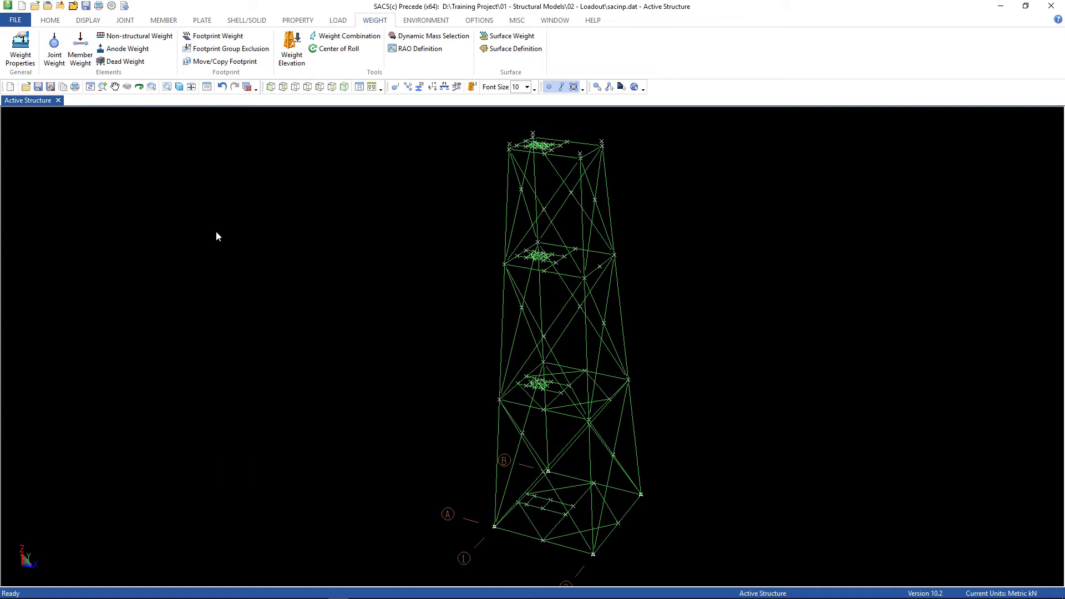
Translate the jacket 11 m in Z and rotate it -90° about the Y axis
click(125, 19)
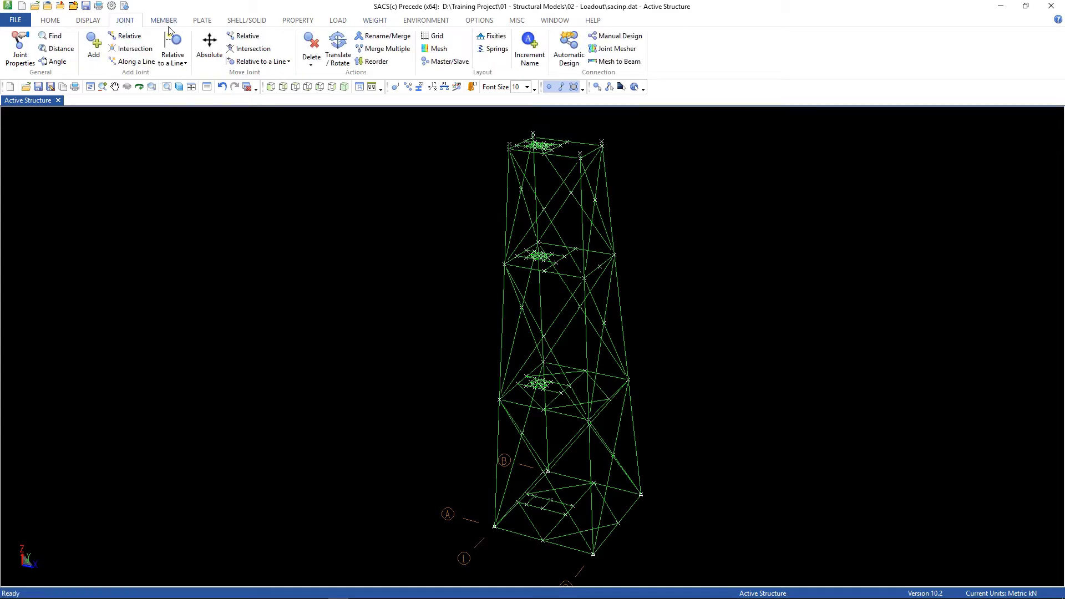
click(337, 48)
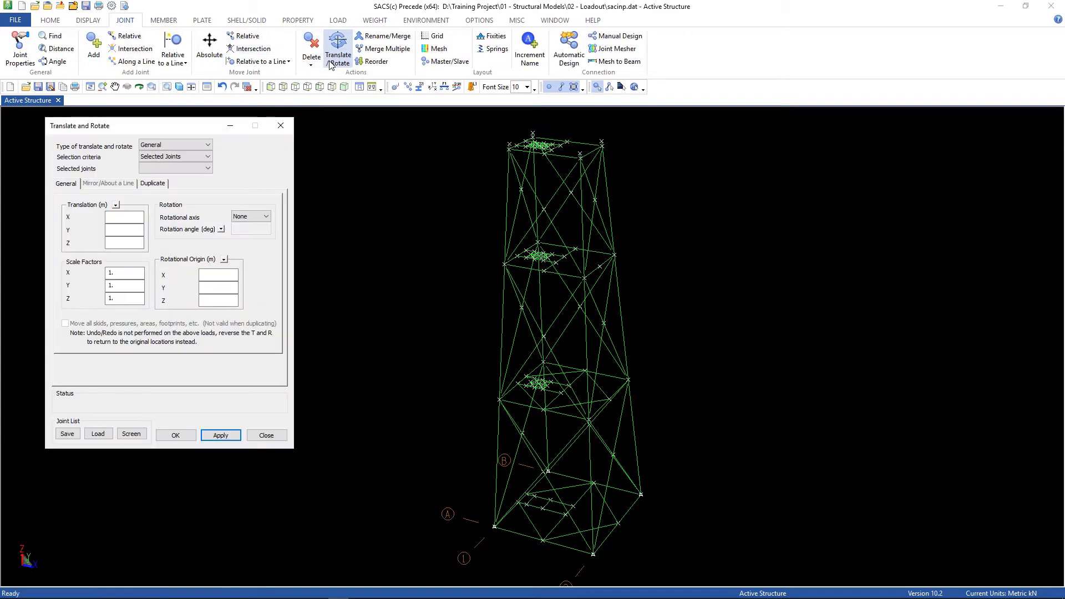
click(124, 243)
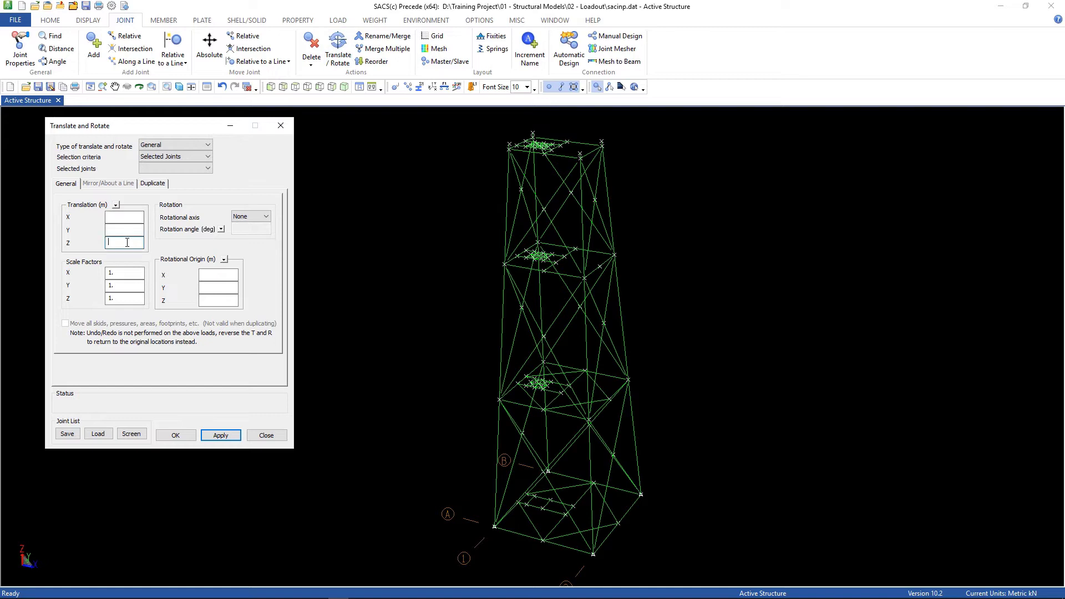
text(11)
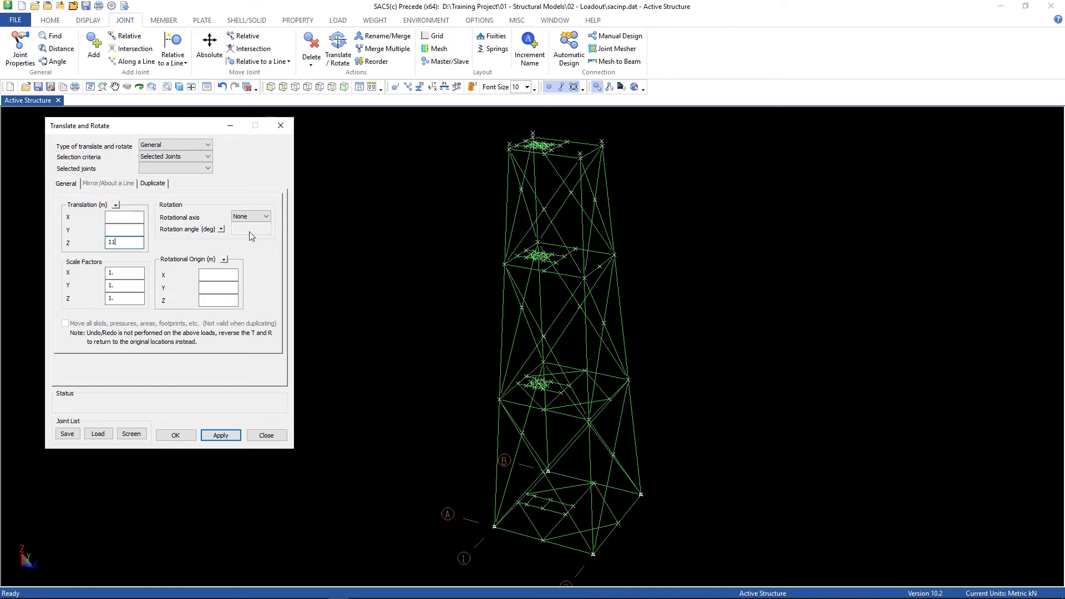
click(267, 217)
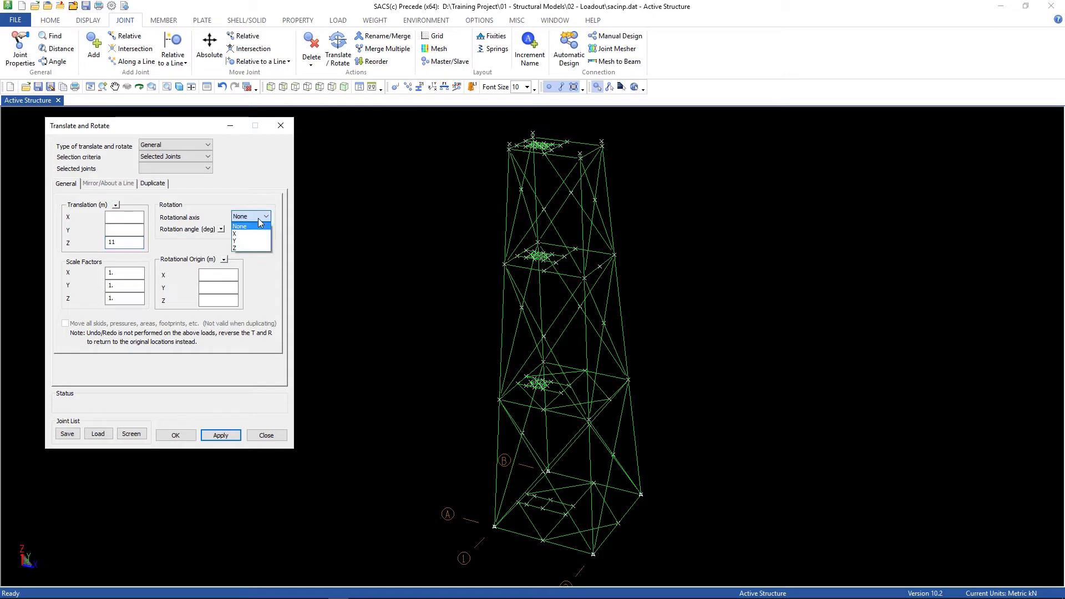
click(235, 238)
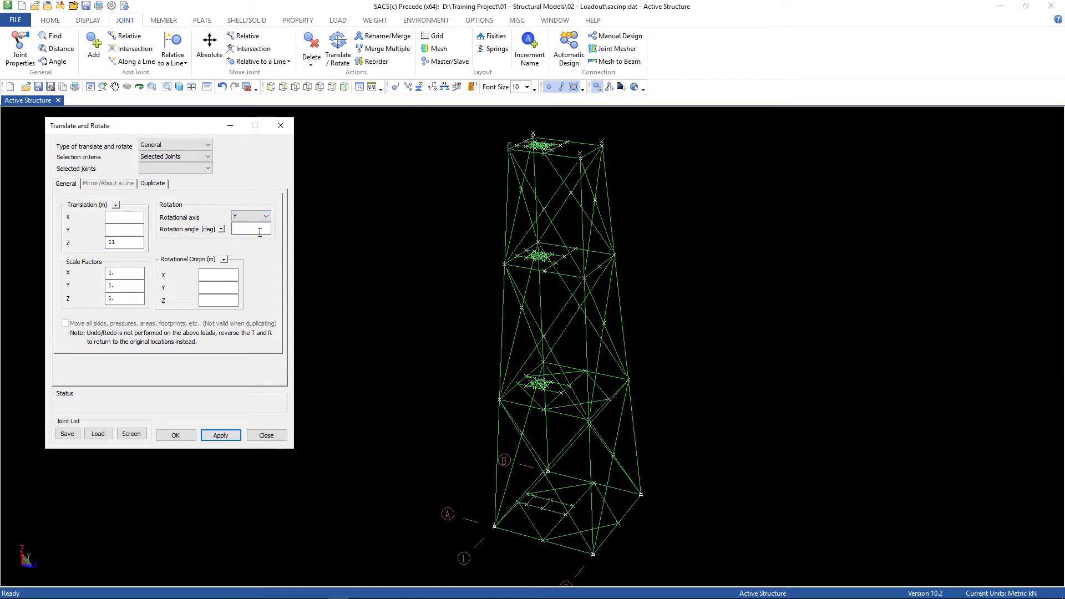
text(-90)
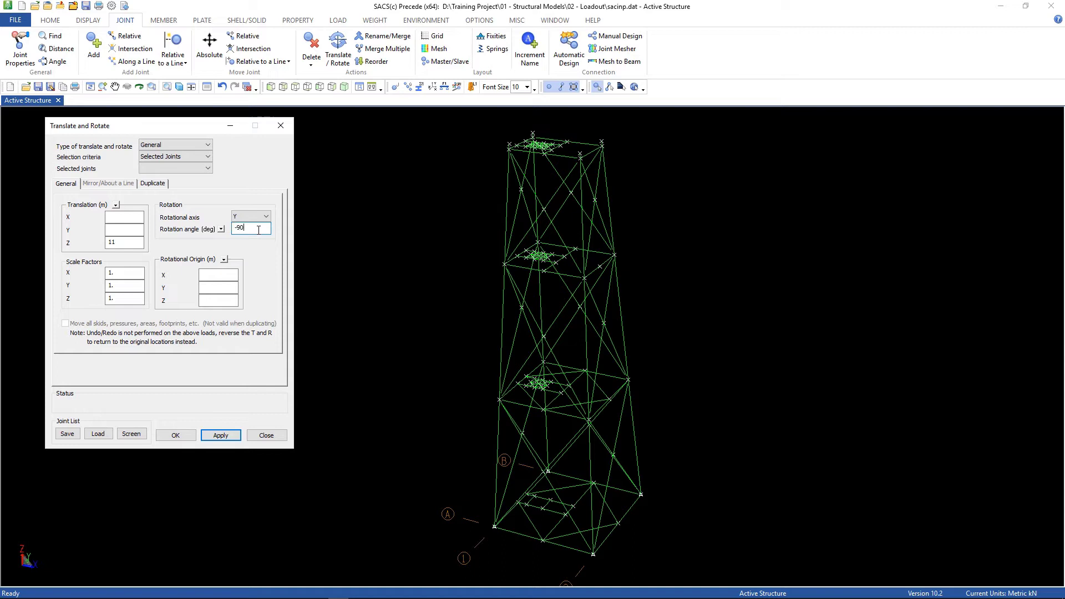
click(131, 434)
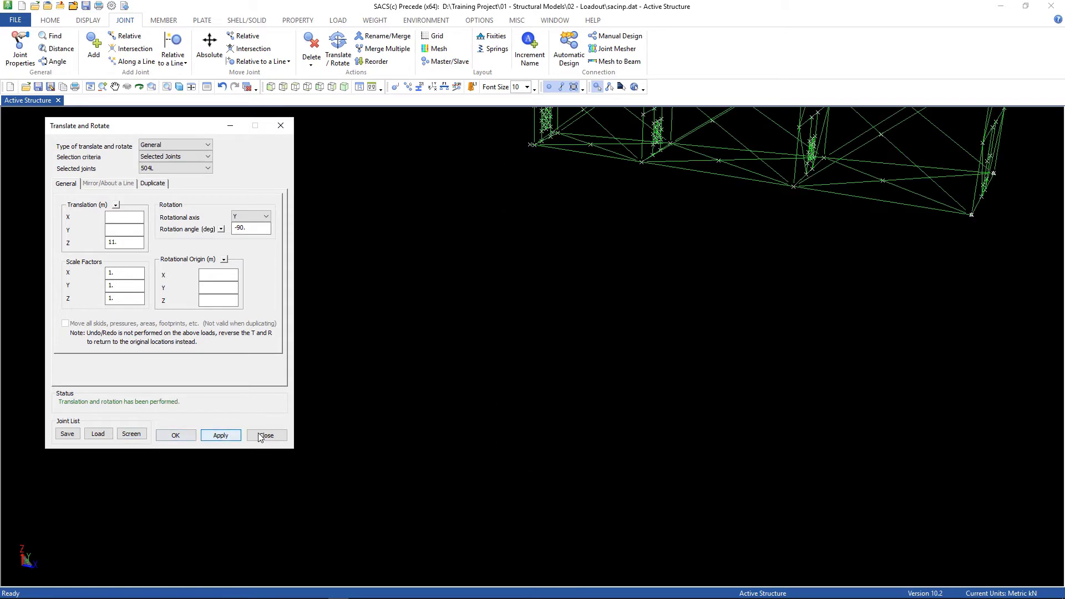
click(219, 435)
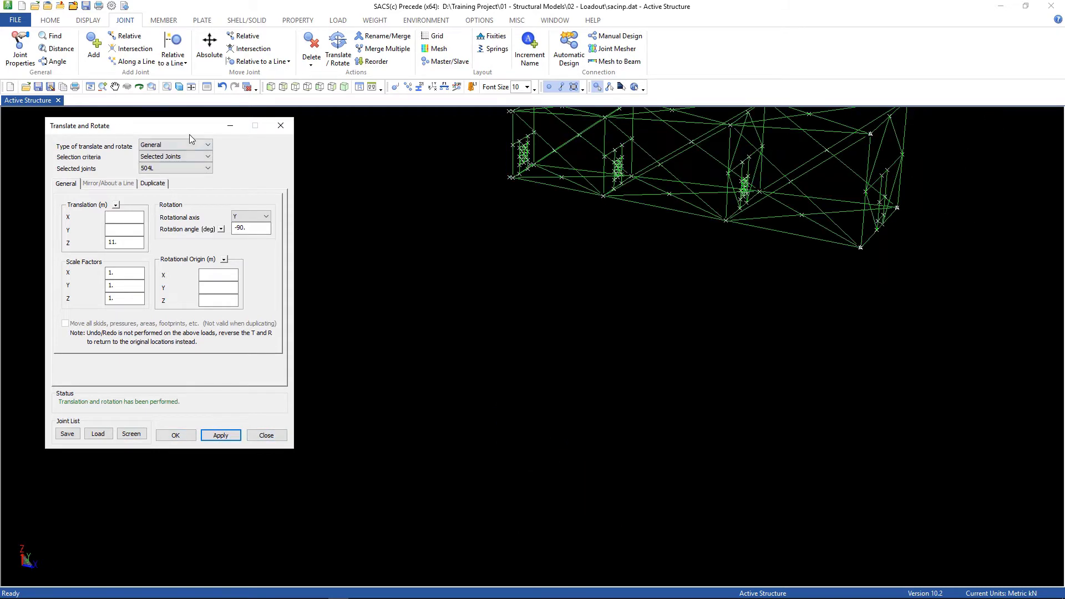
click(220, 435)
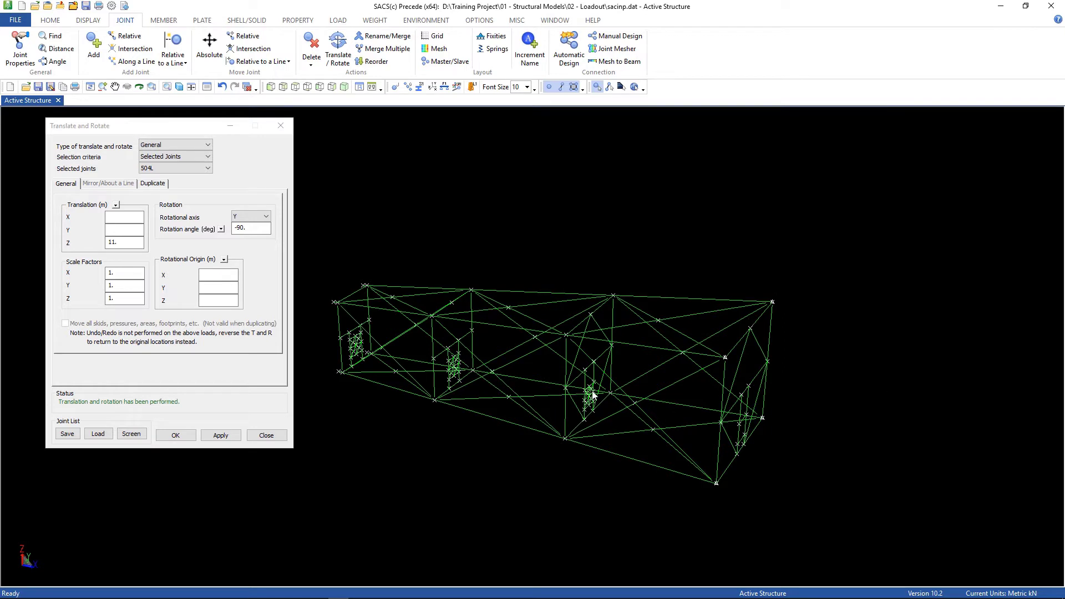
mouse_move(525, 248)
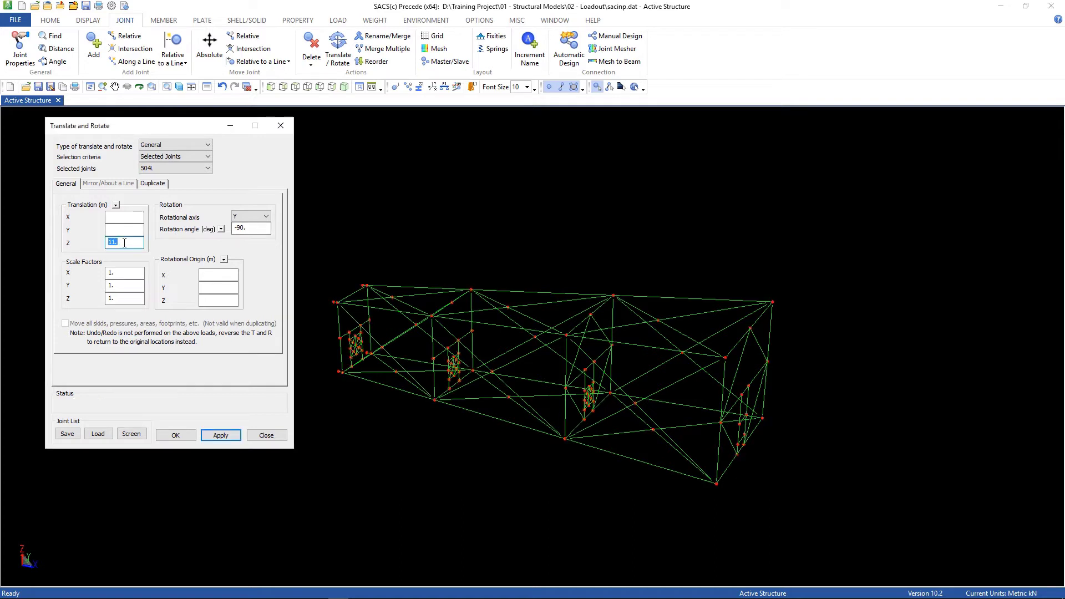
Rotate the laid-down jacket 180° about the Z axis
click(265, 216)
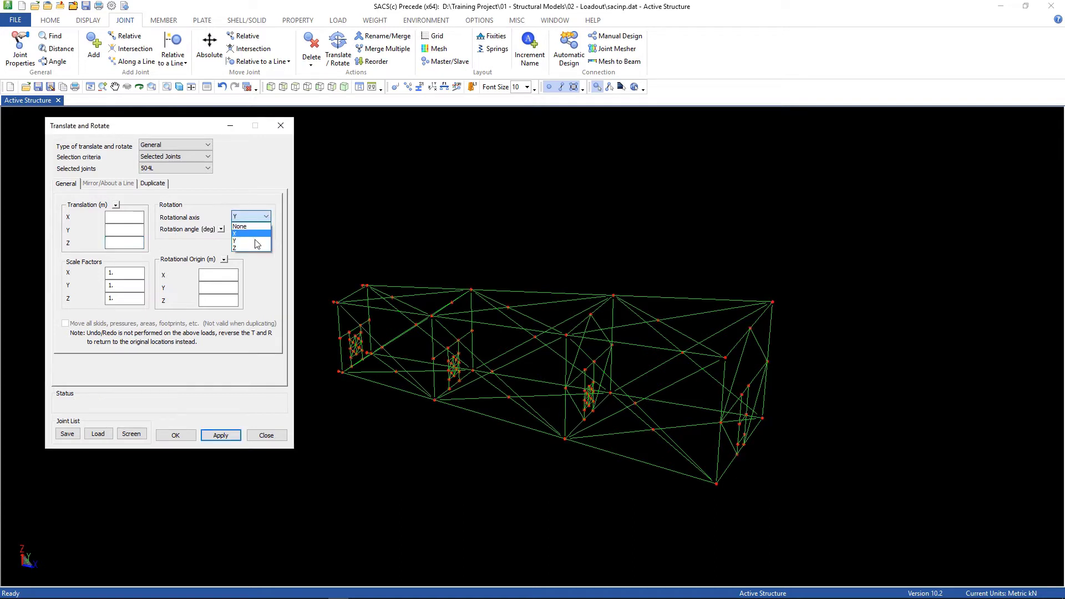
click(233, 247)
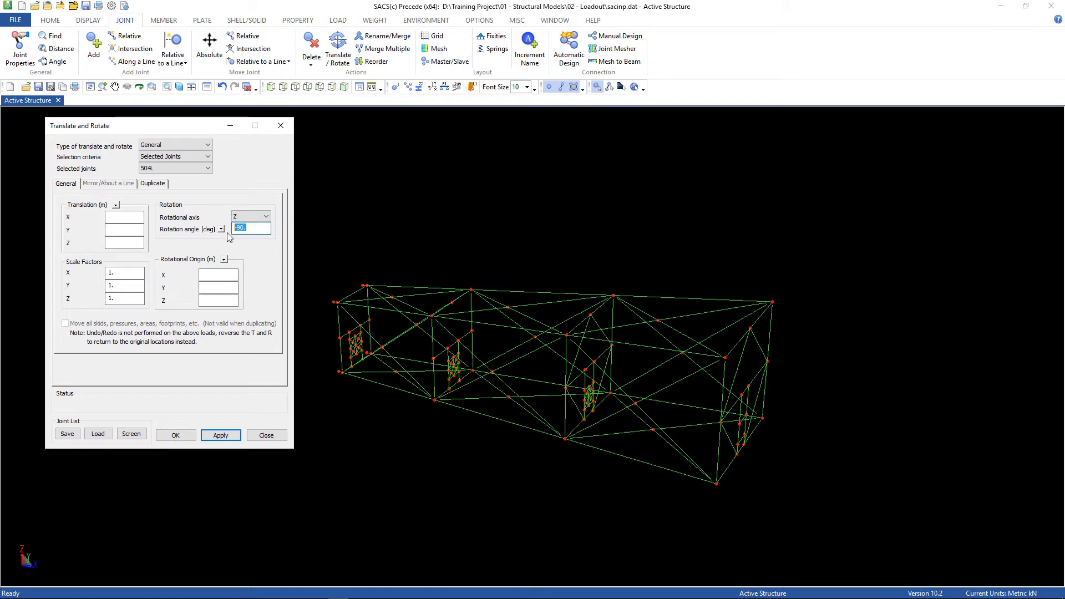
text(180)
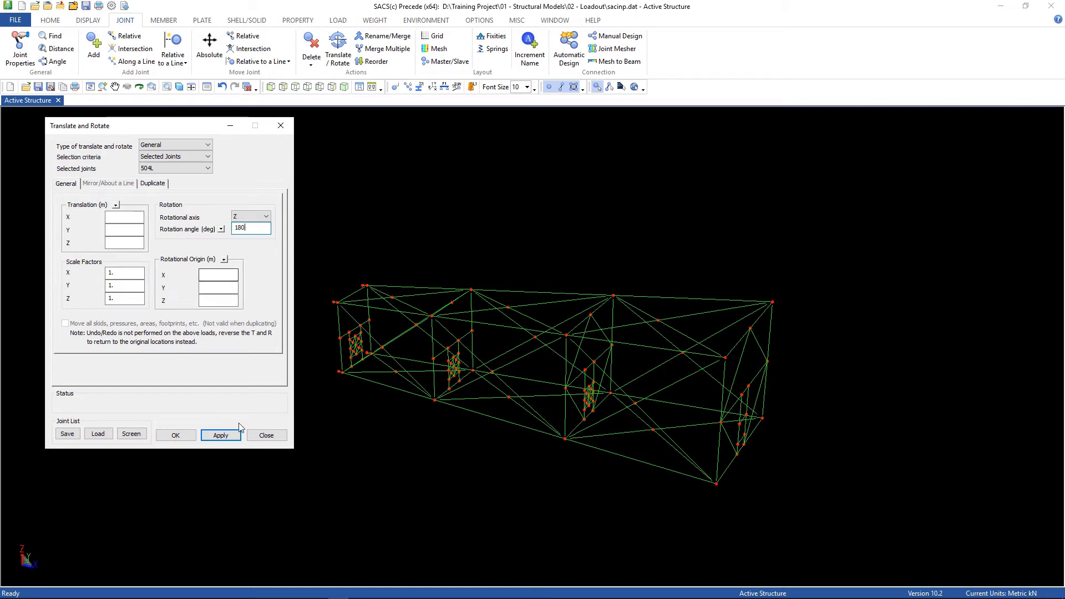
click(220, 434)
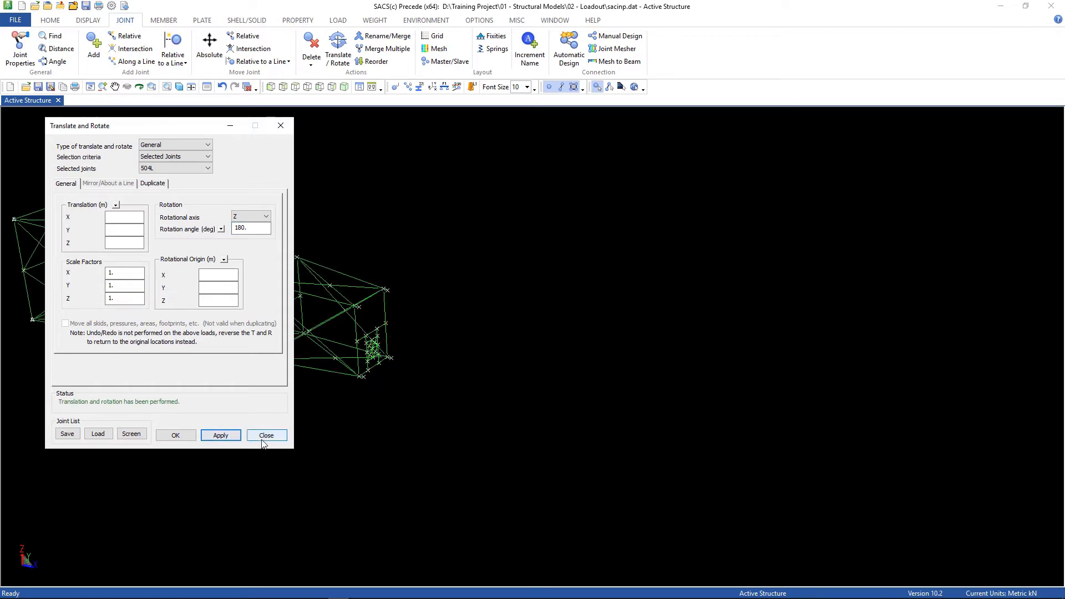
click(266, 435)
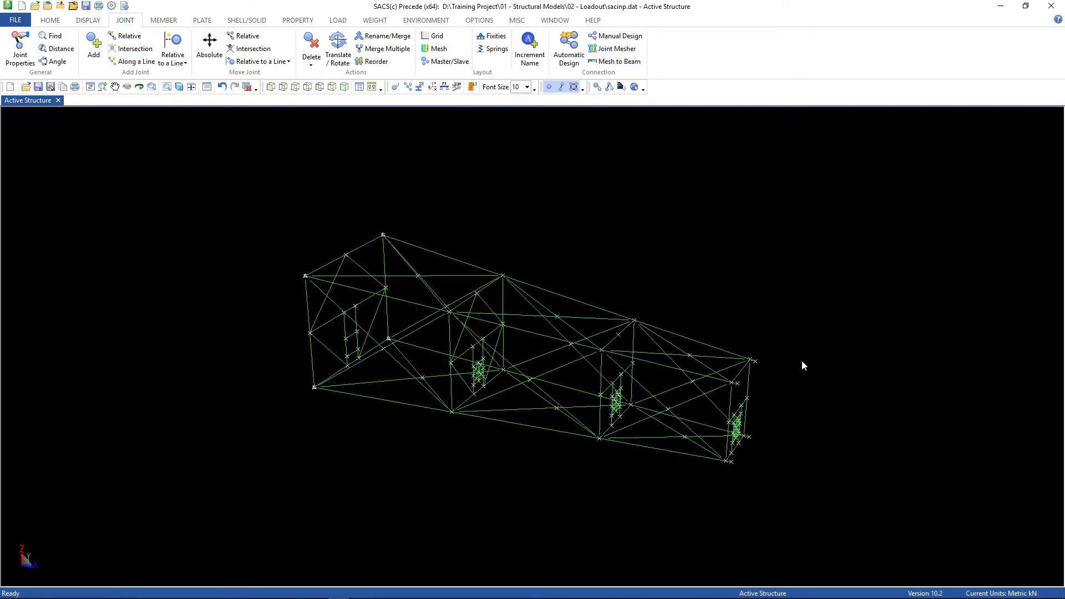
mouse_move(524, 385)
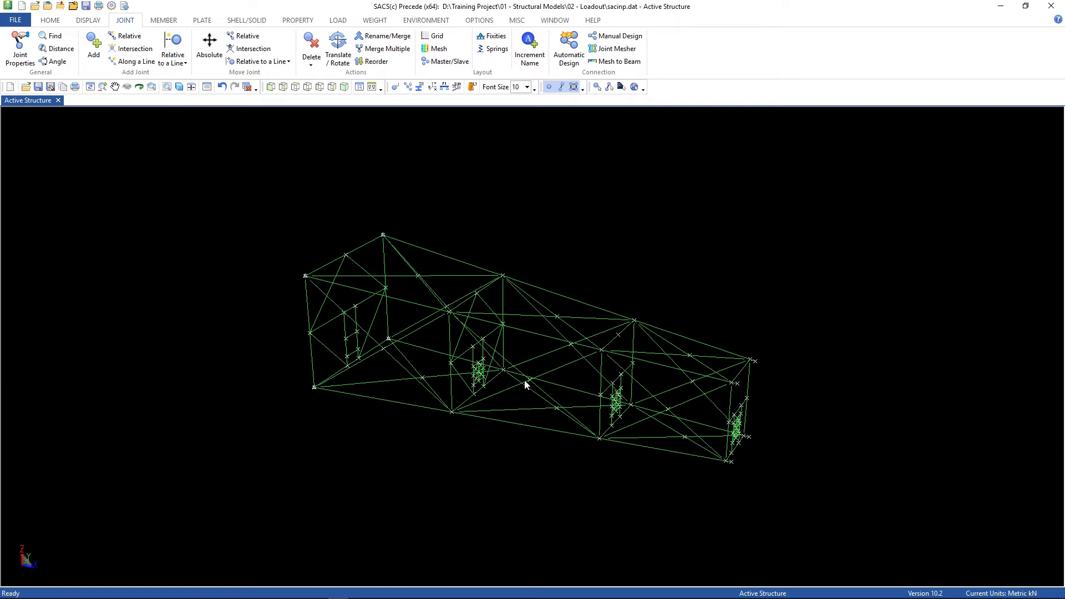
mouse_move(415, 377)
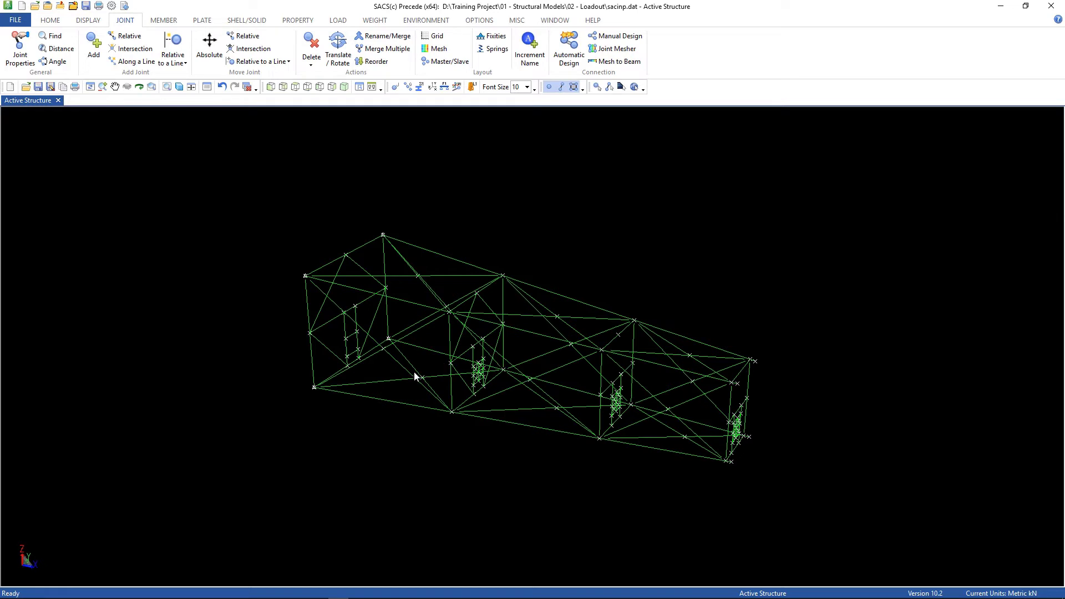
mouse_move(320, 397)
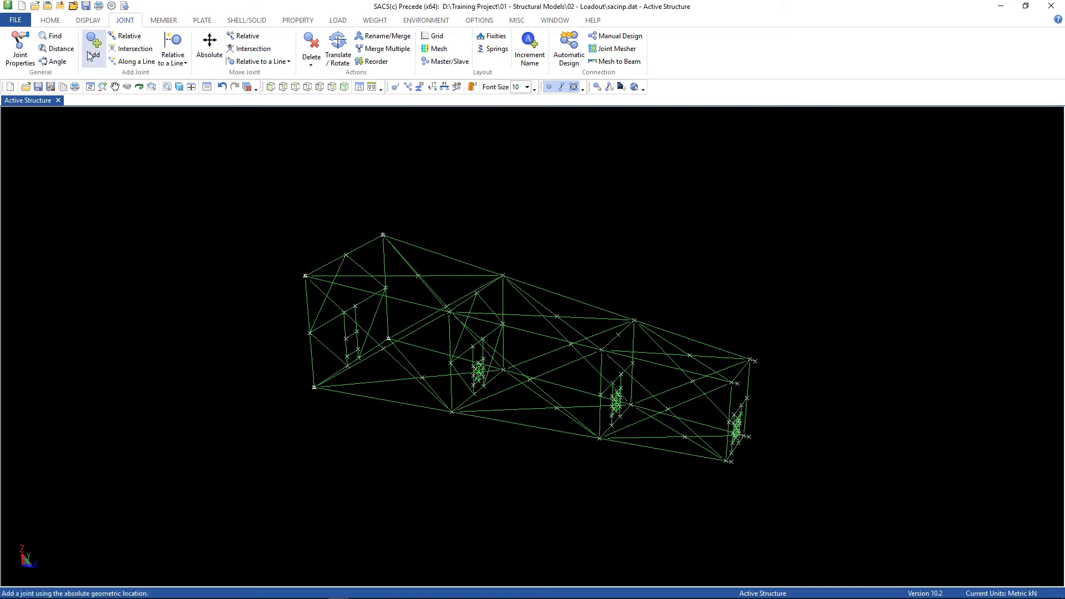
Limit the display to members below Z = 3 and show joint name labels
click(86, 20)
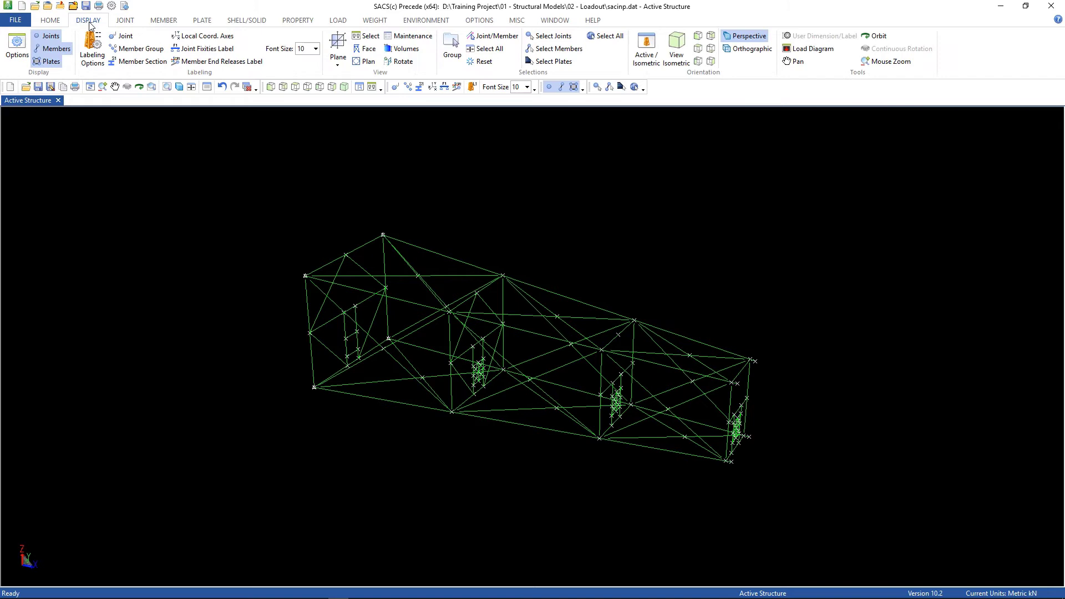
mouse_move(402, 48)
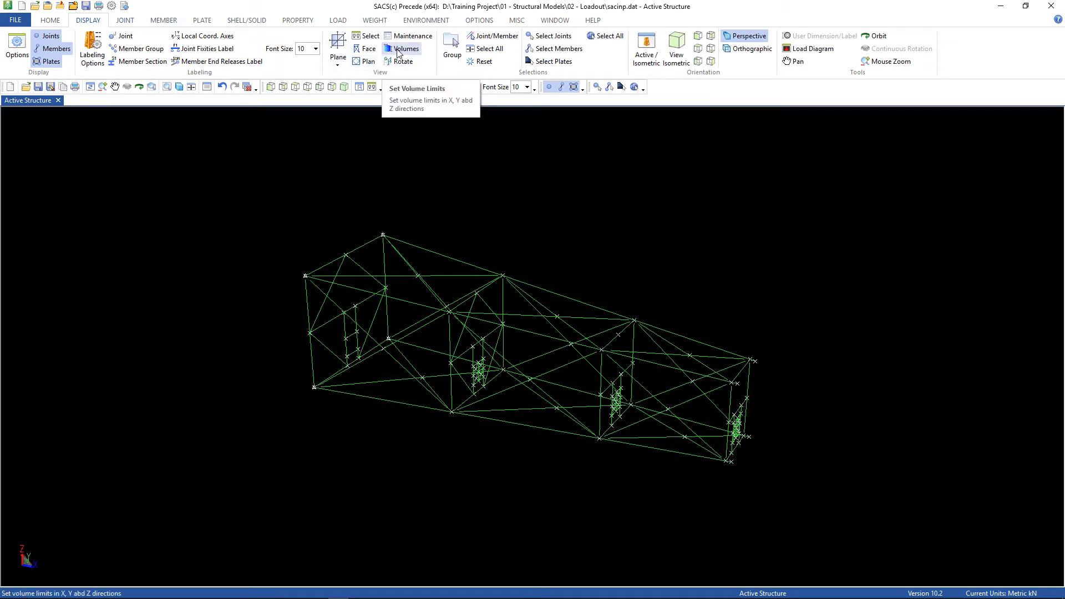
click(406, 48)
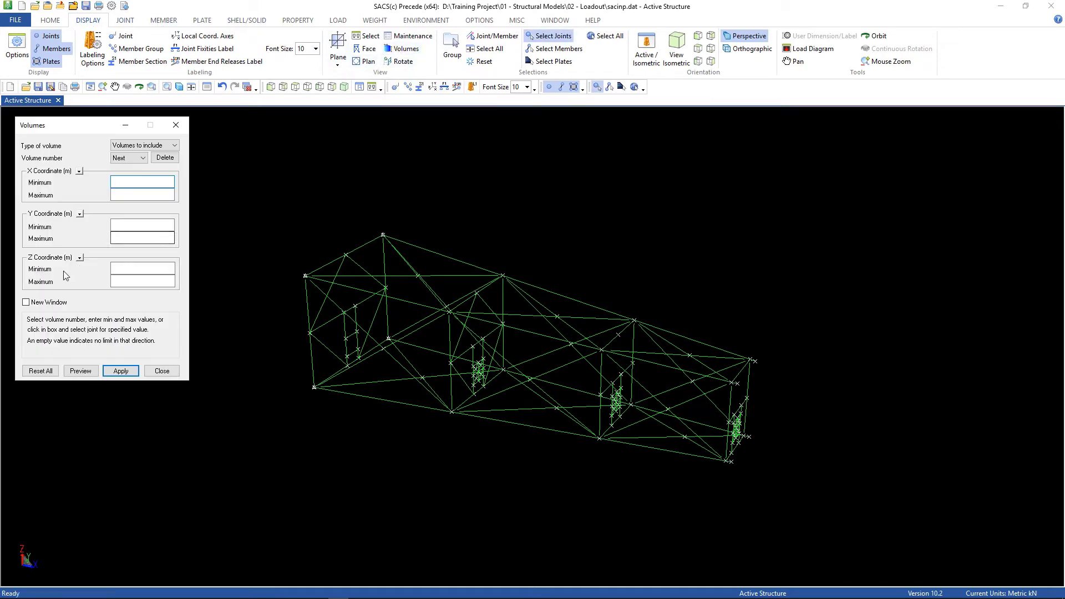
click(142, 280)
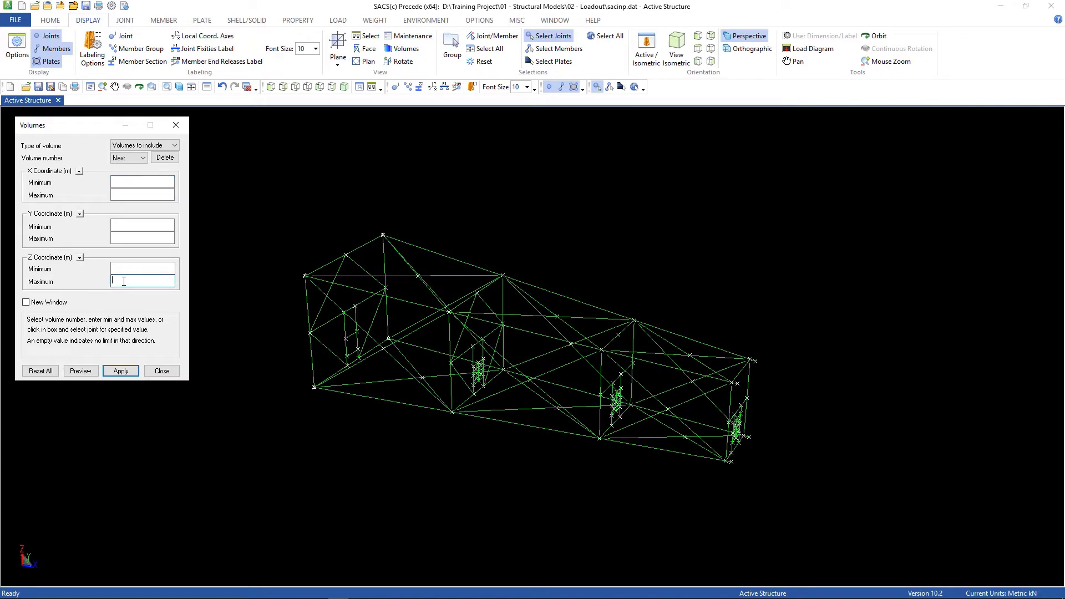
text(3.5)
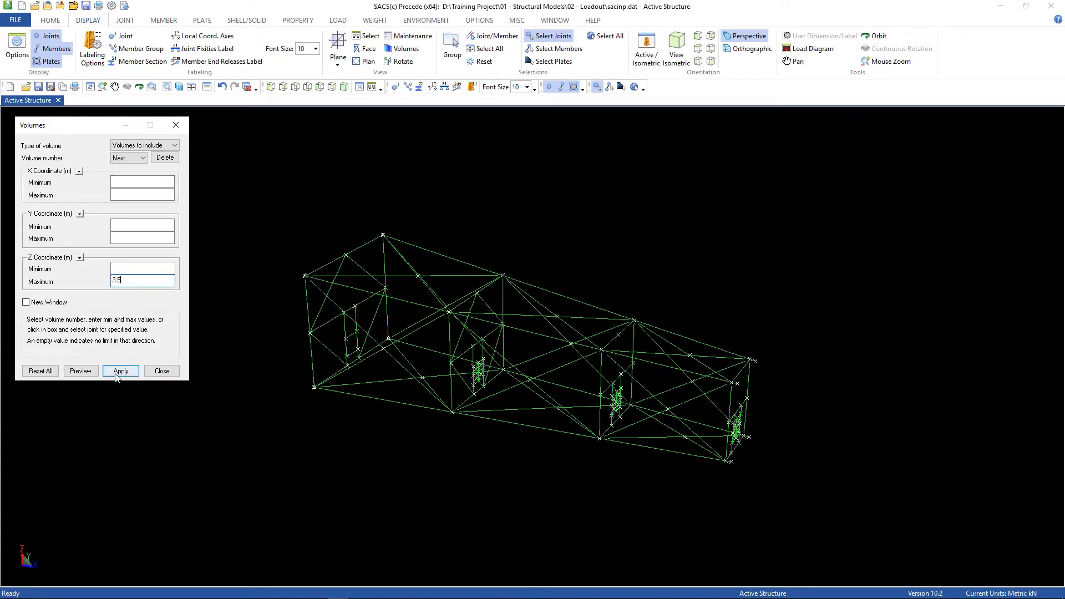
click(119, 371)
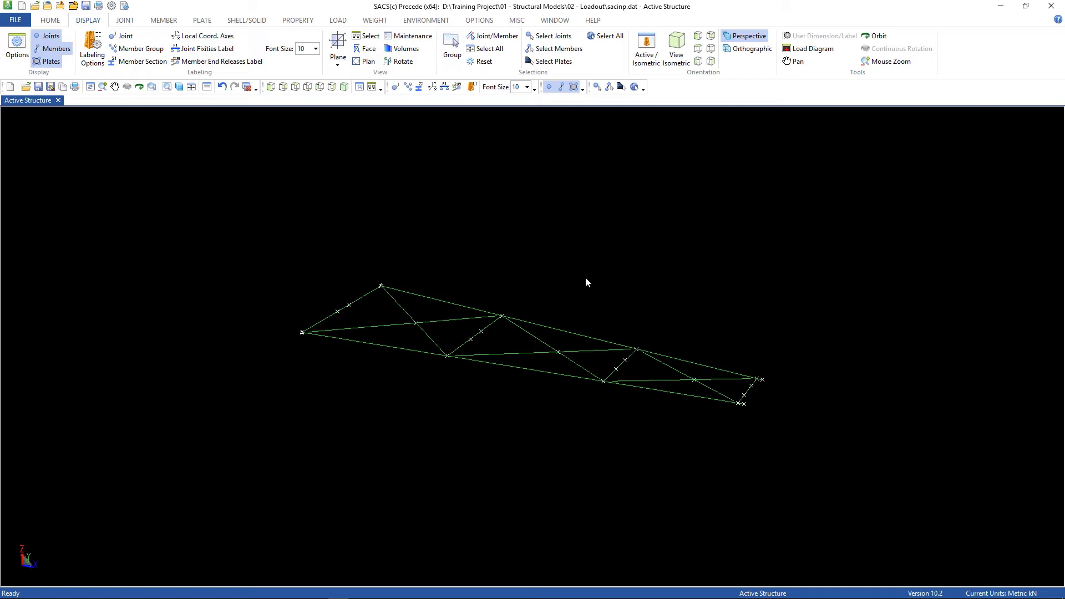
mouse_move(745, 343)
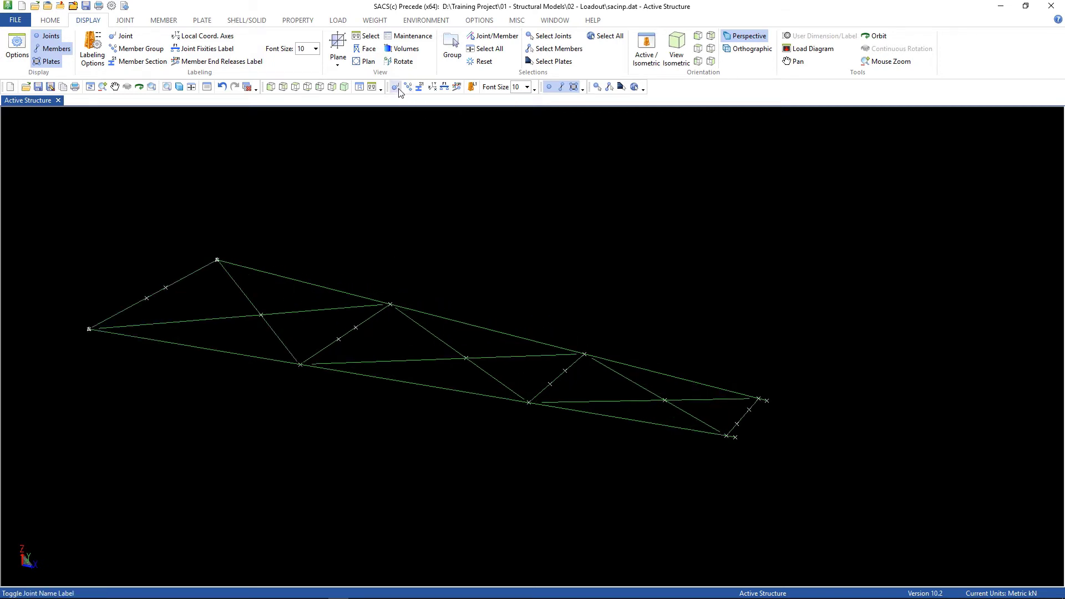
click(394, 86)
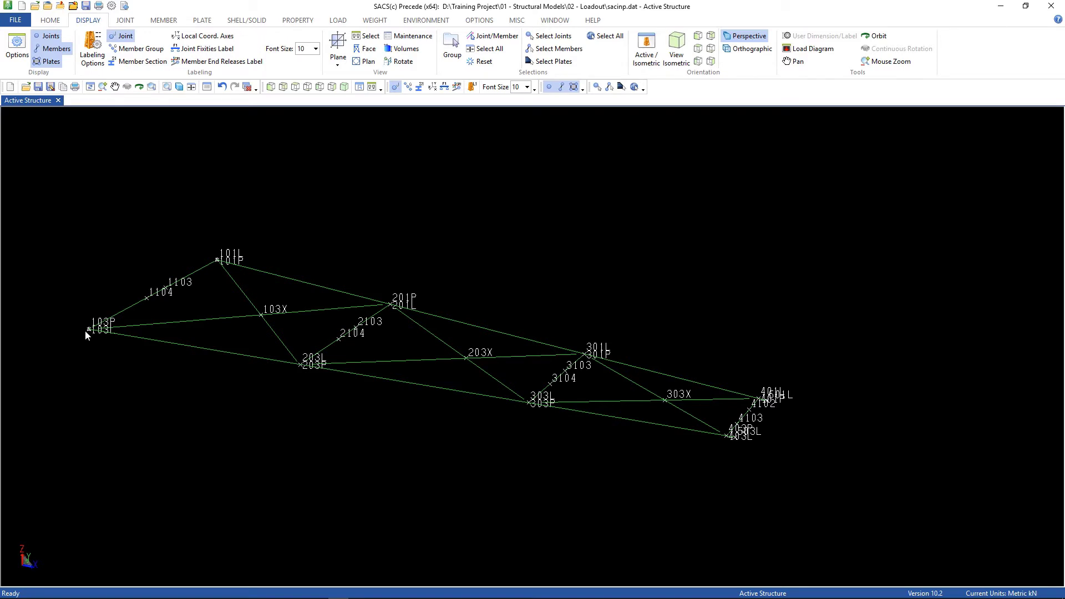
mouse_move(211, 272)
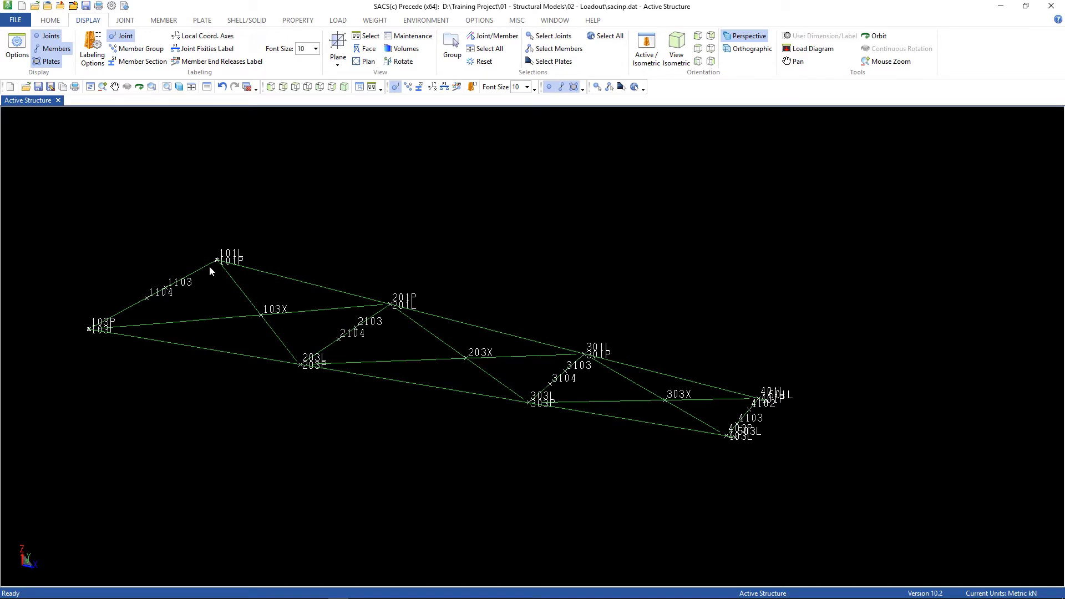
mouse_move(216, 262)
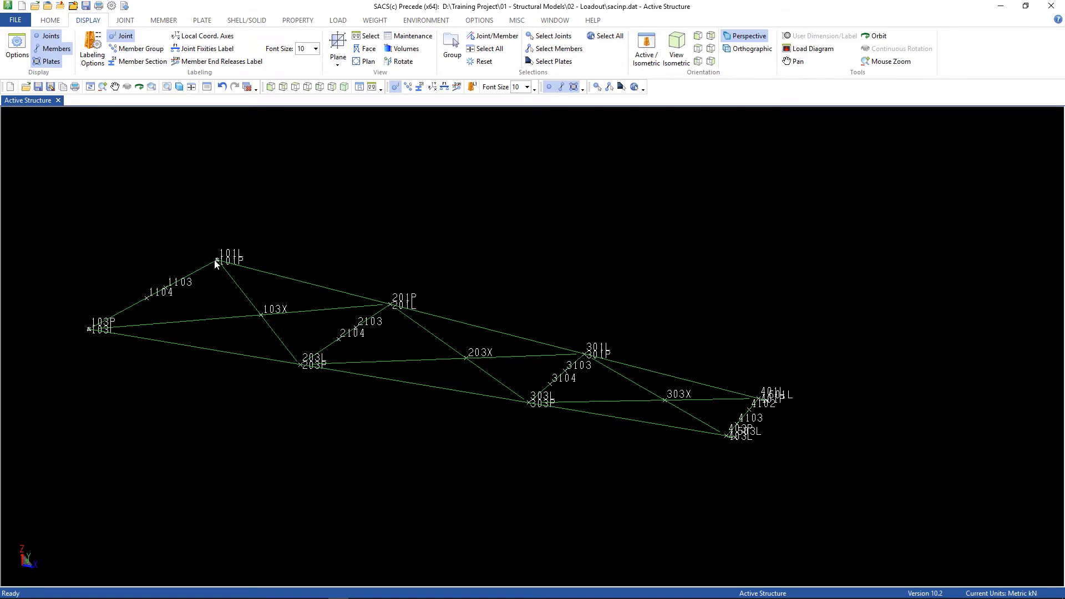
mouse_move(225, 269)
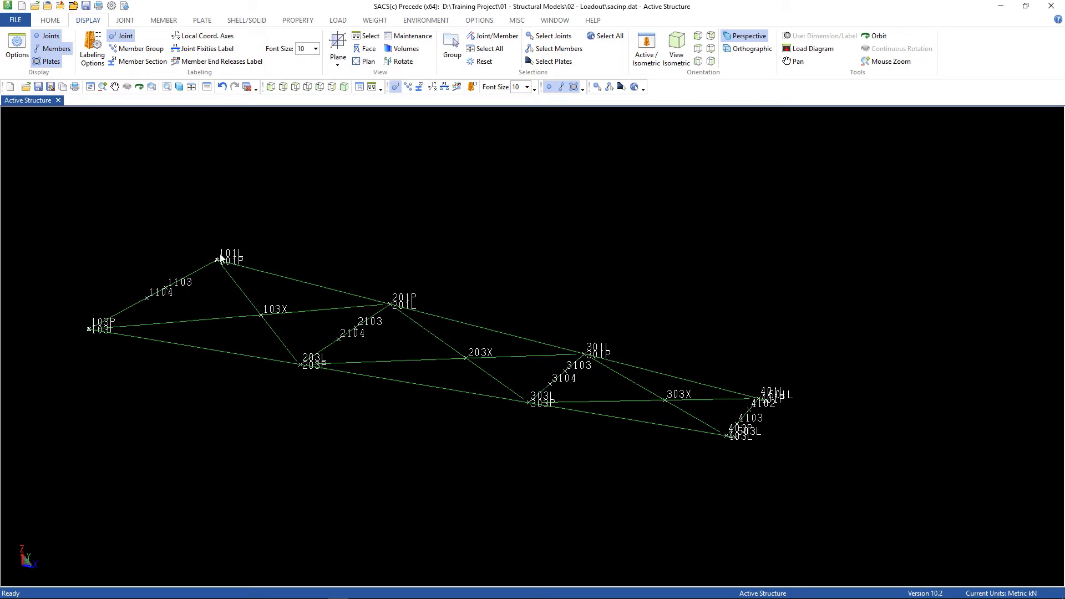
mouse_move(218, 271)
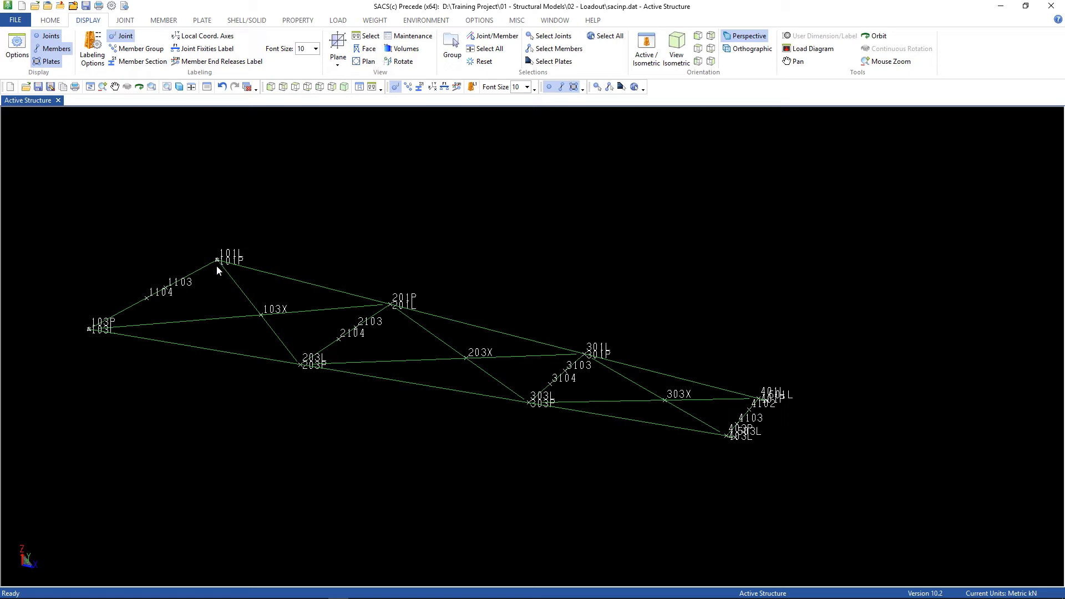
mouse_move(97, 337)
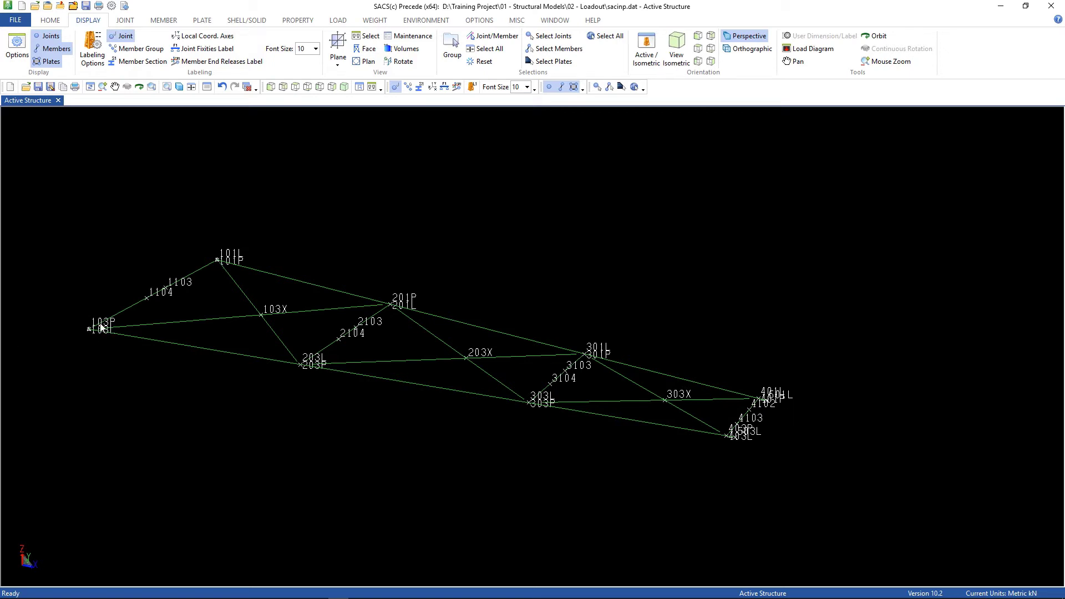
mouse_move(503, 346)
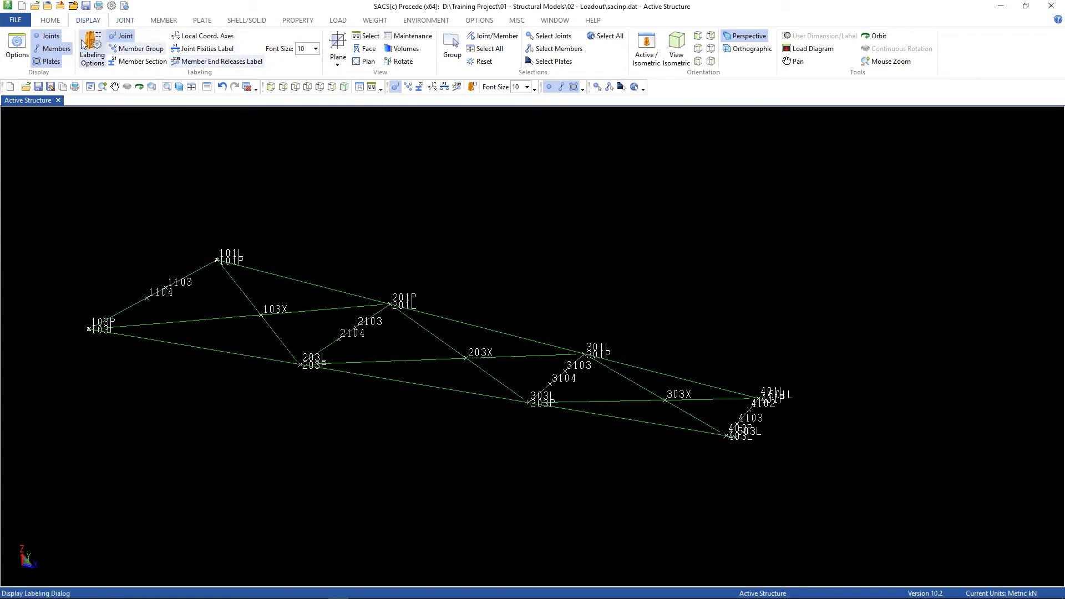
click(126, 20)
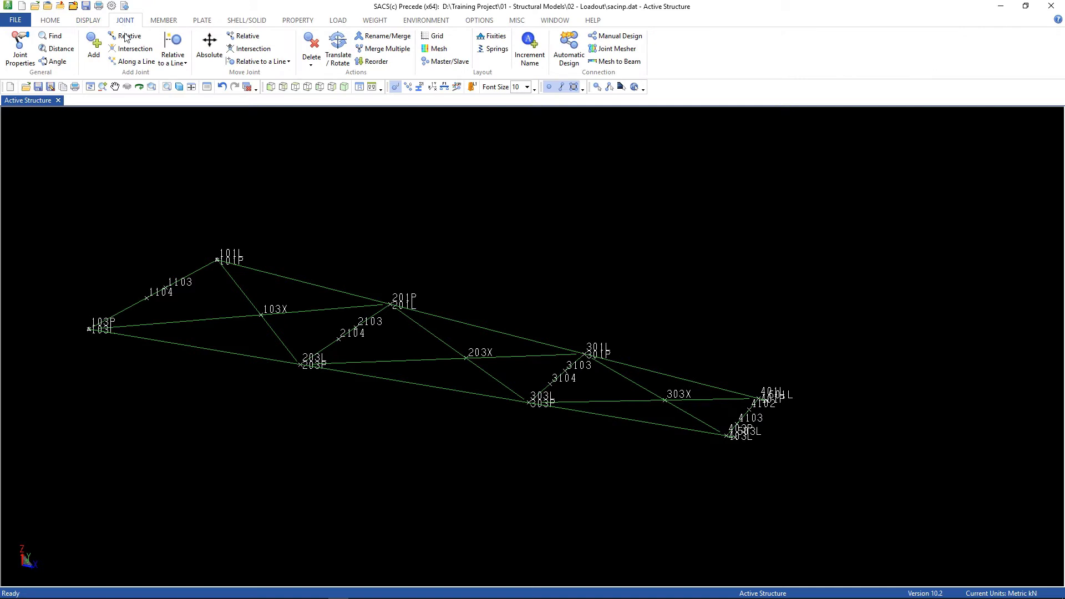
Create support joint C101 at Z relative -1.75 m below reference joint 101L
click(129, 35)
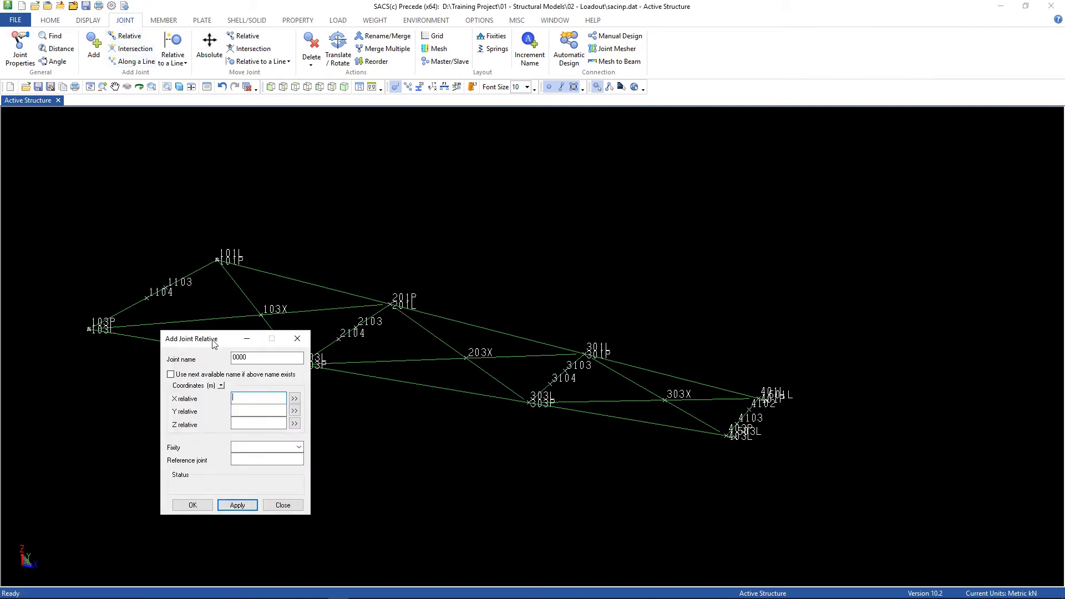
drag(191, 339, 474, 124)
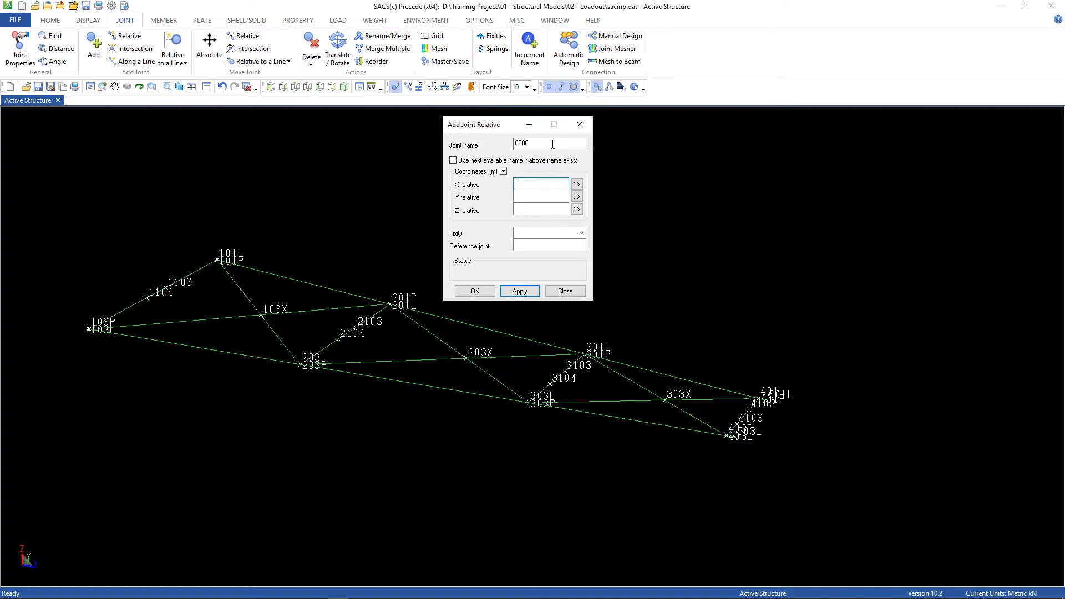
text(C)
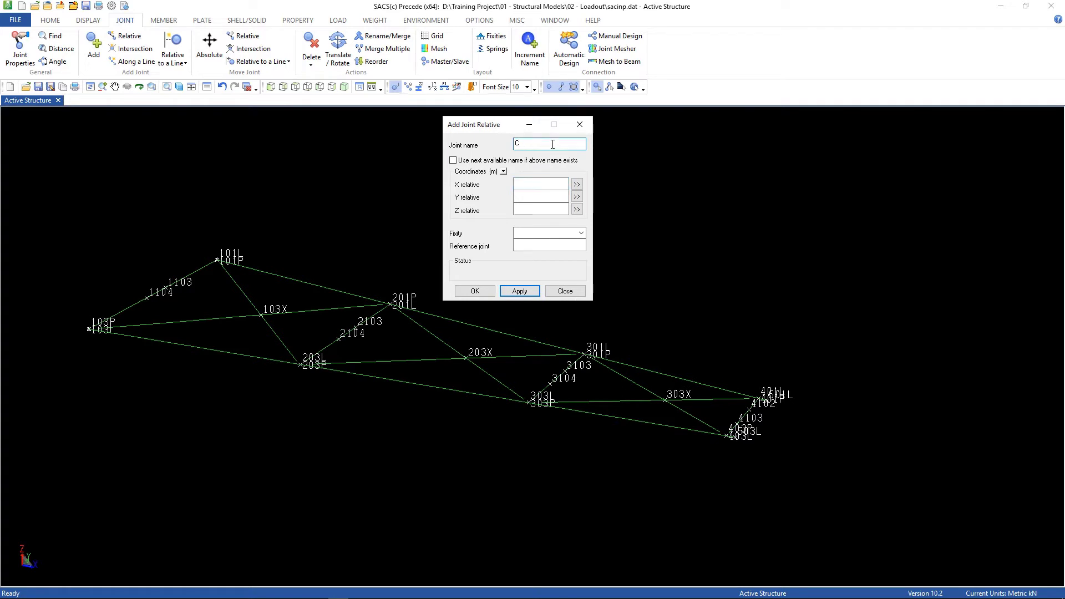
text(101)
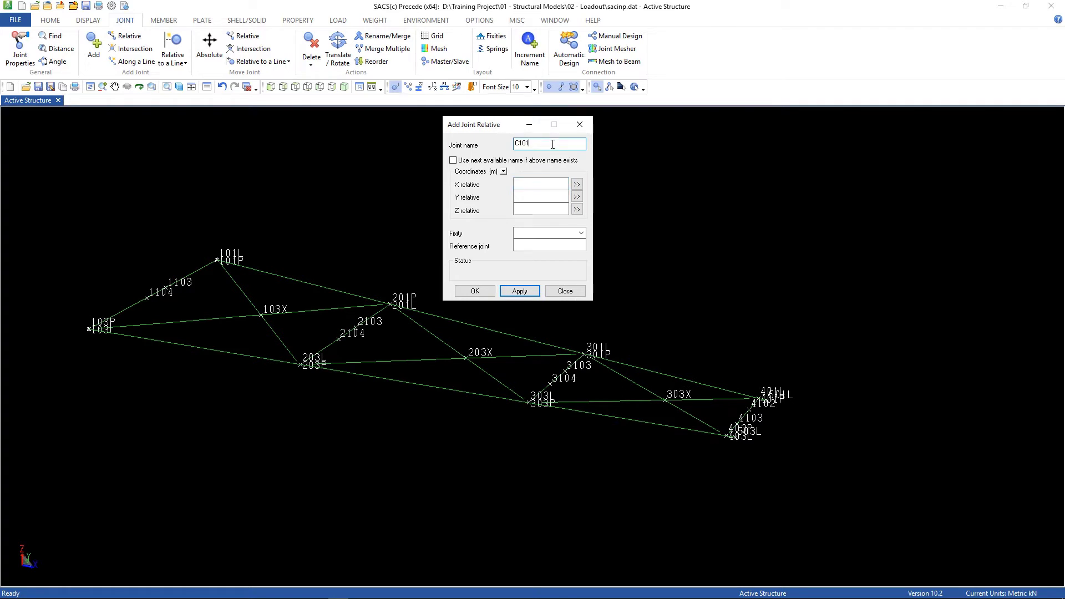
click(540, 210)
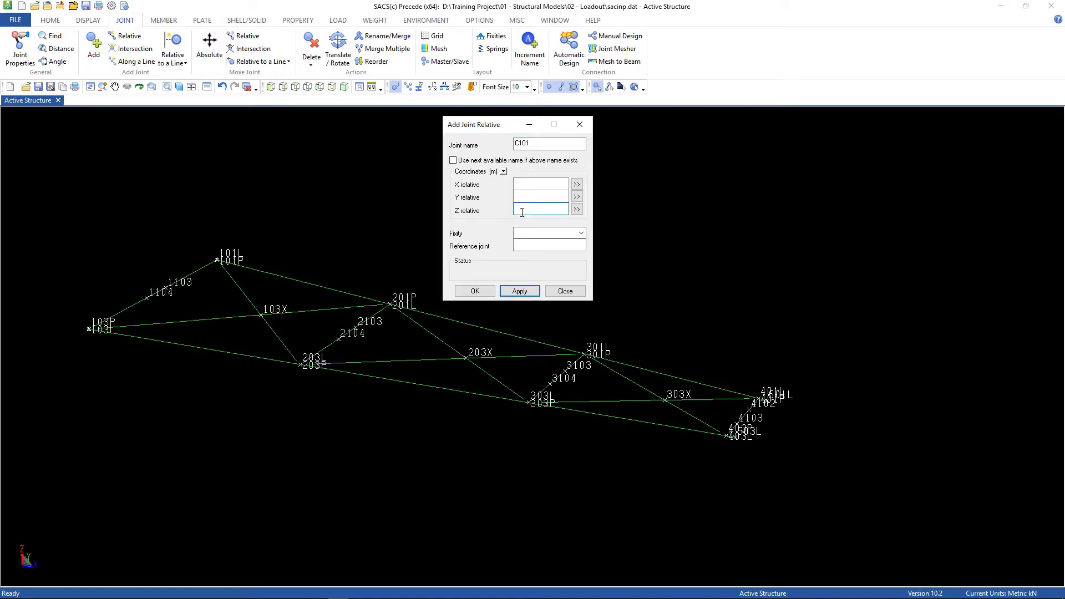
text(-1.75)
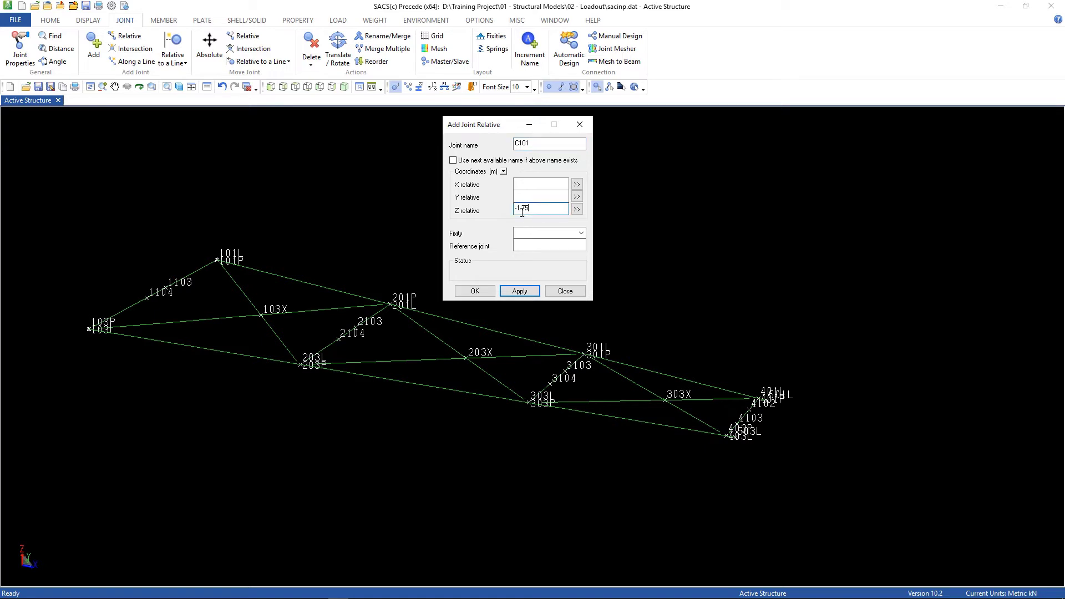
click(548, 247)
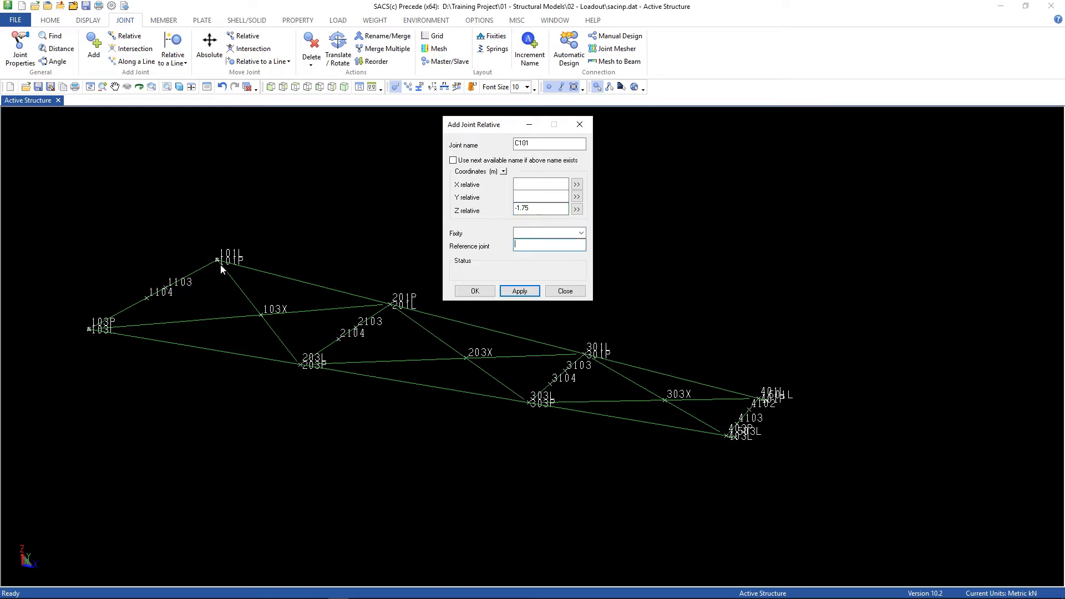
click(217, 259)
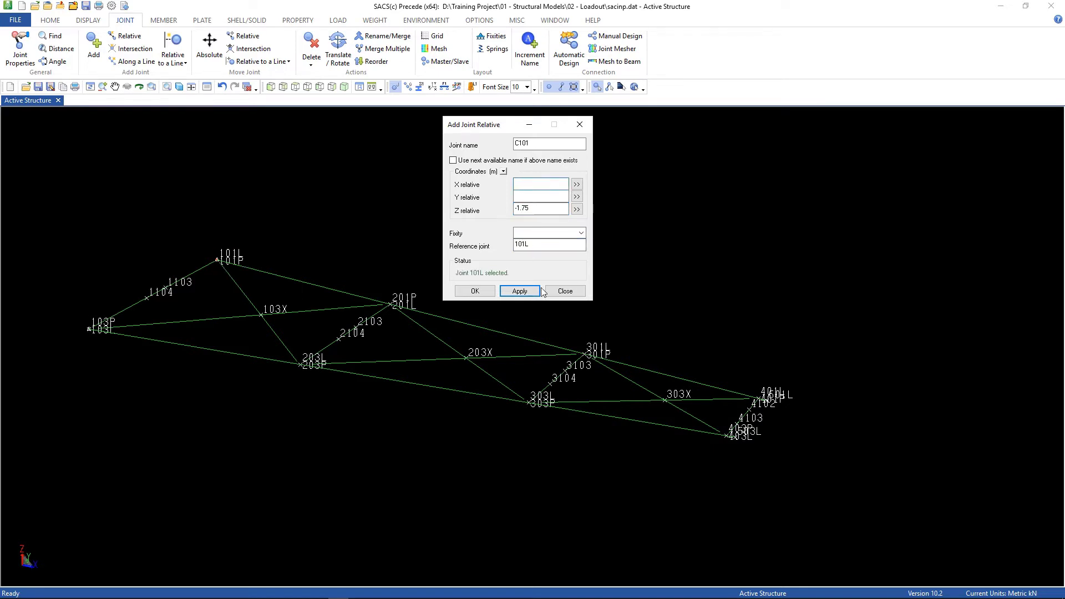
click(518, 290)
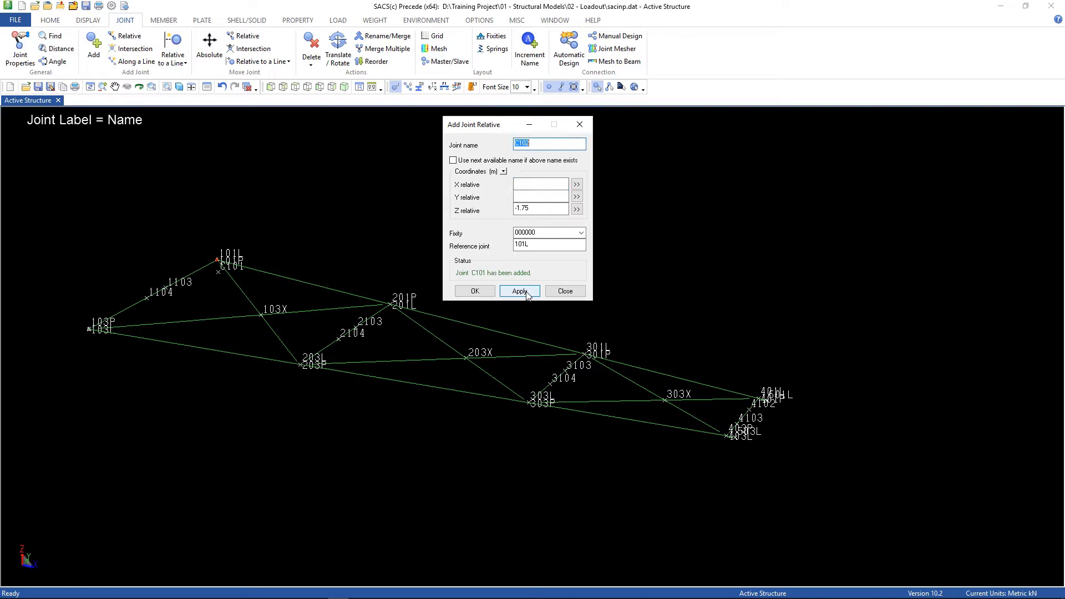
Create the remaining C and D support joints 1.75 m below their reference joints, through D403
click(537, 143)
text(3)
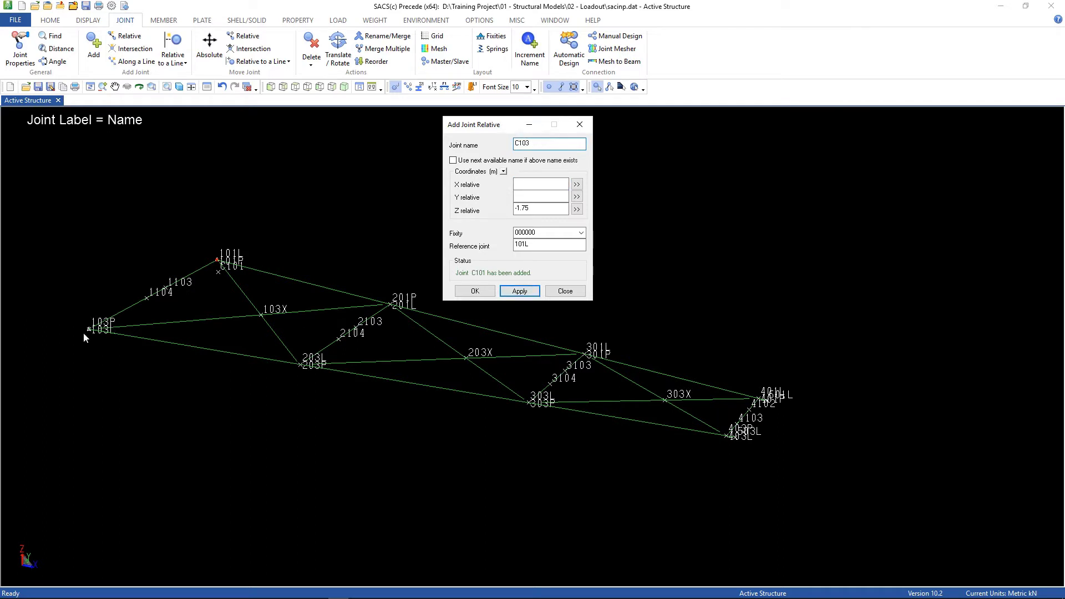
click(519, 290)
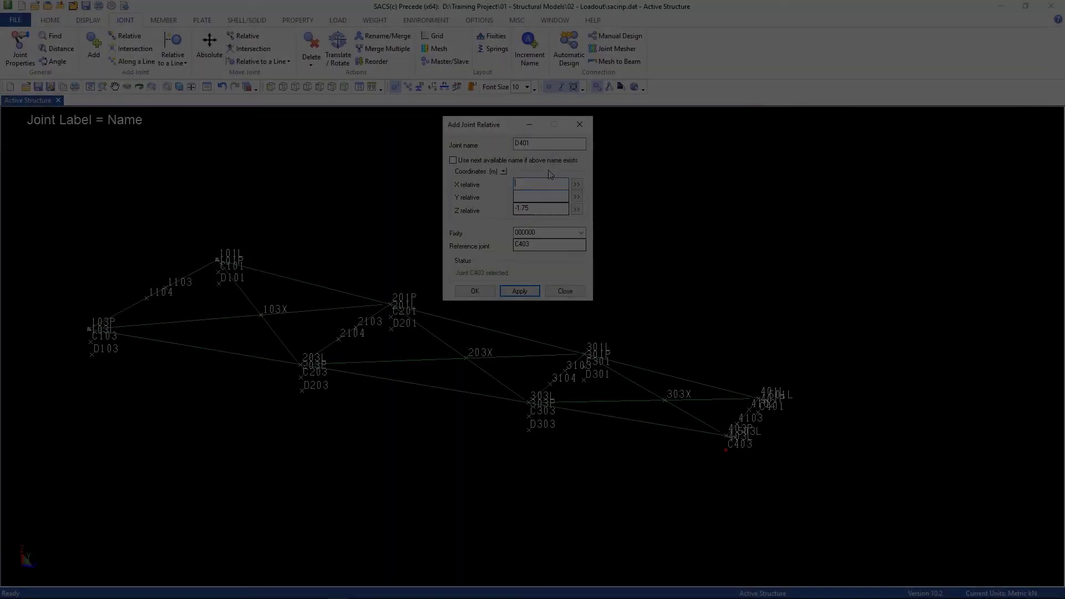
click(519, 290)
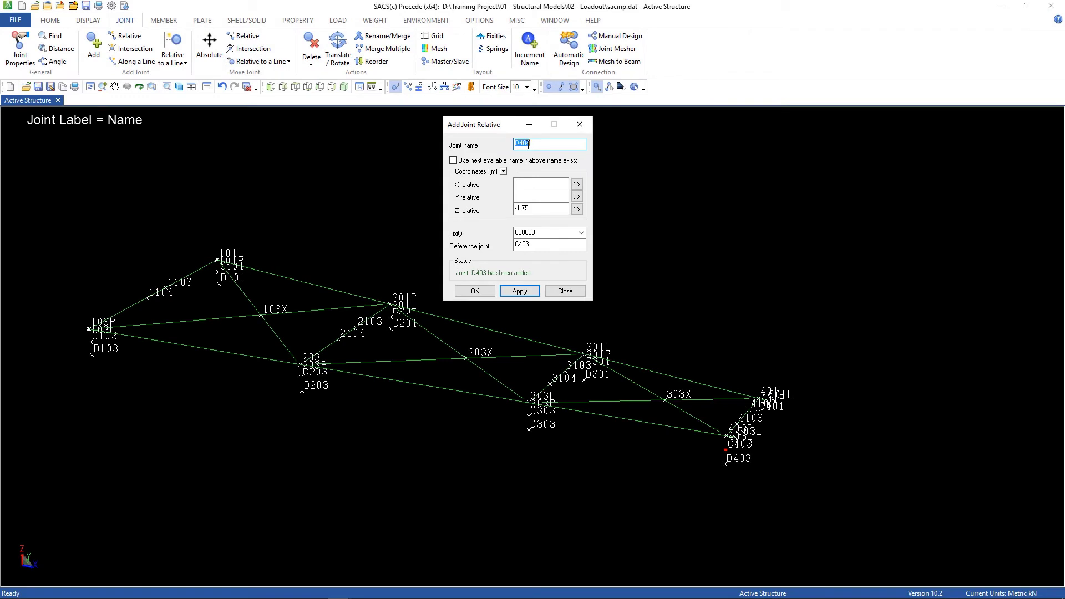
click(563, 290)
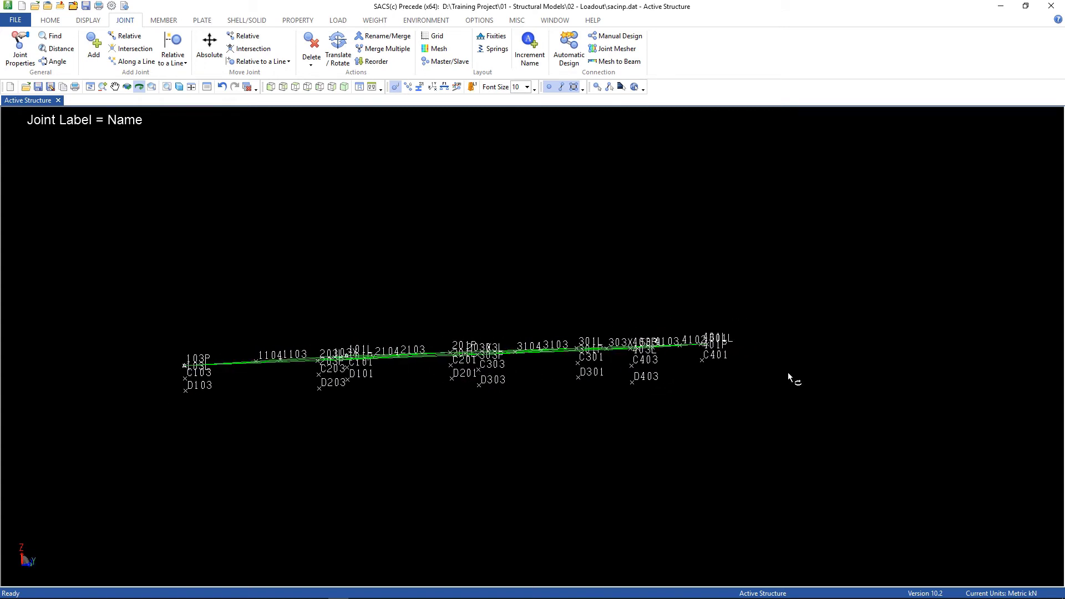
mouse_move(688, 362)
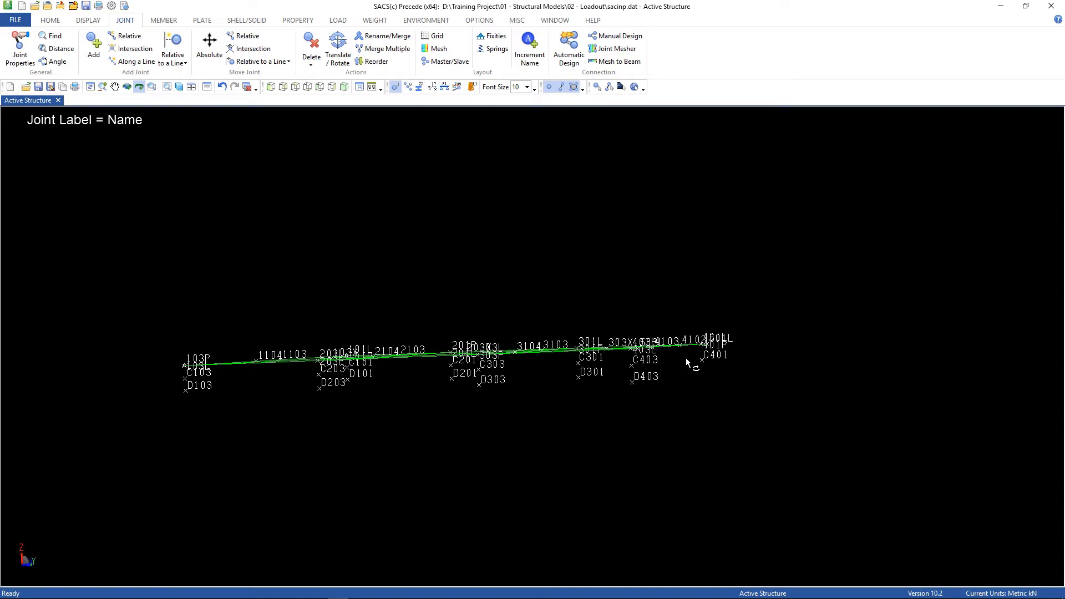
Create joint D401 at Z relative -1.75 m below C401
click(173, 48)
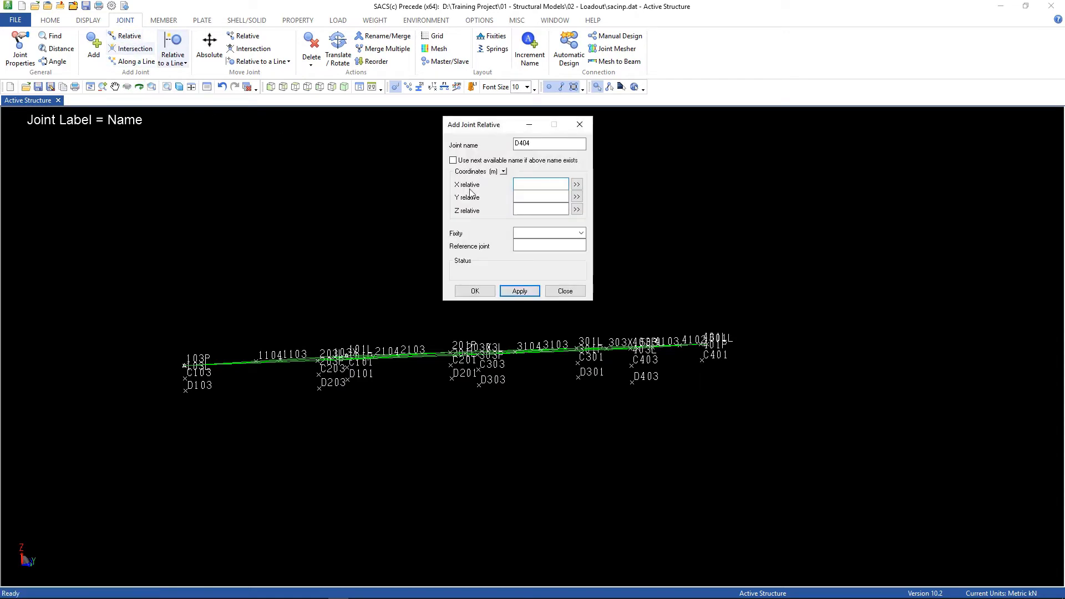
click(702, 362)
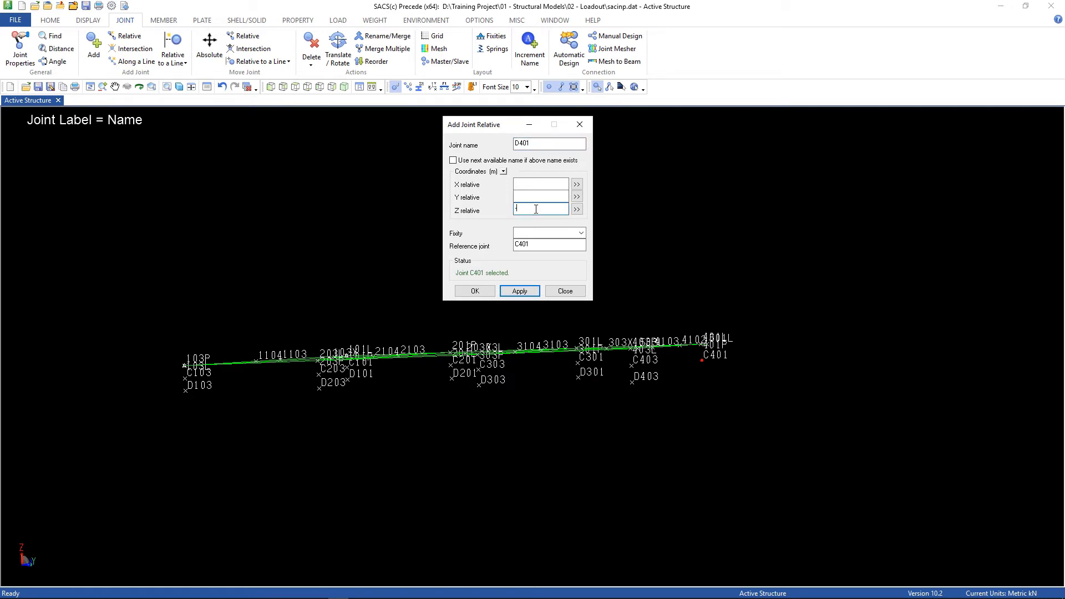
text(-1.75)
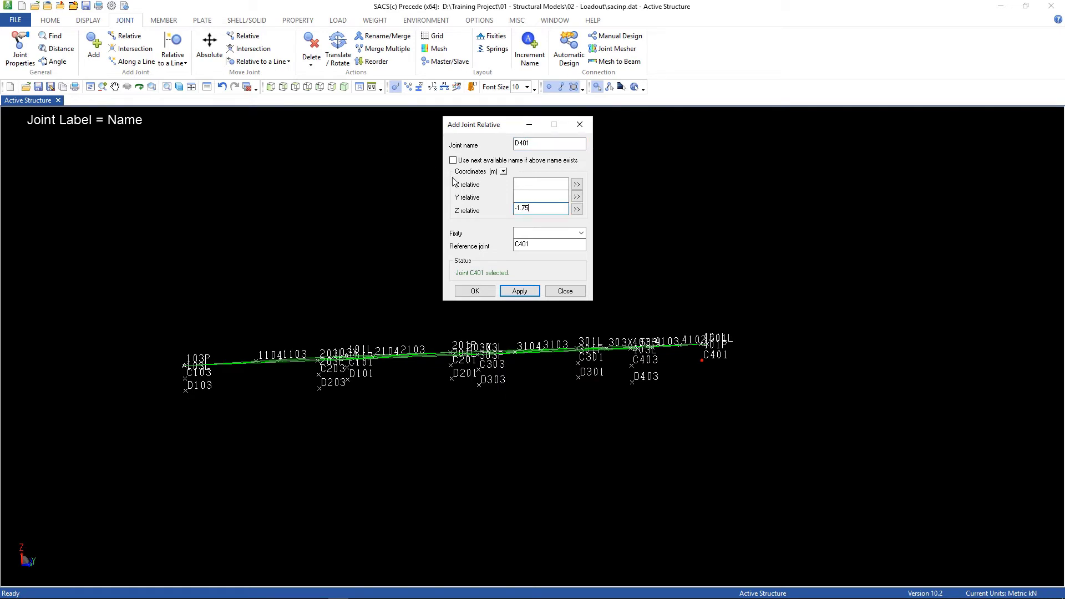
click(520, 290)
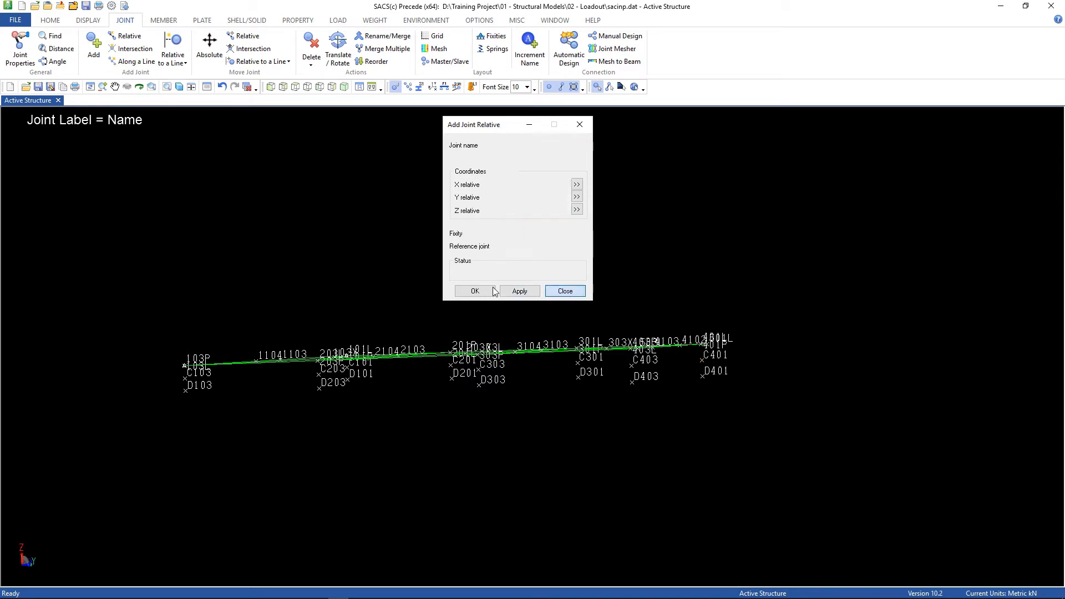
click(564, 290)
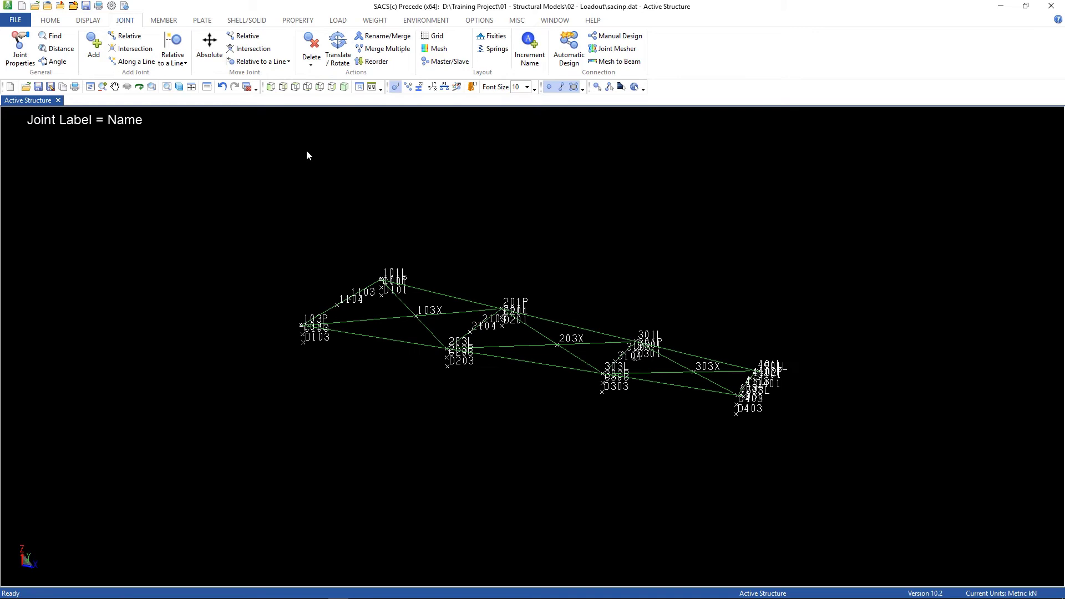
click(394, 87)
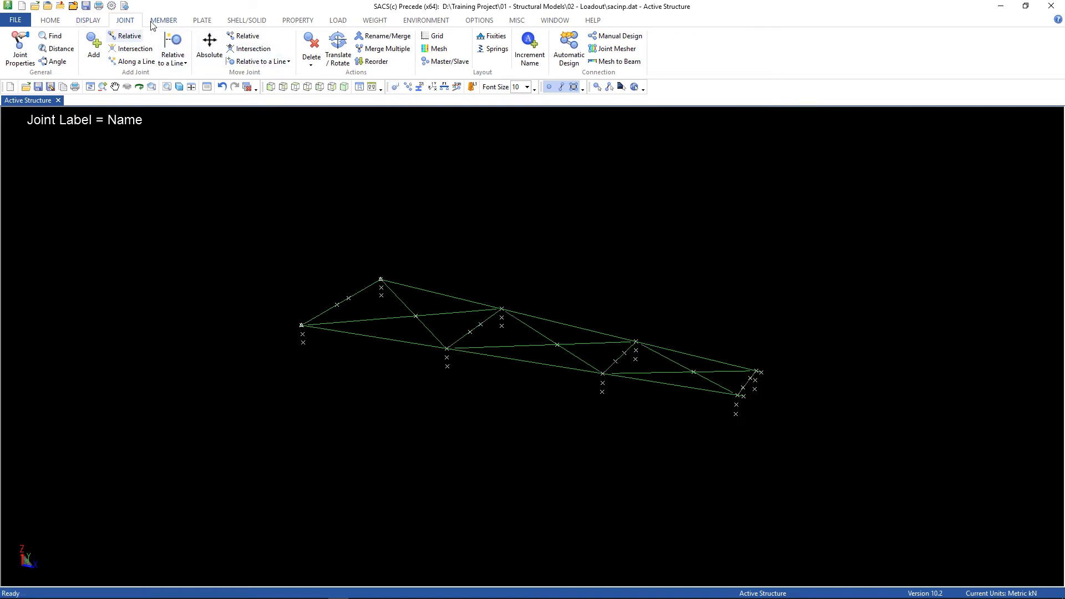
click(163, 20)
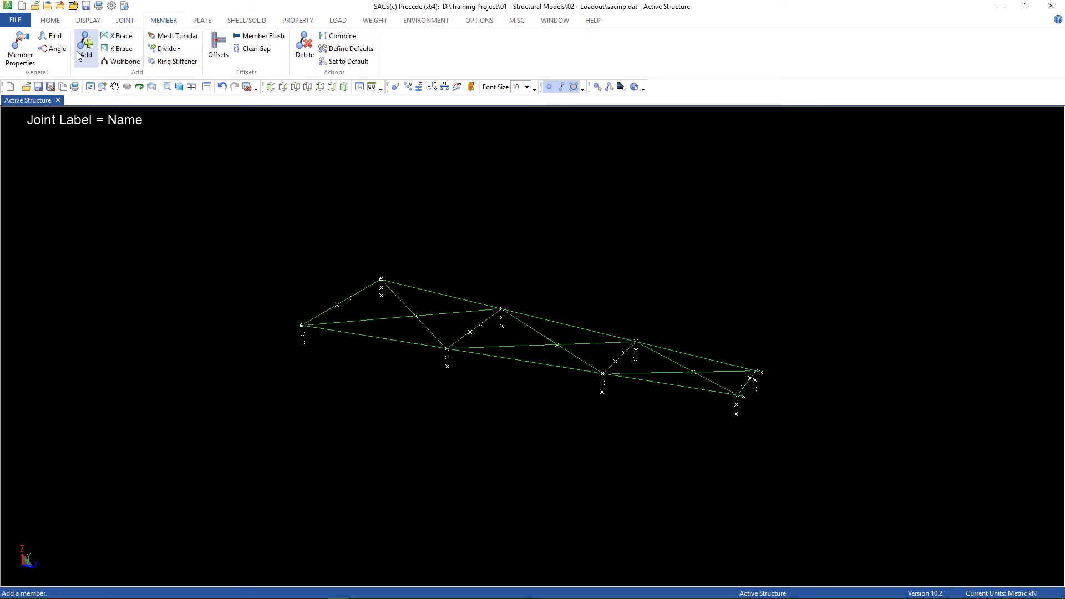
click(86, 47)
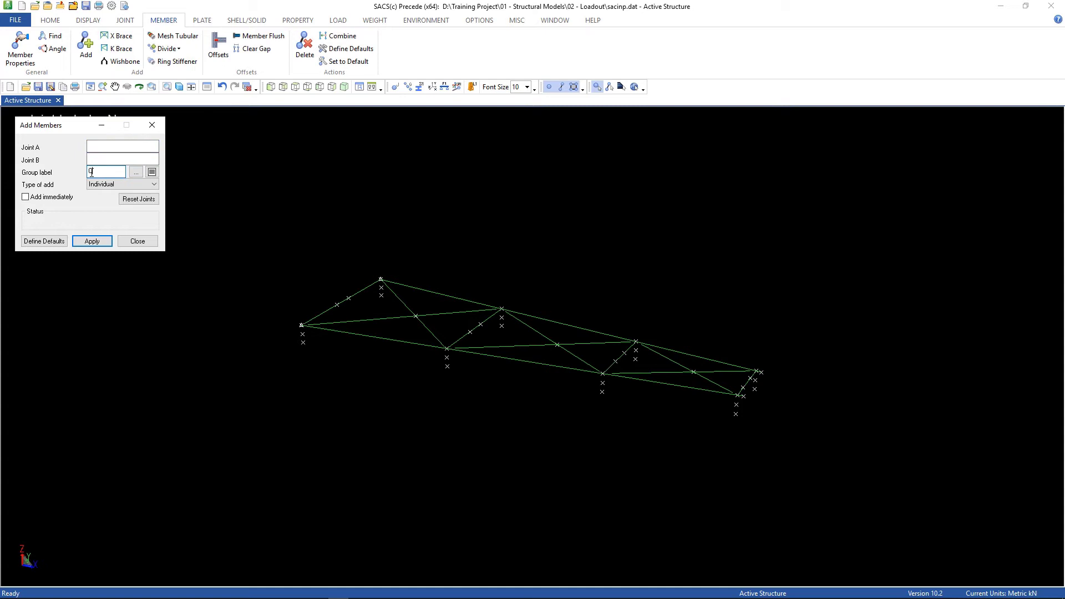
text(CAN)
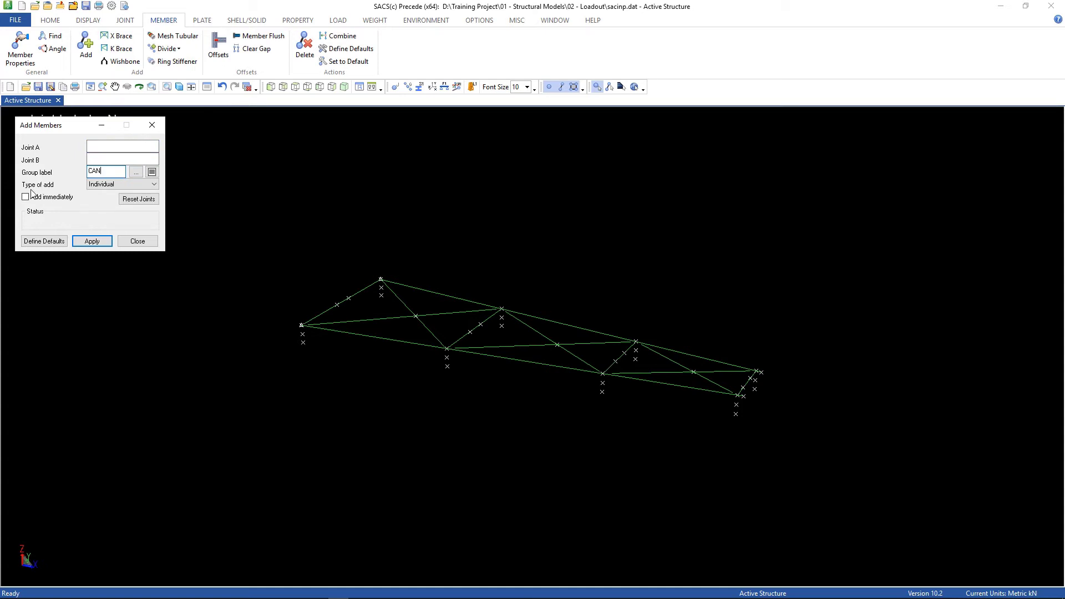
click(26, 197)
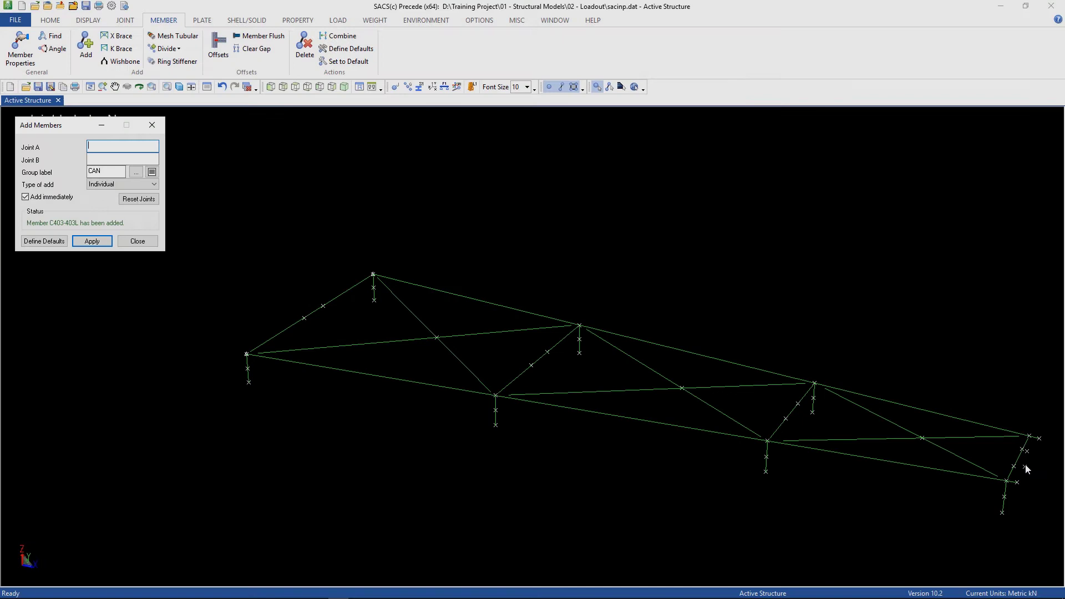
click(138, 241)
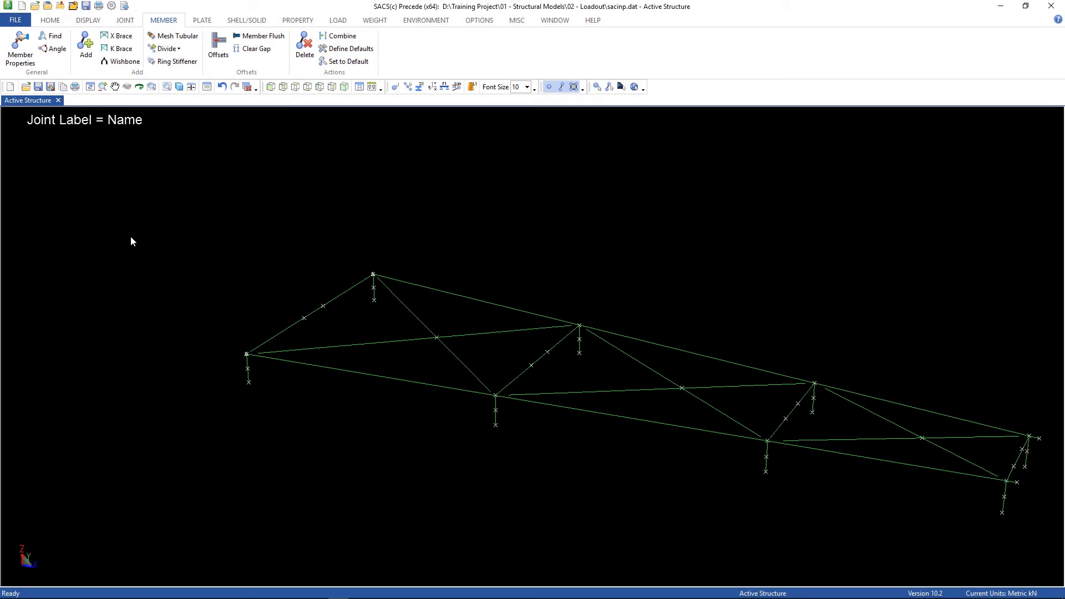
mouse_move(264, 192)
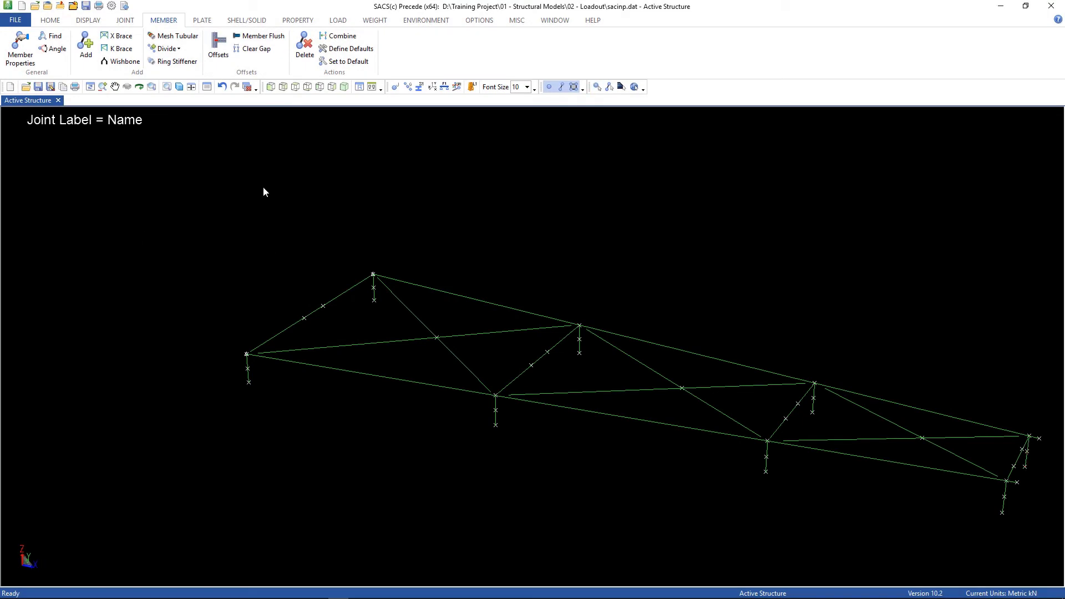
mouse_move(179, 86)
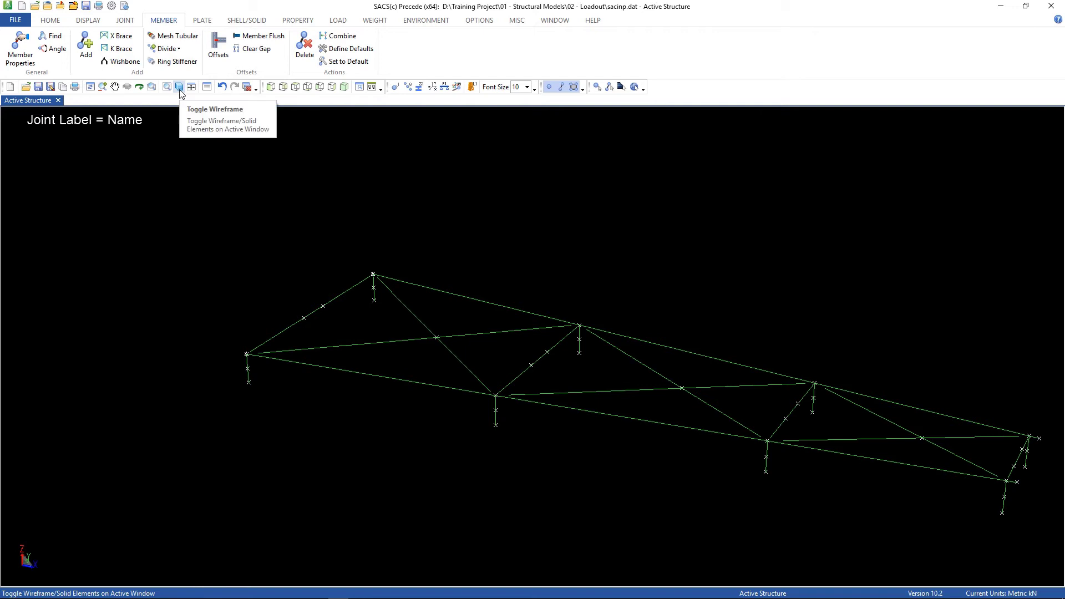
Render the jacket as solid tubes and add a new member group labelled CAN in the Member Group manager
click(178, 87)
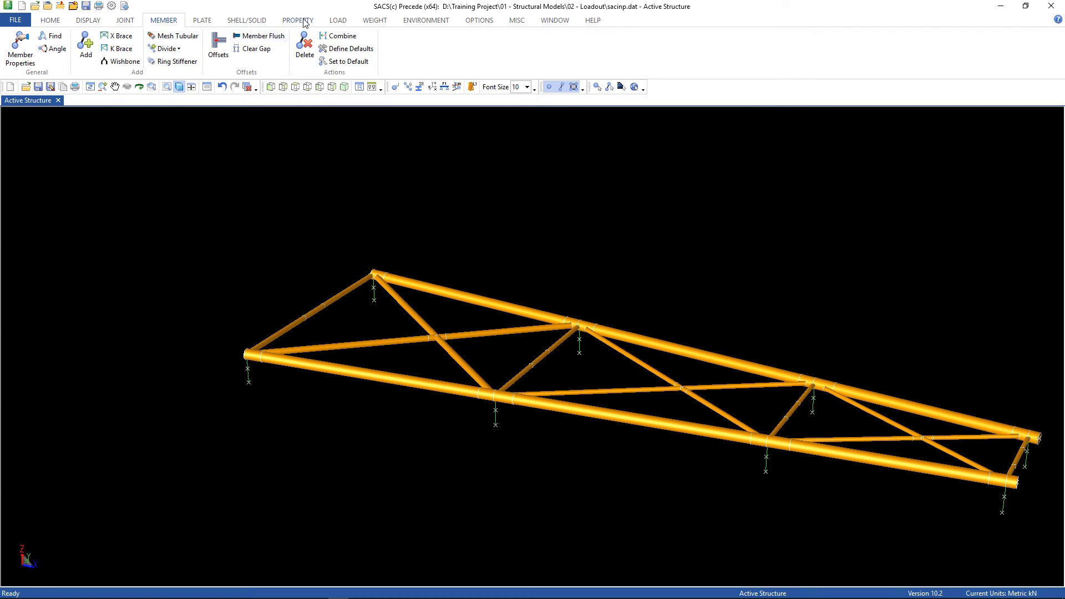
click(297, 20)
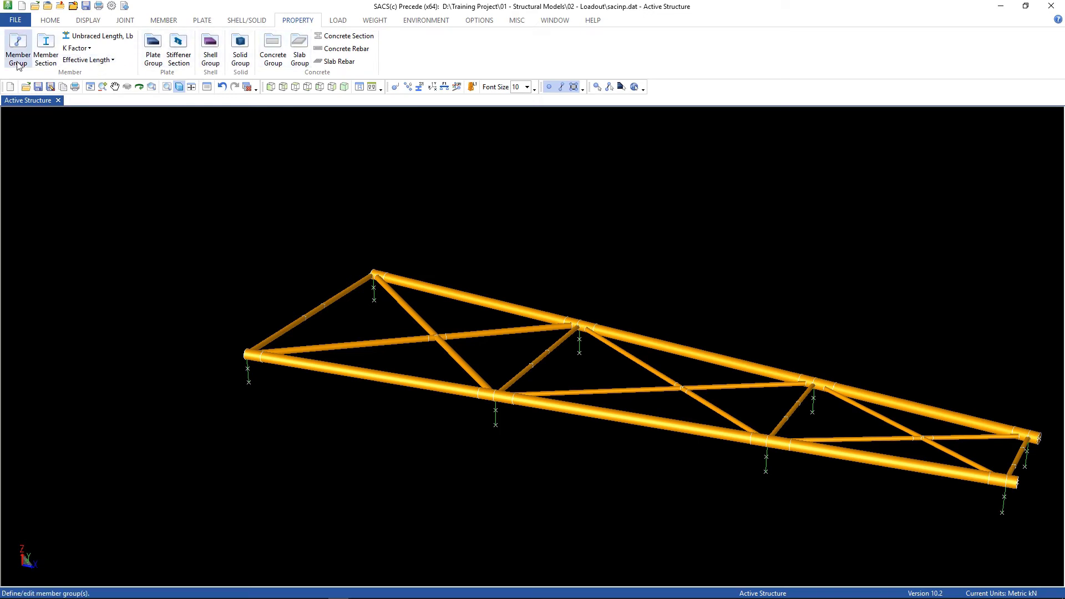
click(17, 49)
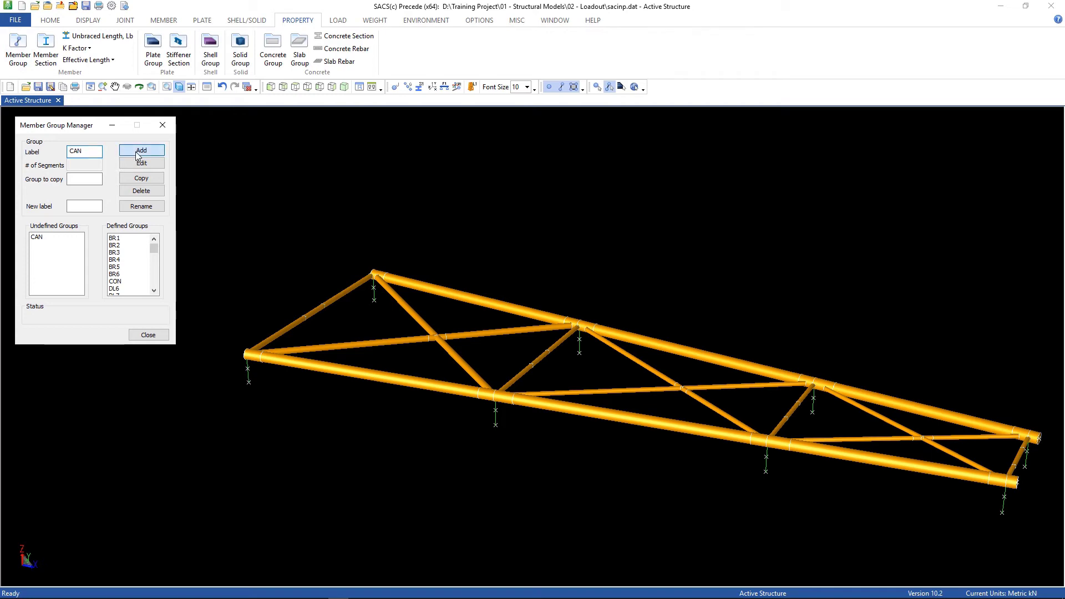
click(141, 150)
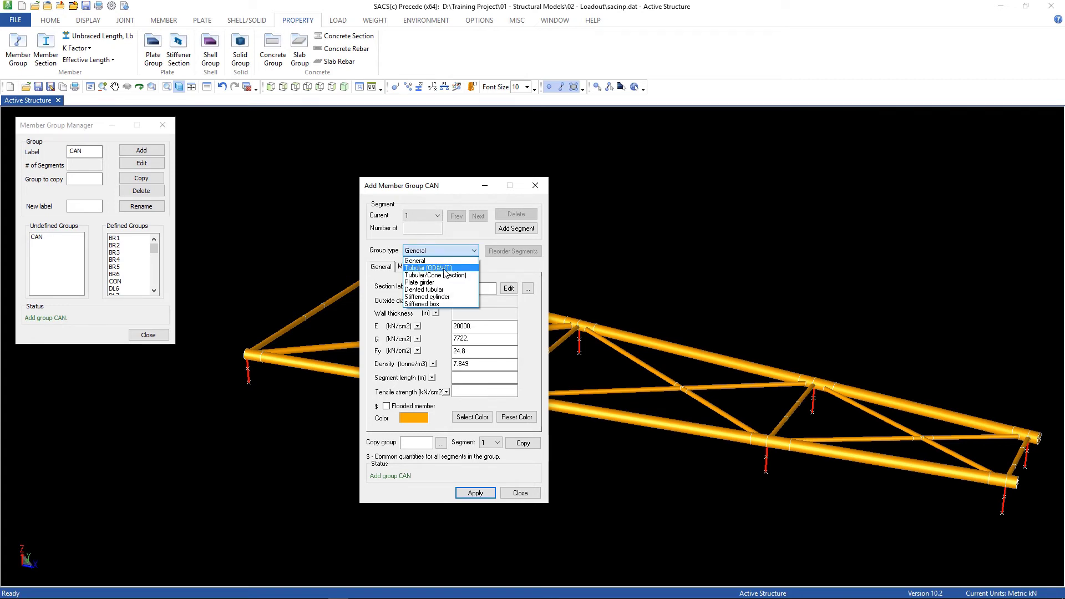
Define CAN as Tubular, 76.2 cm outside diameter and 2.54 cm wall thickness, and apply it
click(421, 267)
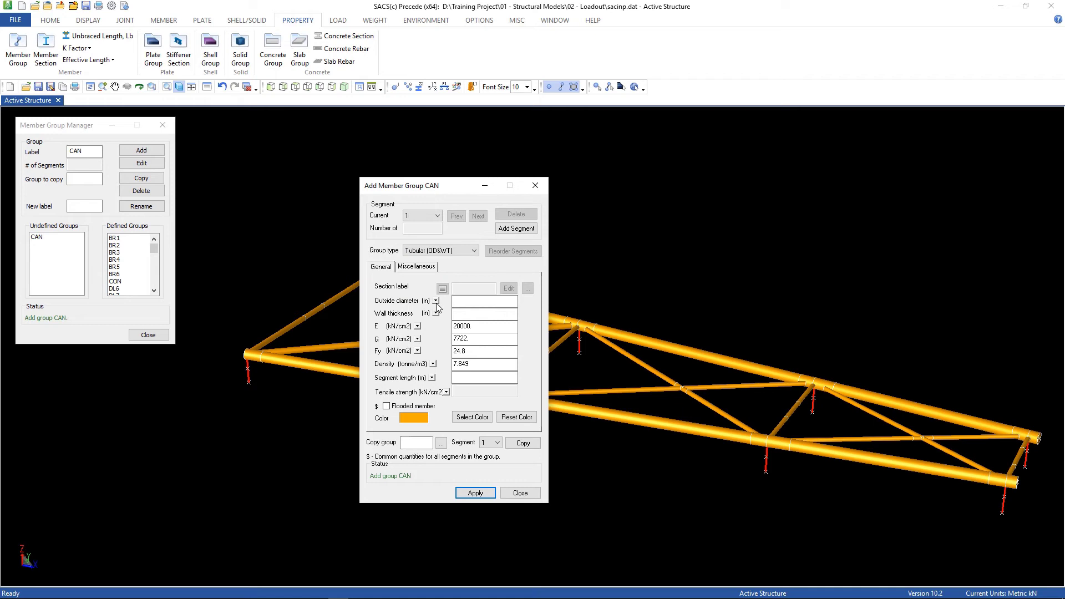
click(434, 301)
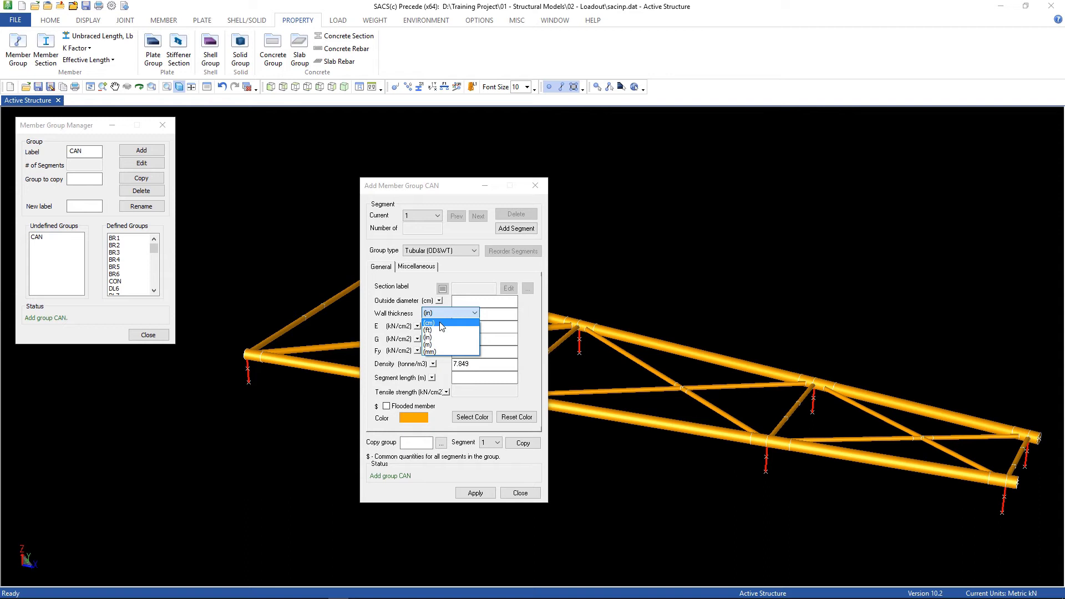
click(429, 321)
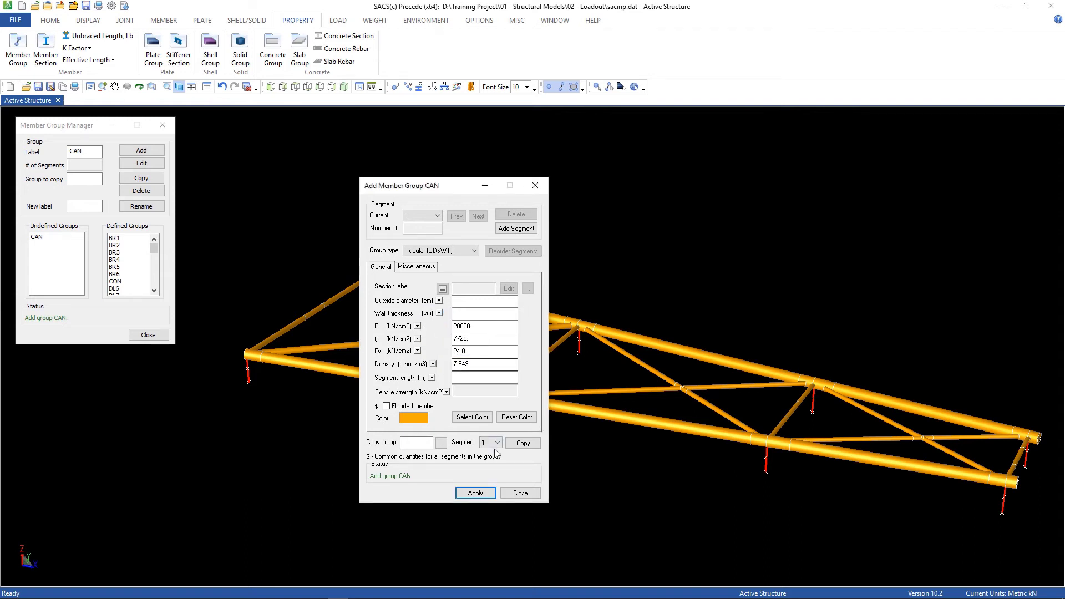
click(484, 301)
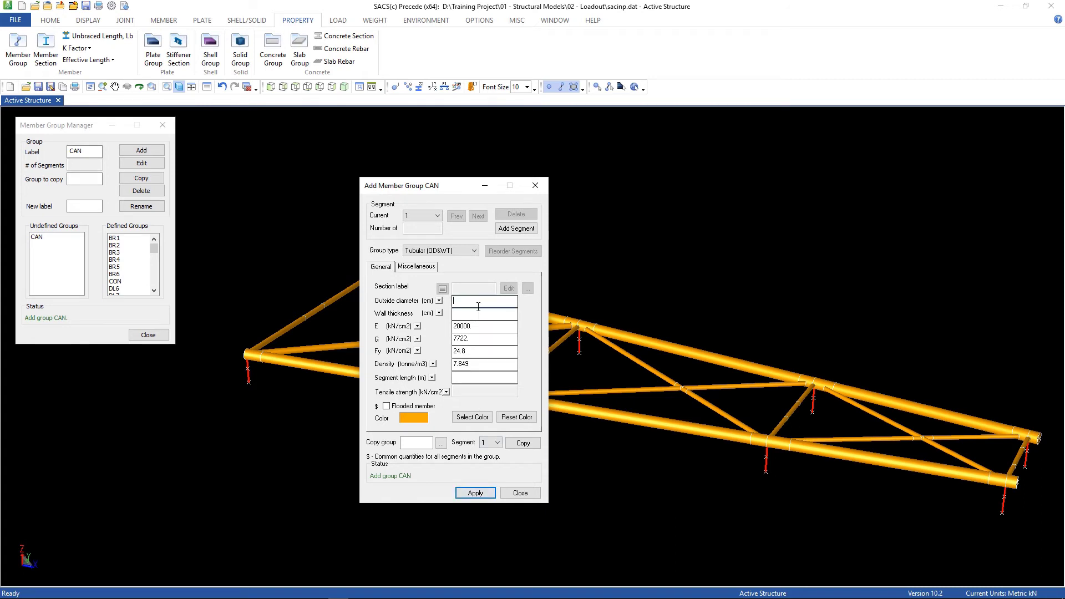
click(483, 300)
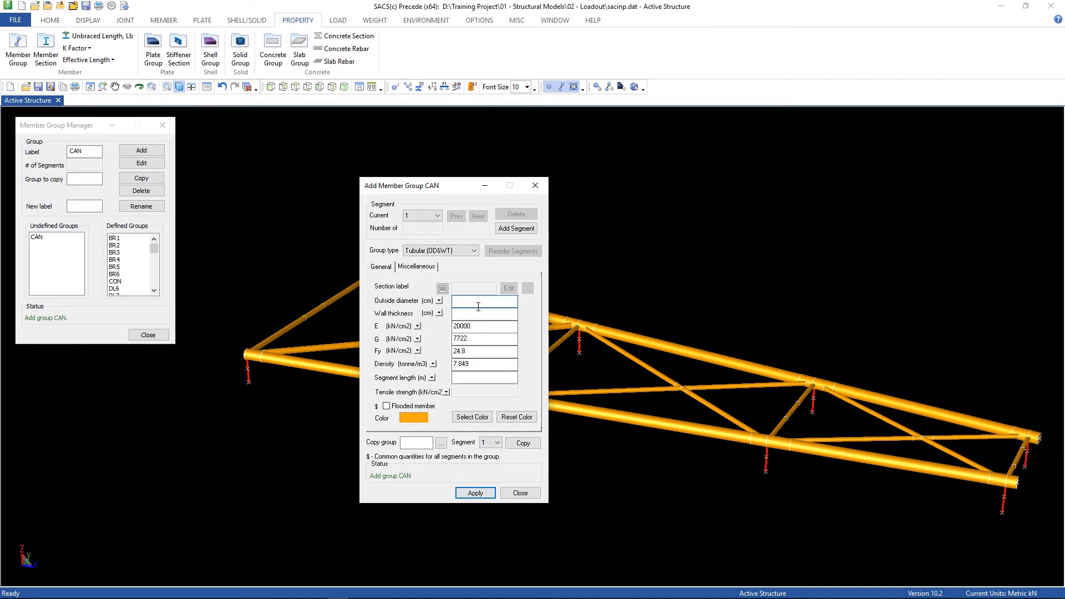
text(7)
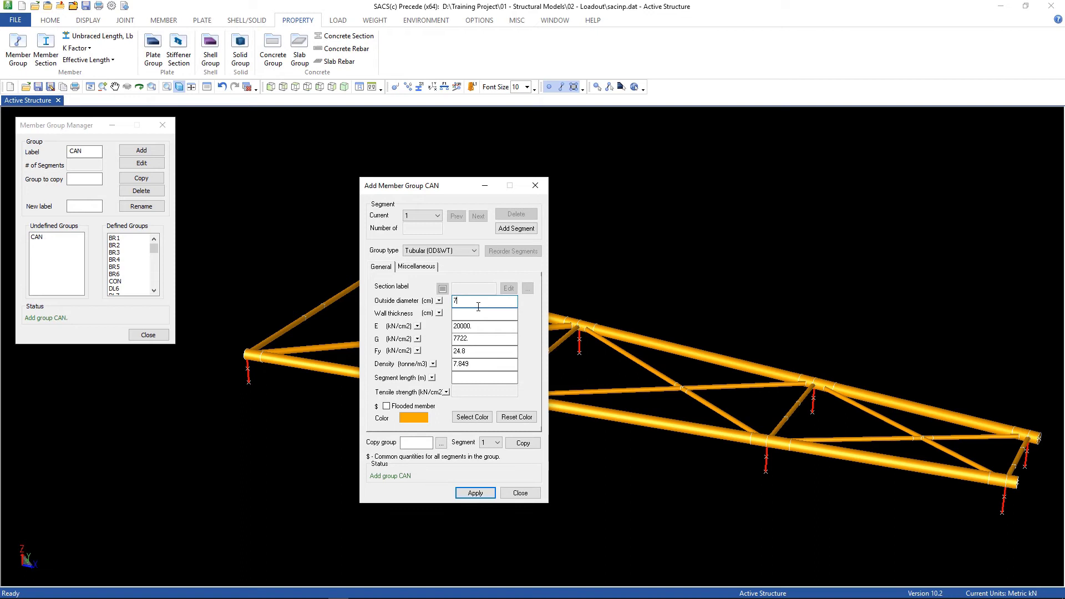
text(76.2)
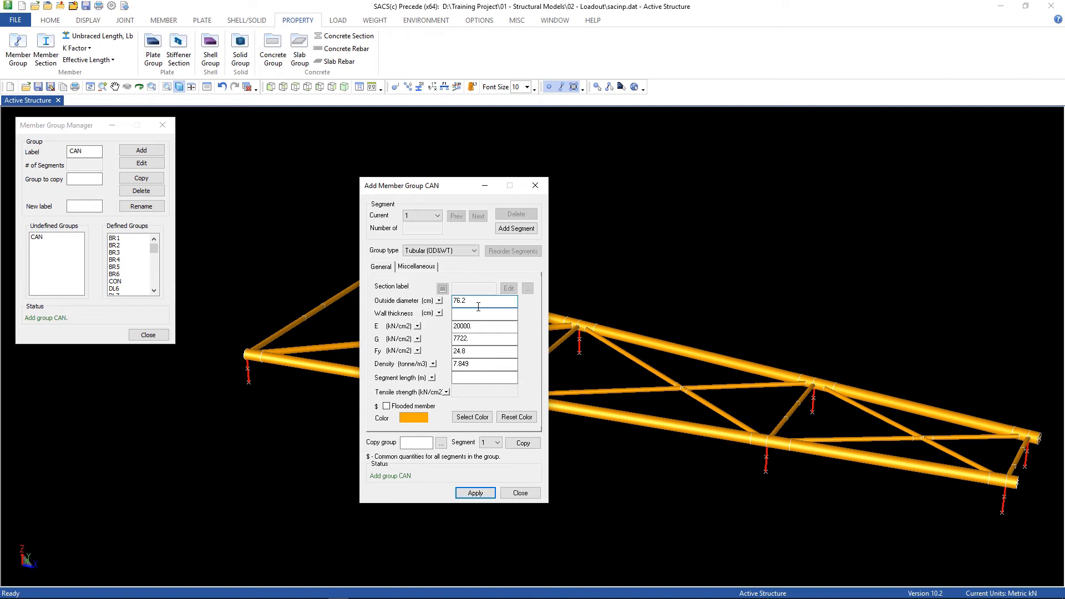
click(483, 314)
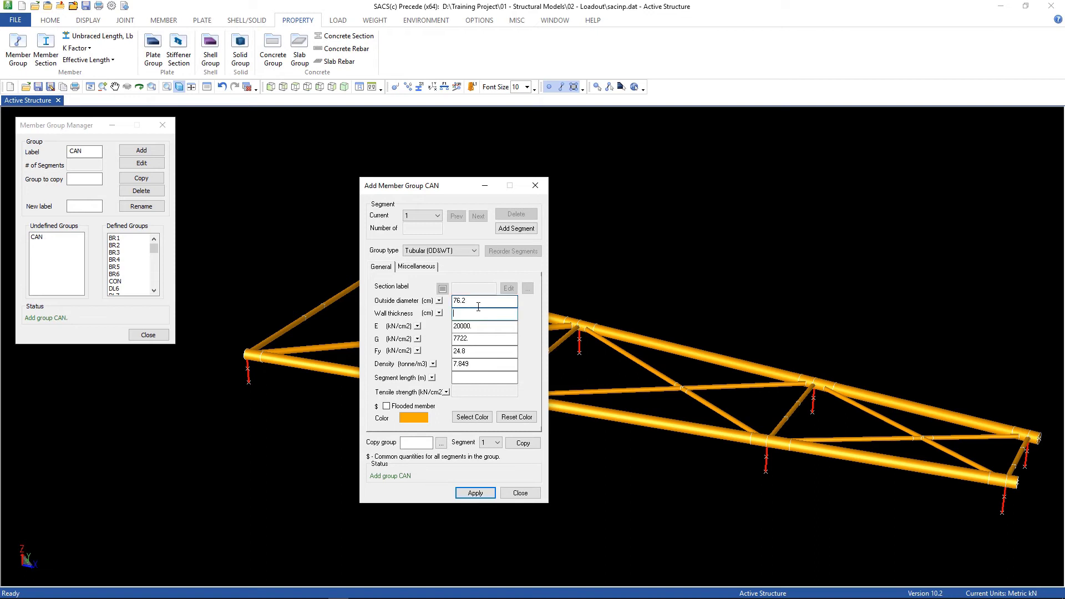
text(2)
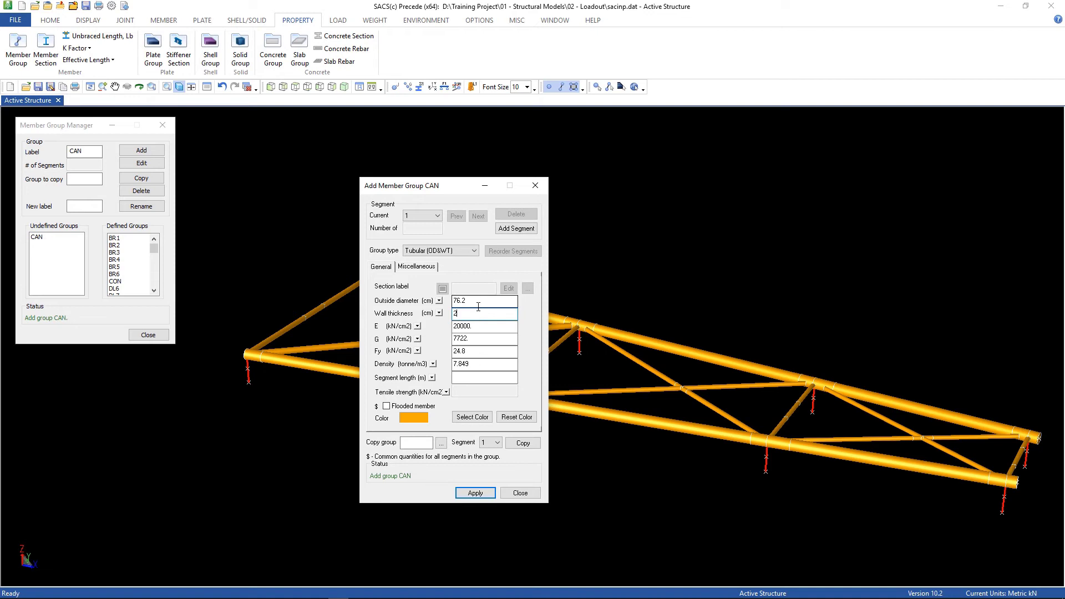
text(.54)
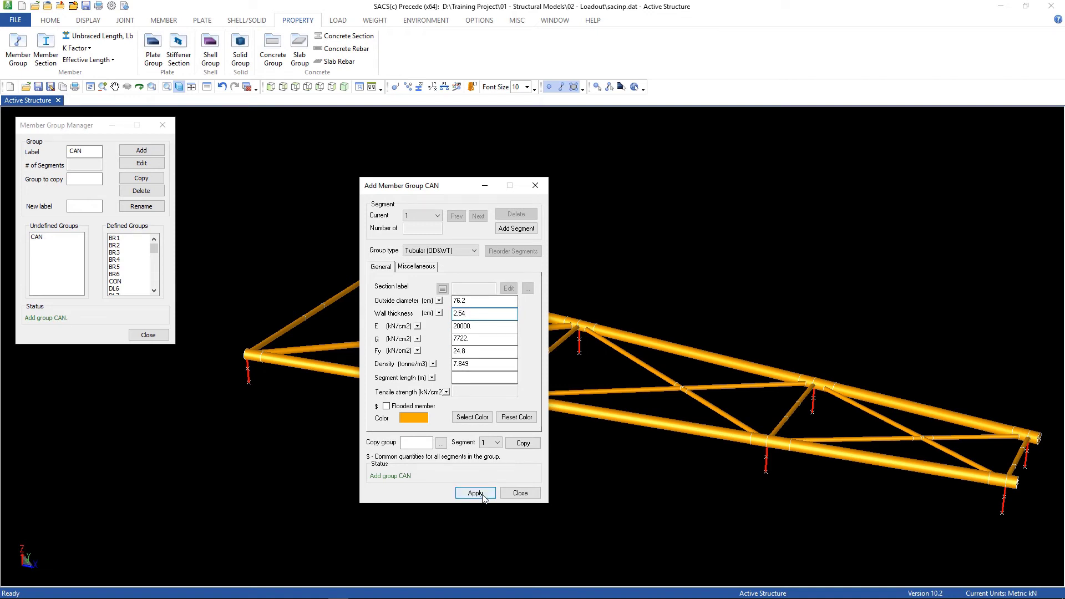
click(476, 493)
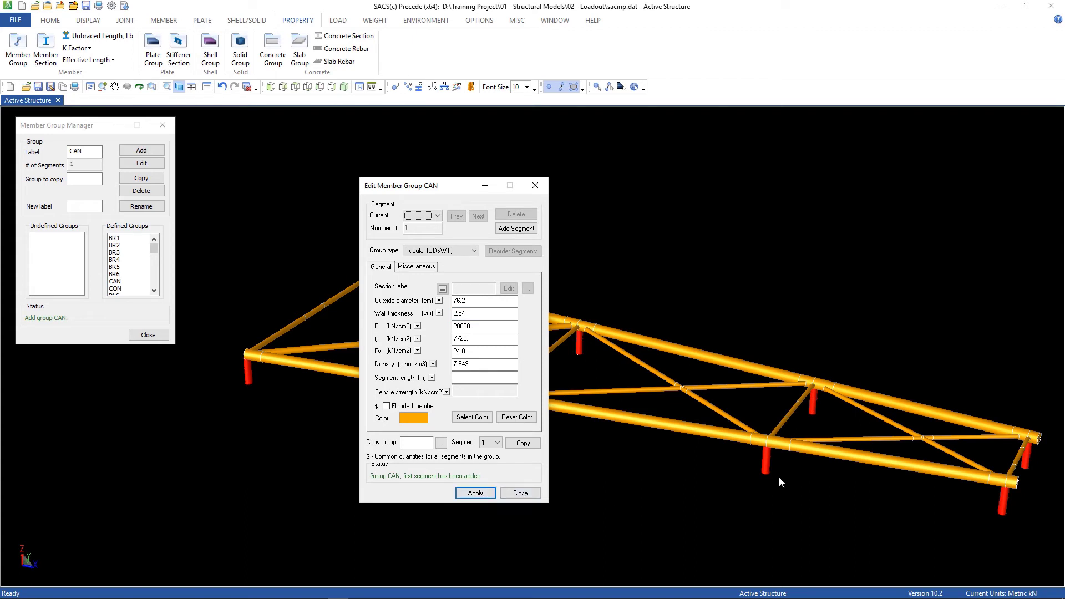
mouse_move(1015, 481)
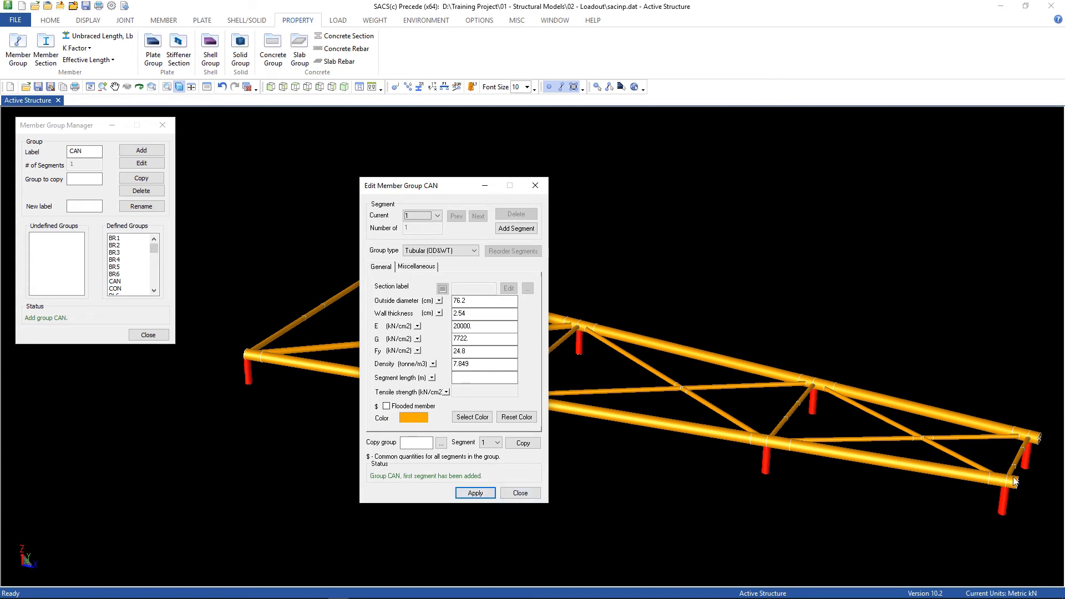
Close the group definition dialog and the member group manager
click(520, 493)
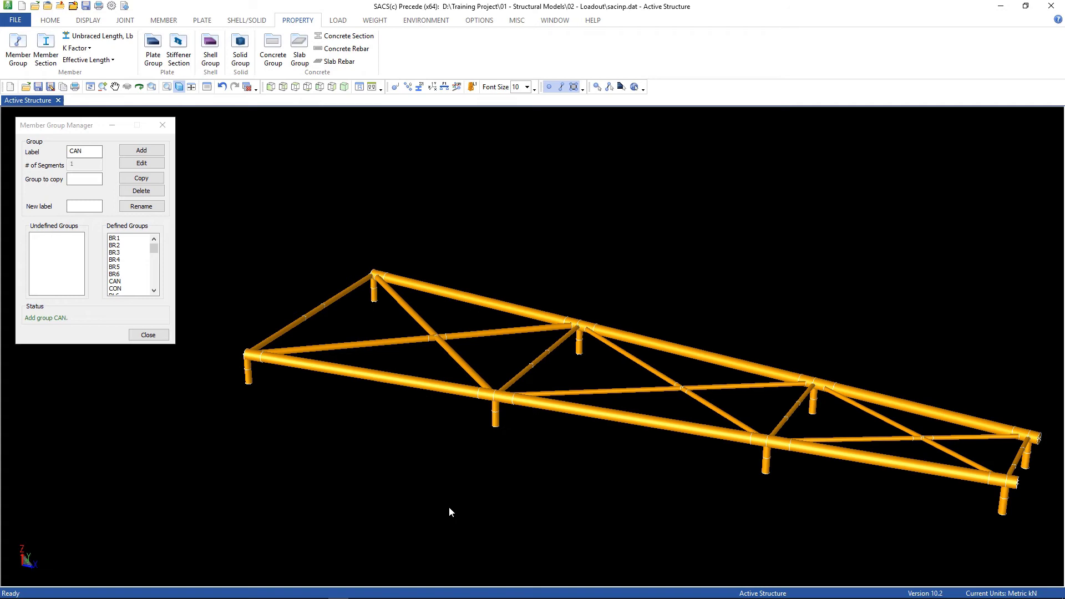
mouse_move(537, 425)
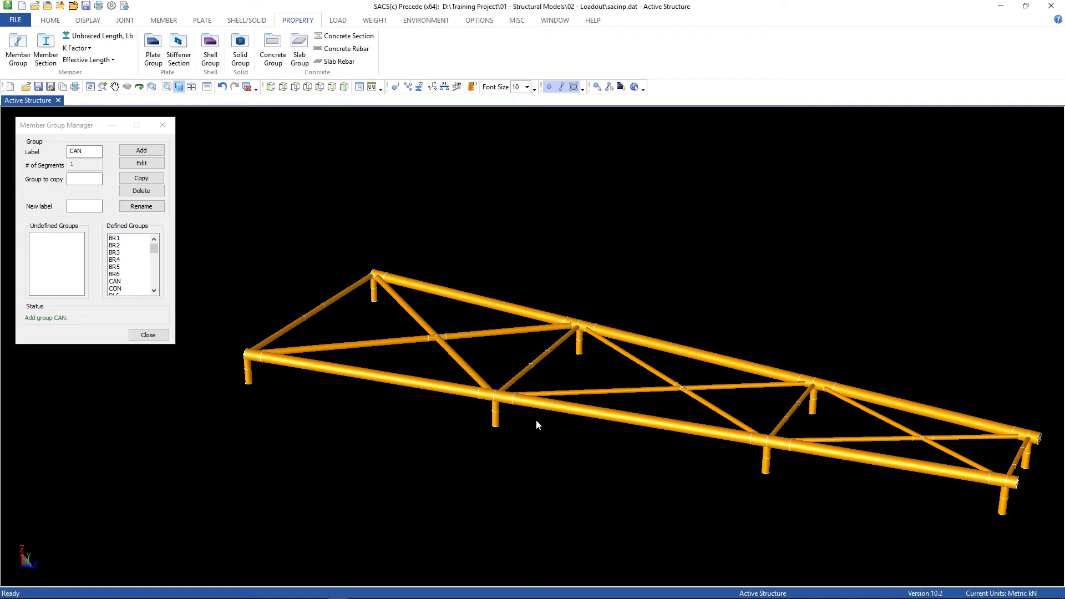
click(147, 335)
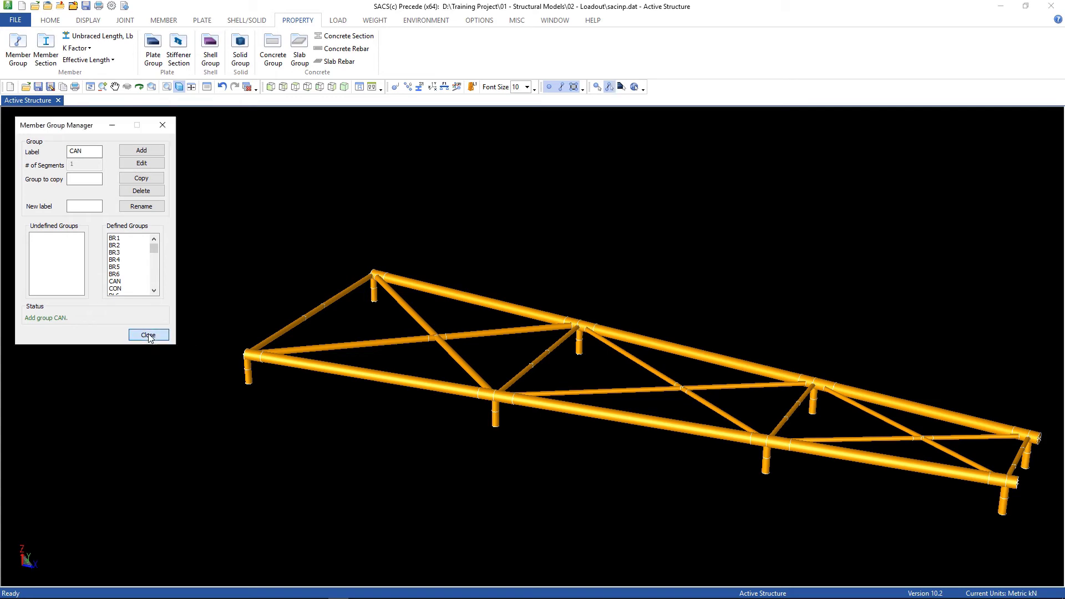
click(147, 335)
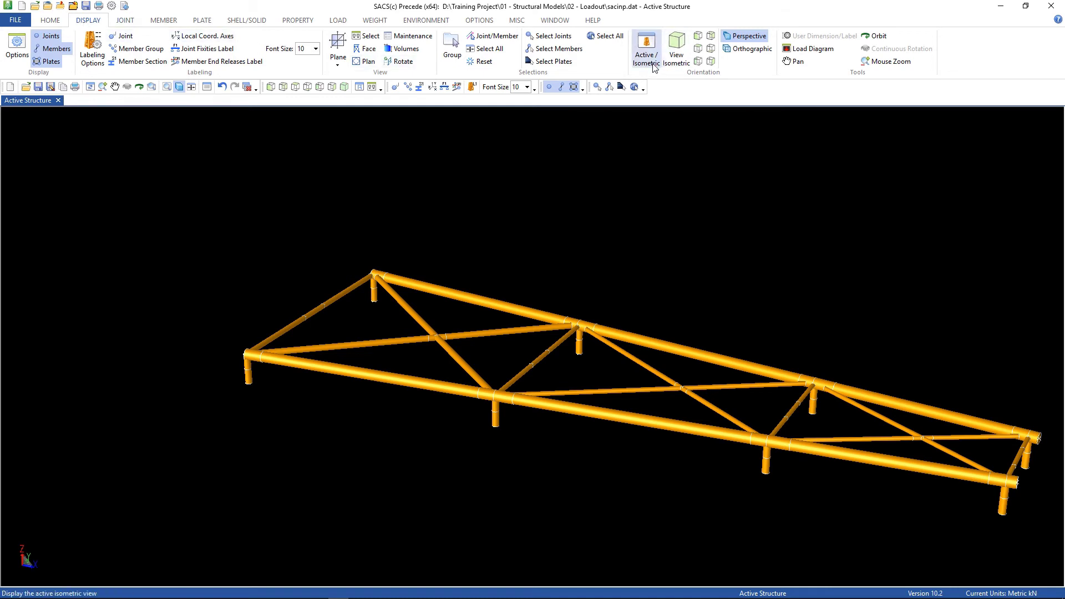
Show the whole jacket in isometric view with local coordinate axes on every member
click(644, 48)
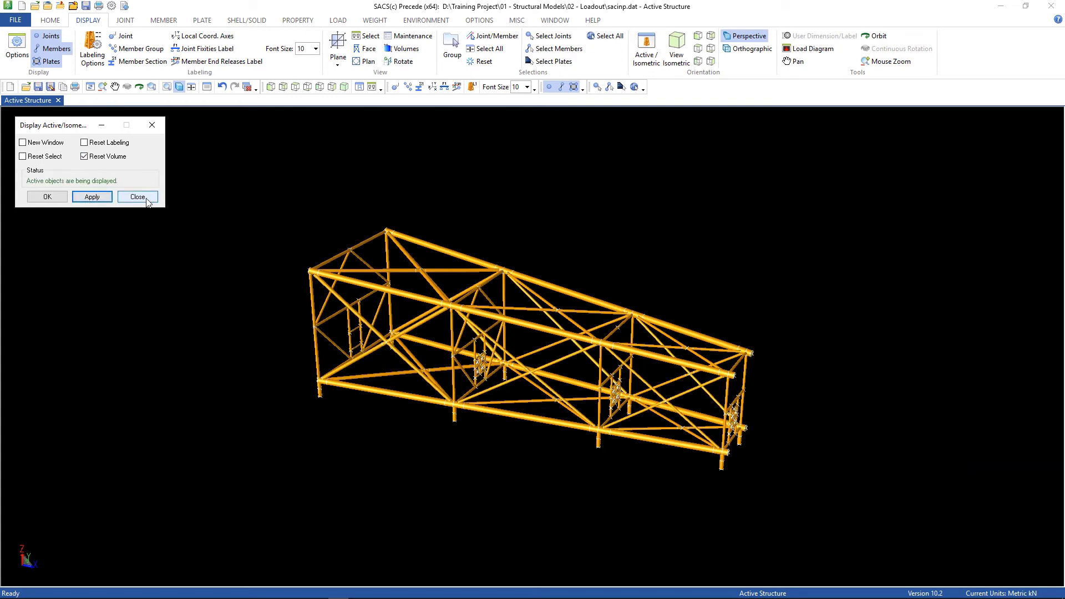
click(137, 196)
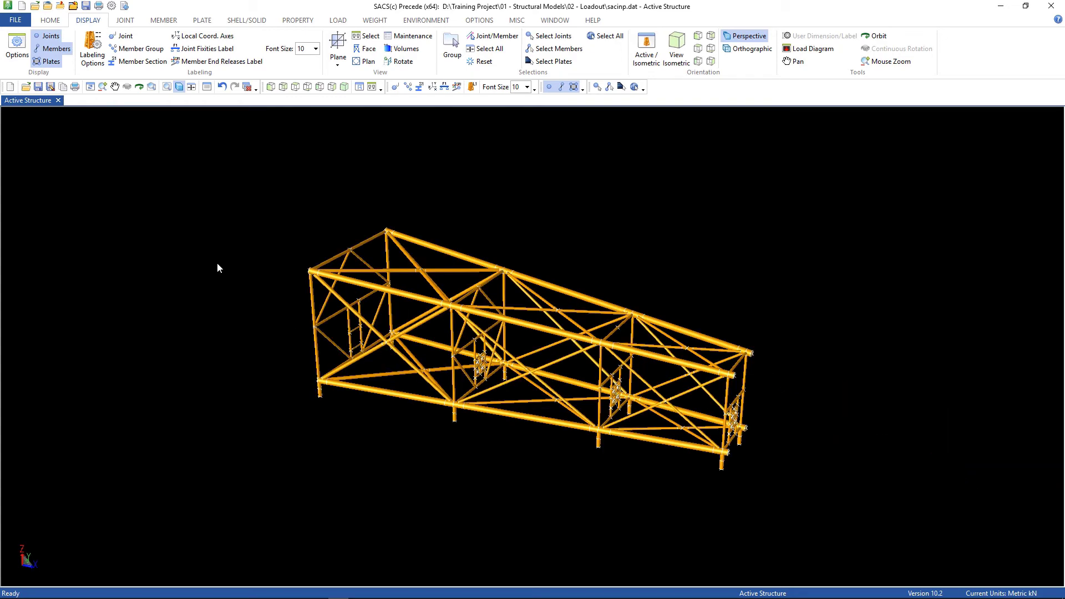
mouse_move(232, 271)
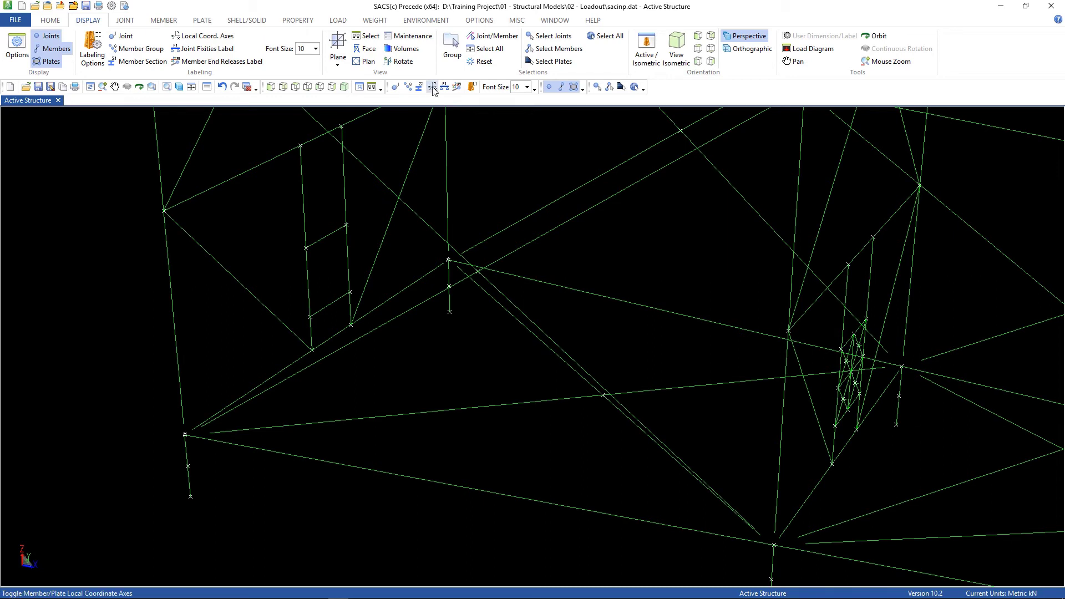
click(433, 86)
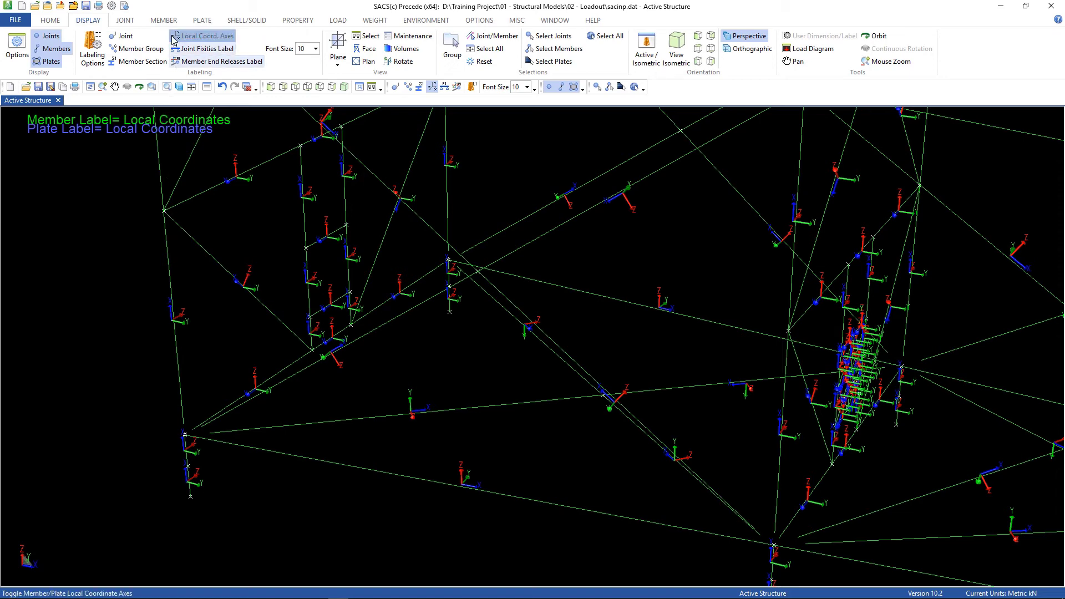
Select the lower-left brace member 1104-103L in the Member Properties dialog
click(163, 20)
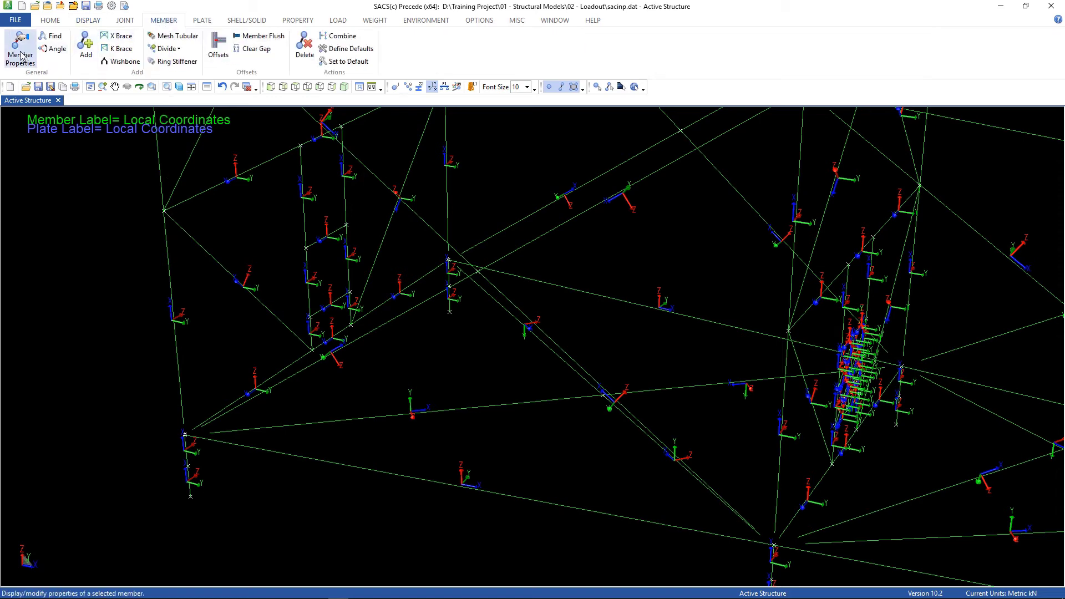
click(20, 49)
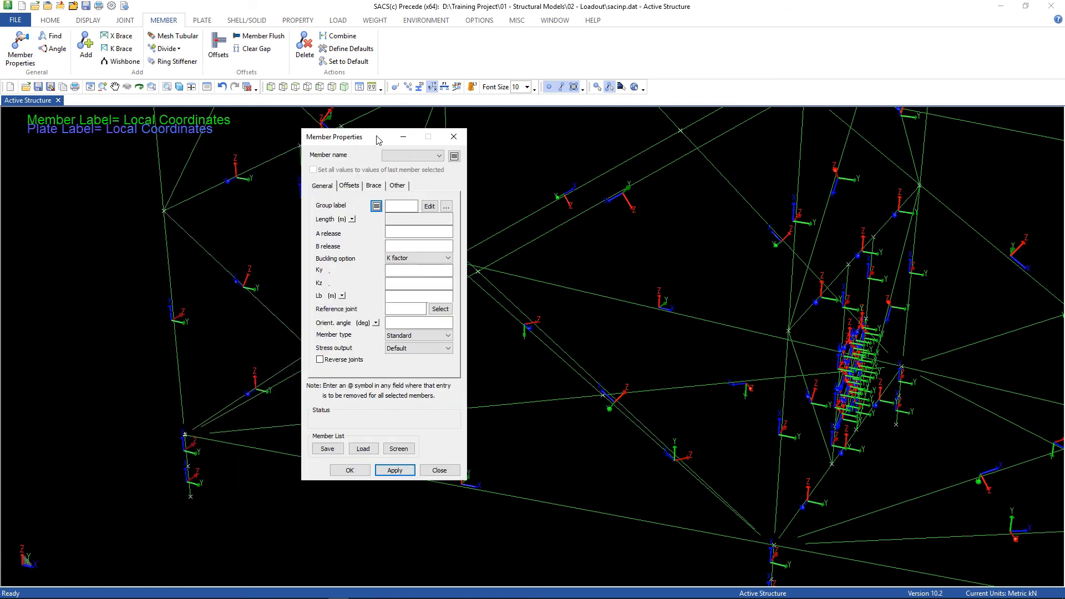
drag(334, 136, 450, 104)
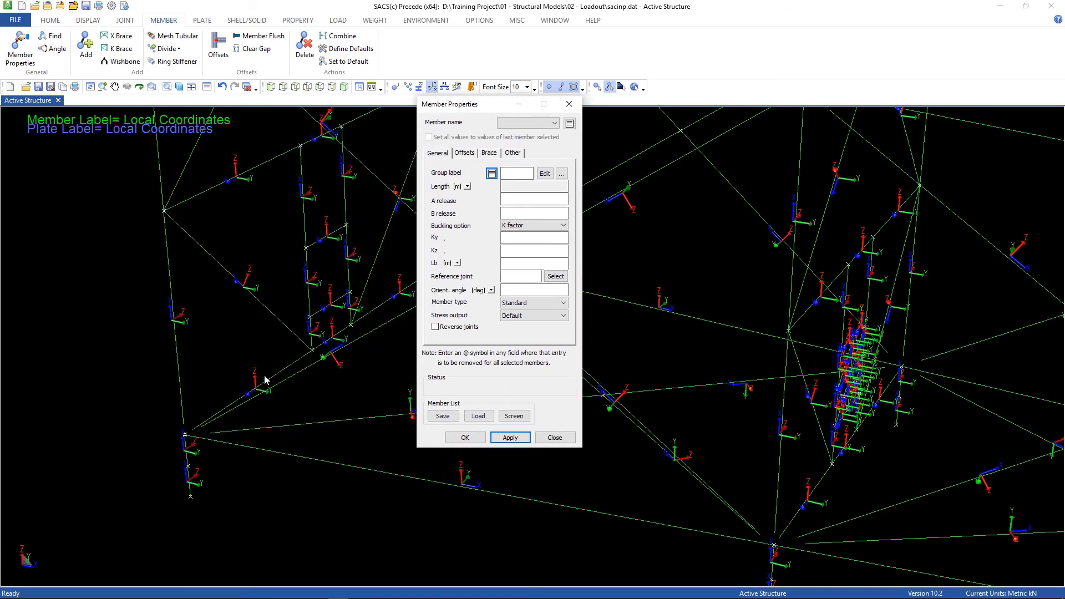
click(264, 380)
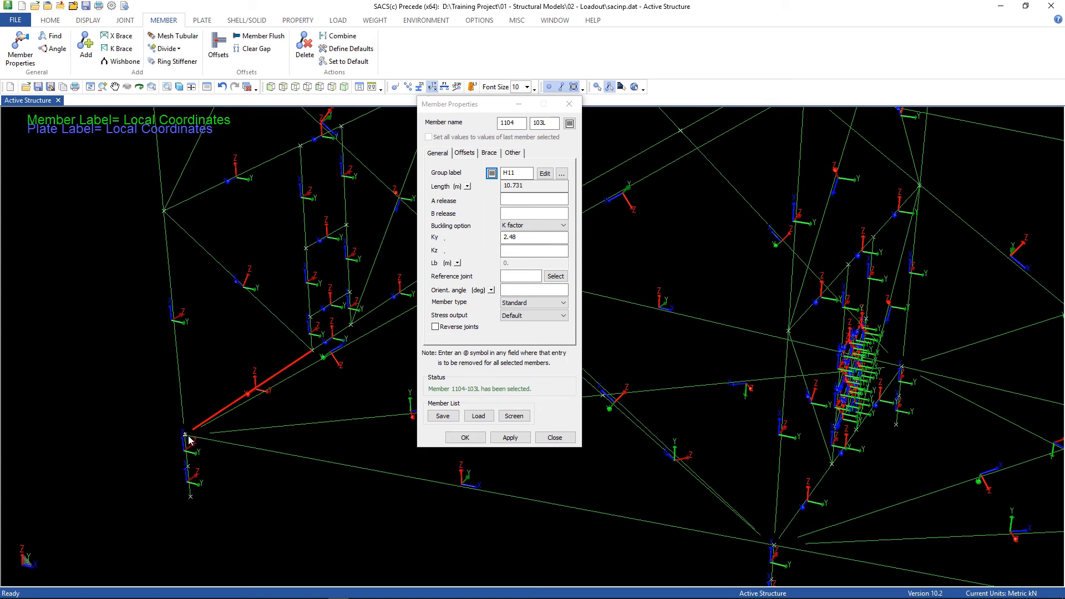
mouse_move(198, 402)
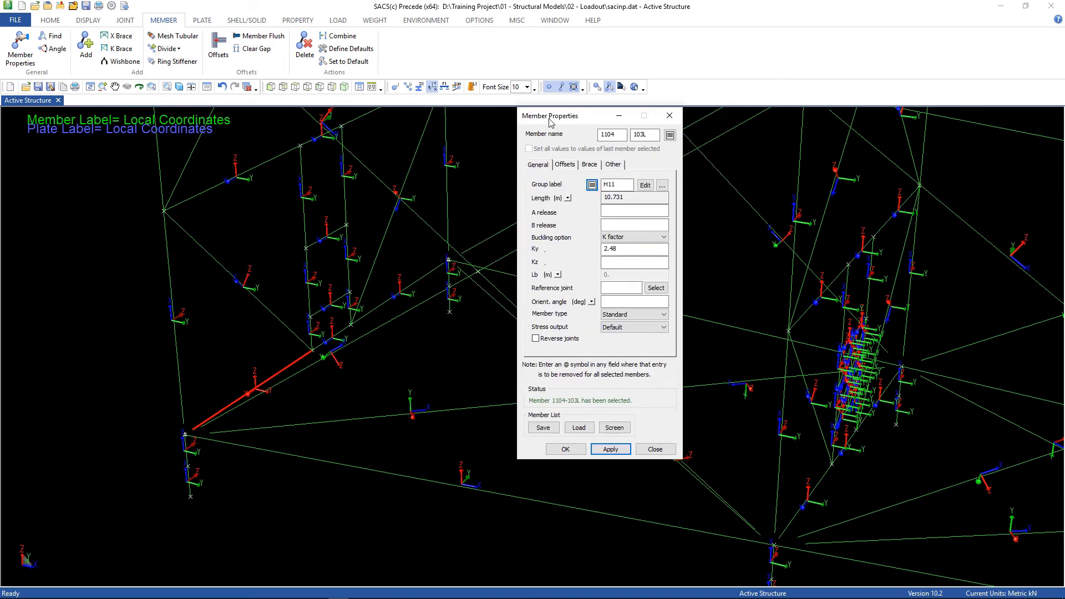
drag(550, 116, 537, 118)
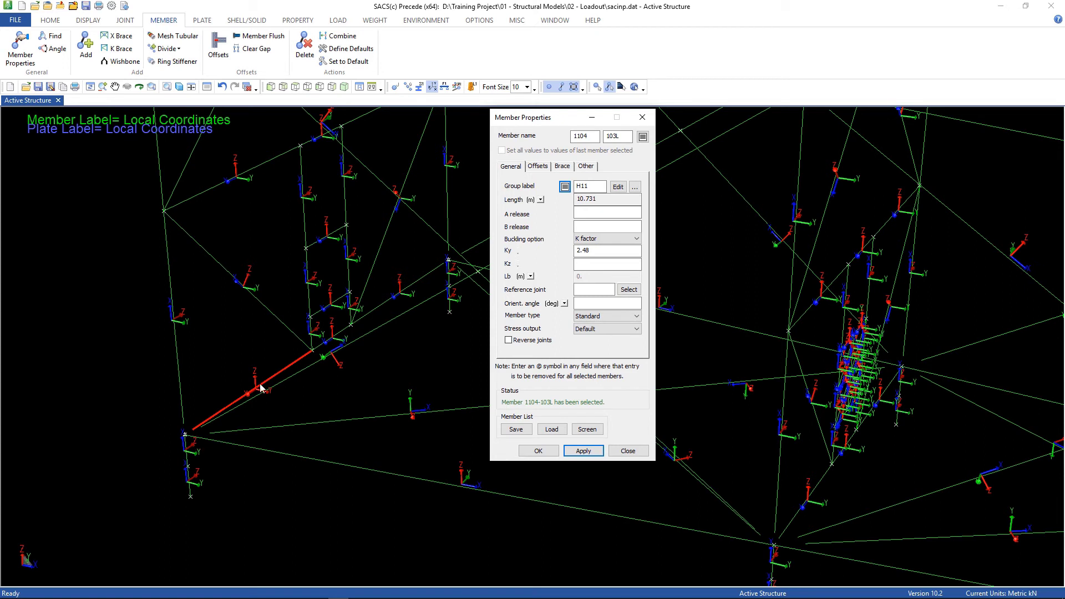
mouse_move(204, 437)
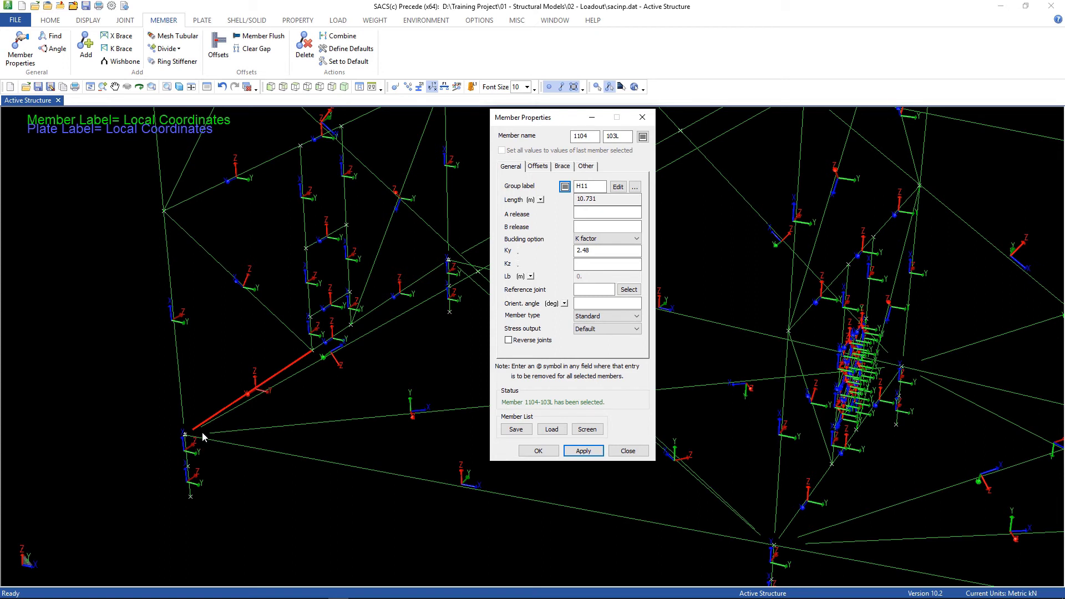
Clear Ky, set Kz to 2.48, apply the K-factors and finish editing
click(604, 251)
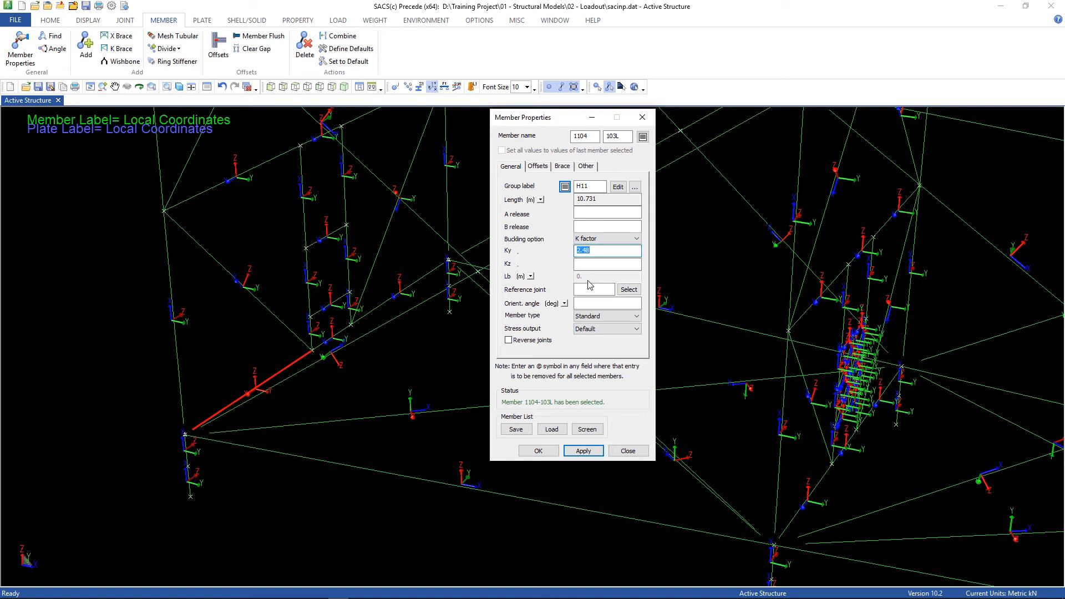
click(606, 264)
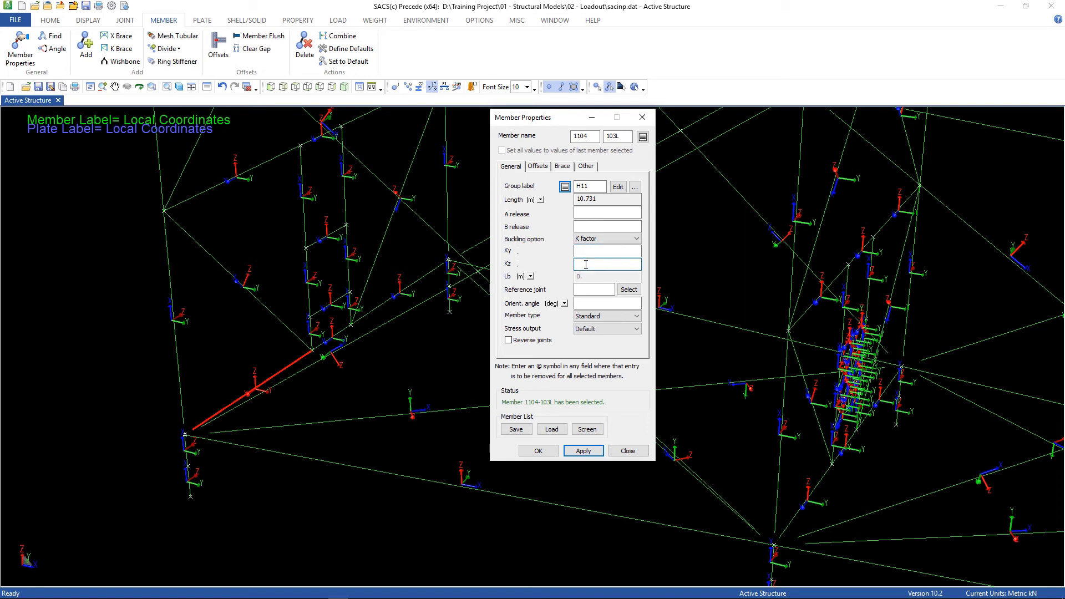
text(2.48)
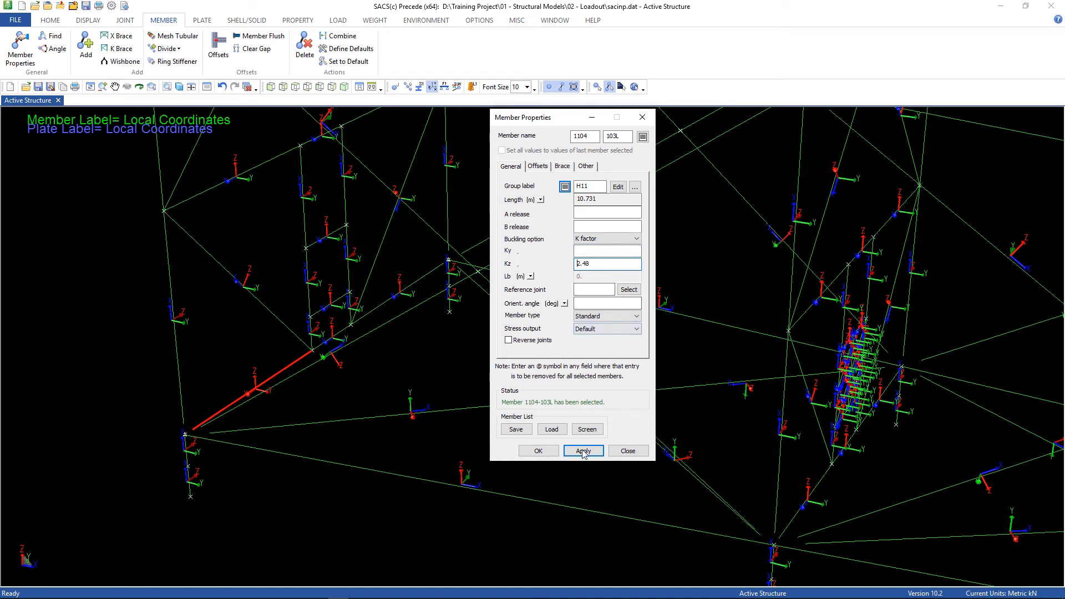
click(582, 450)
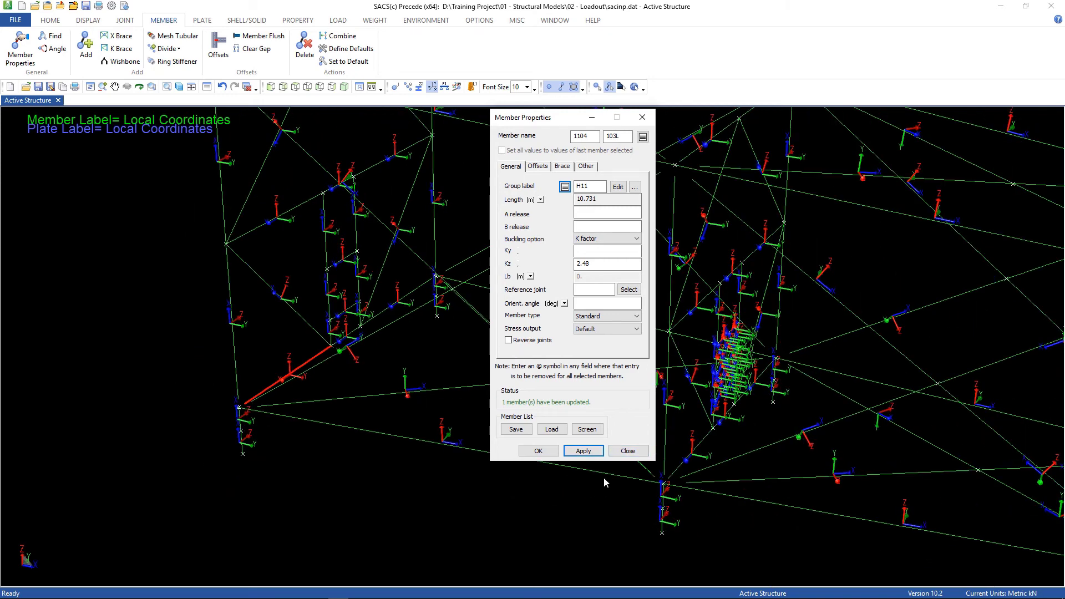
click(626, 450)
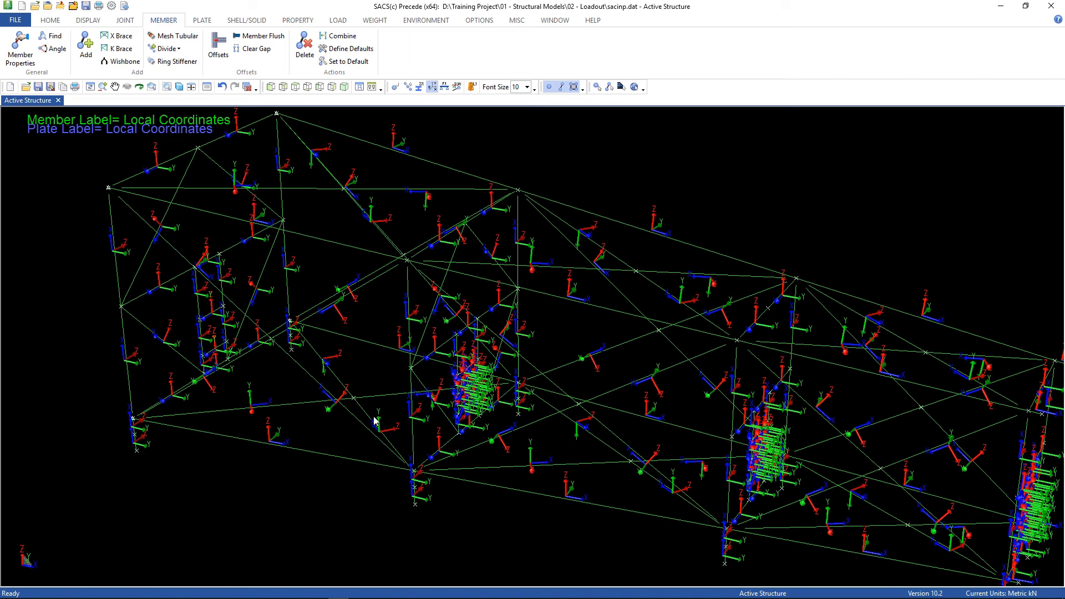
mouse_move(369, 419)
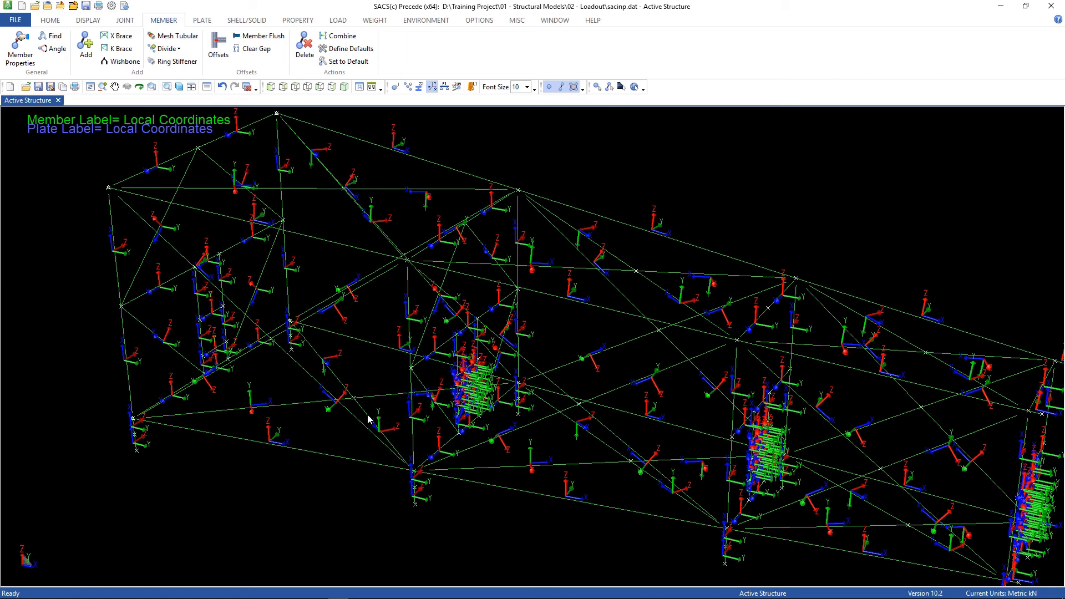
mouse_move(373, 421)
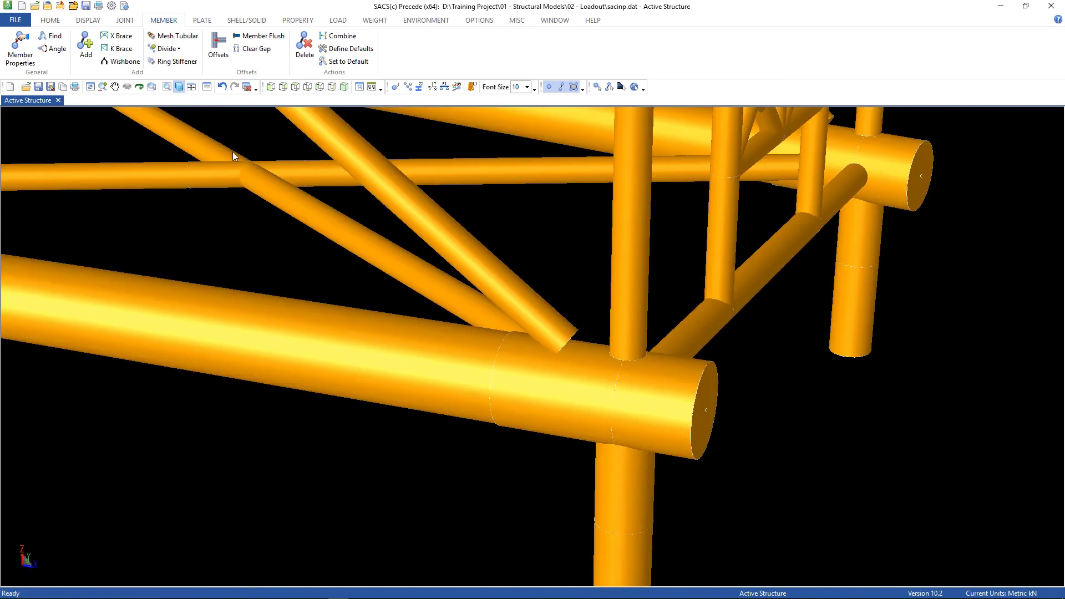
mouse_move(625, 507)
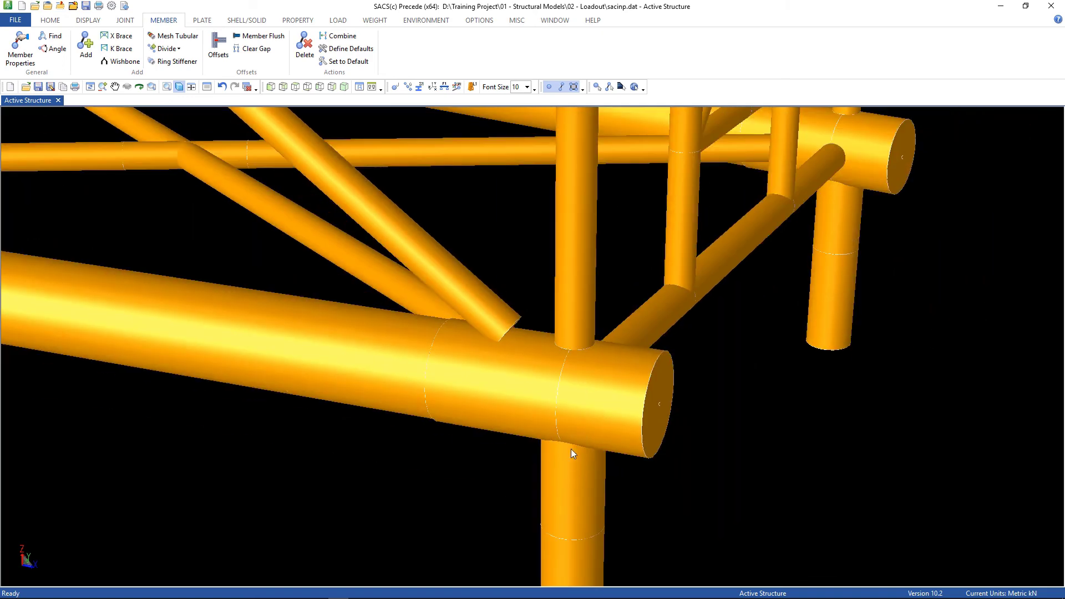
mouse_move(524, 428)
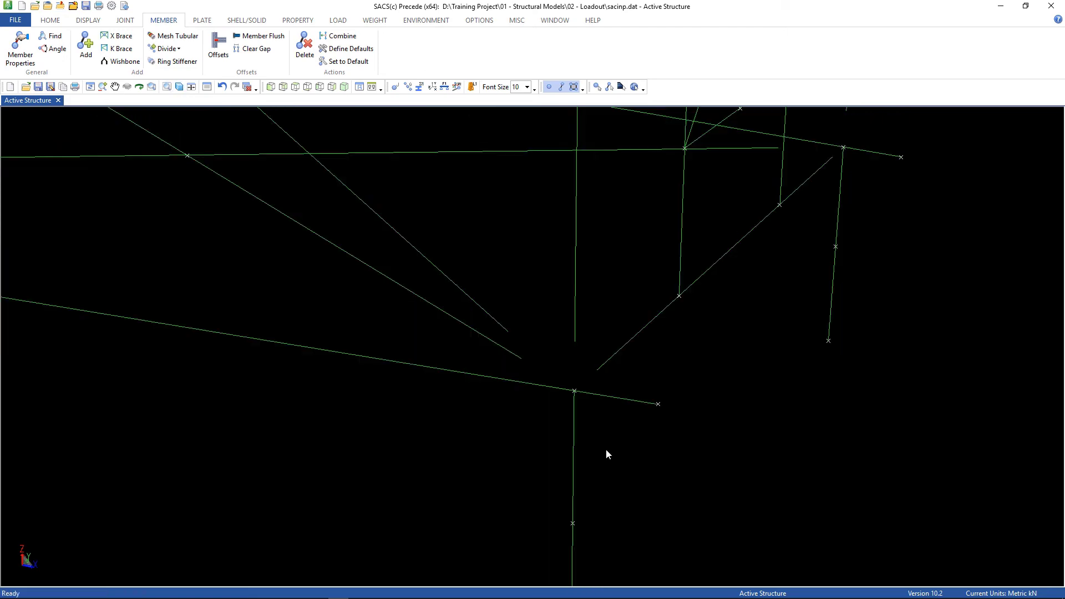
mouse_move(576, 329)
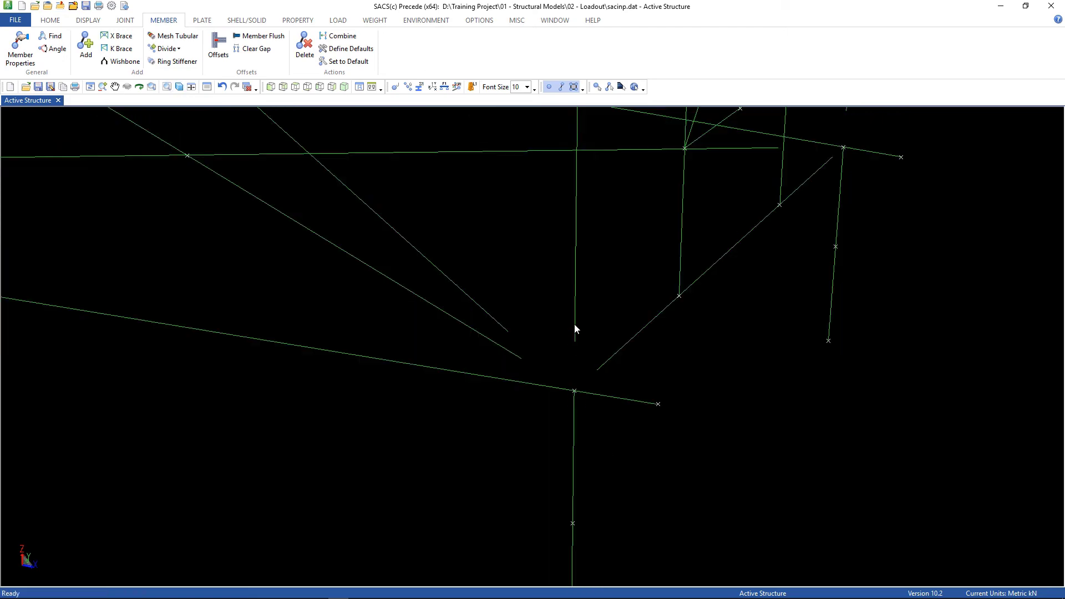
mouse_move(256, 276)
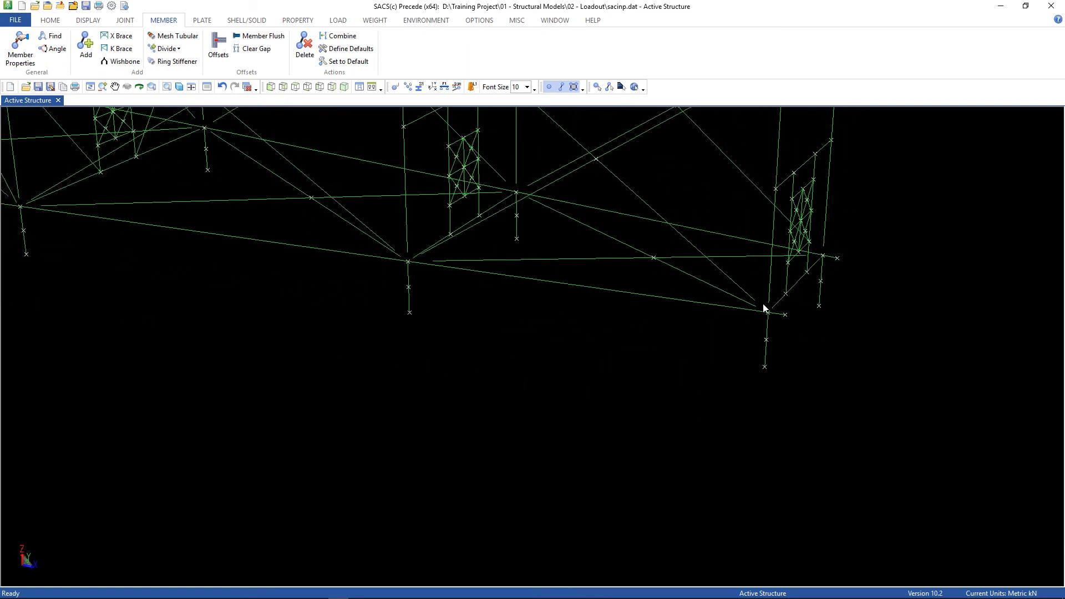
mouse_move(218, 49)
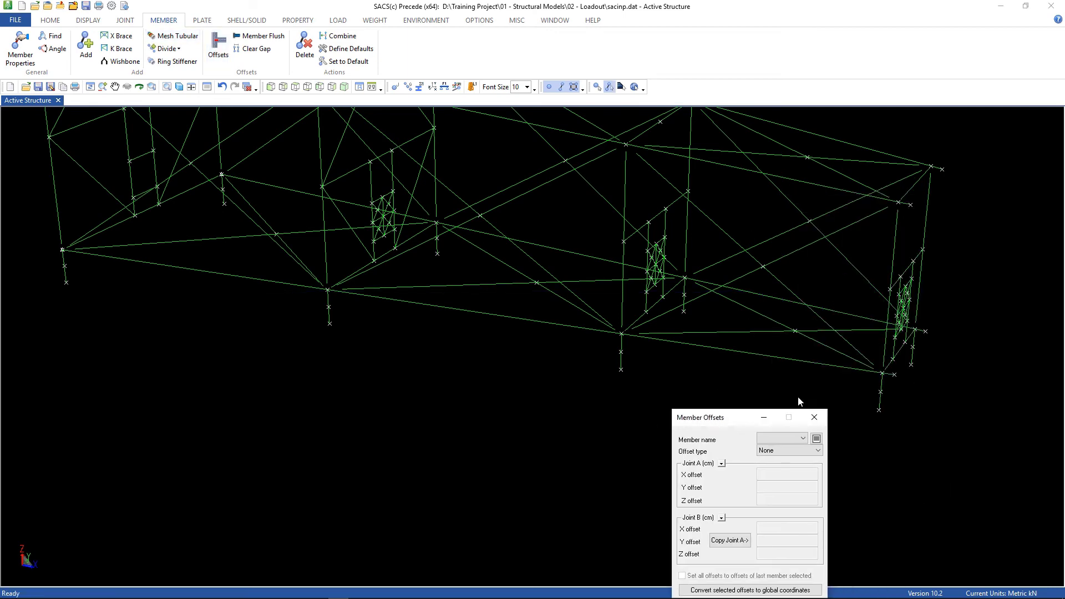
Give the selected can members a Global offset type with -61 cm Z offset at joint B and apply
click(882, 377)
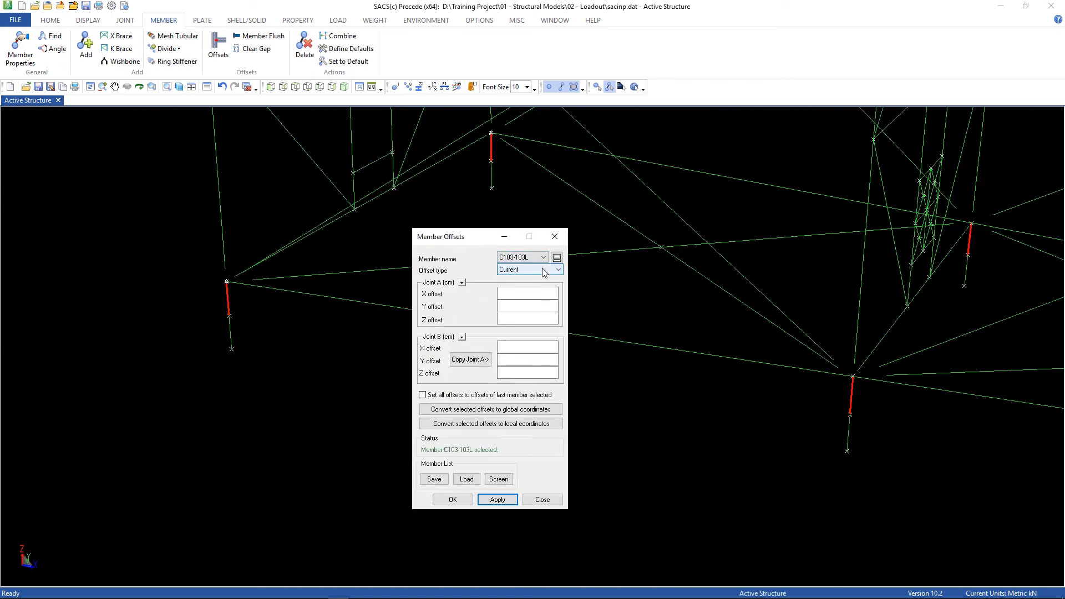
click(555, 270)
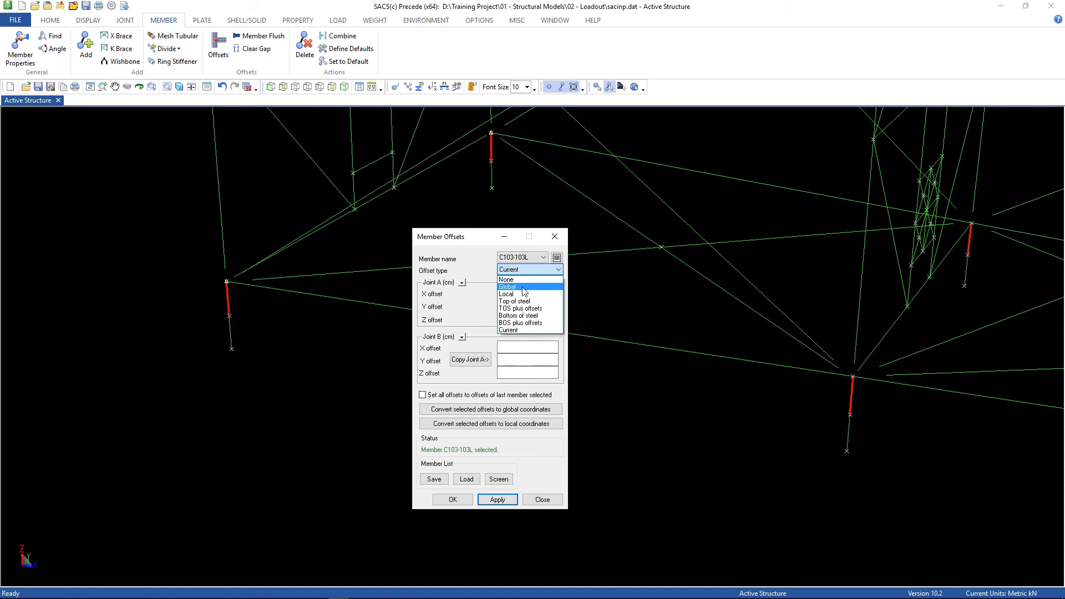
click(518, 287)
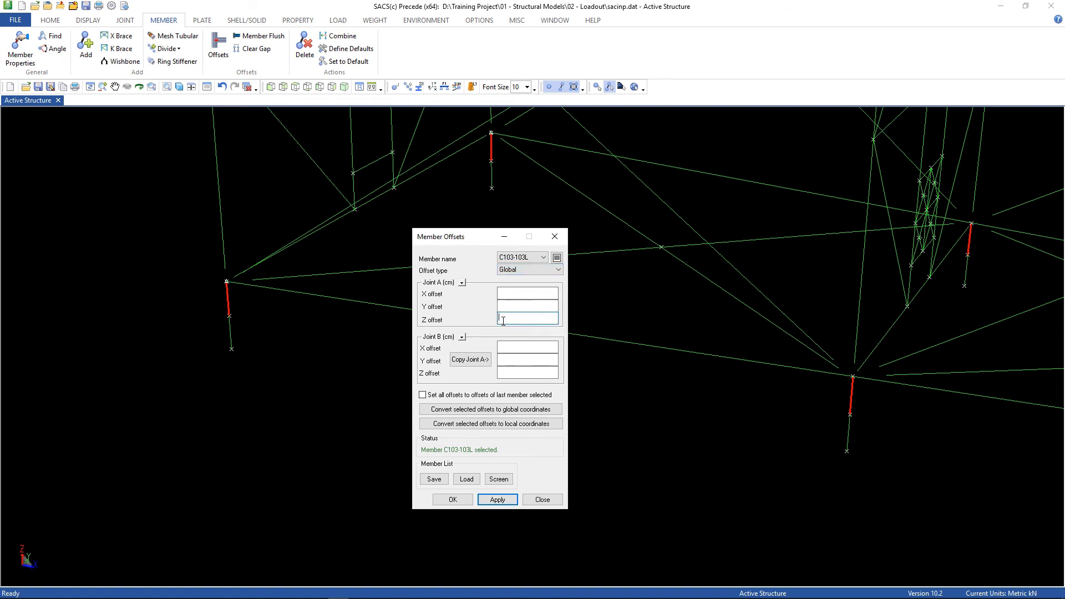
click(527, 372)
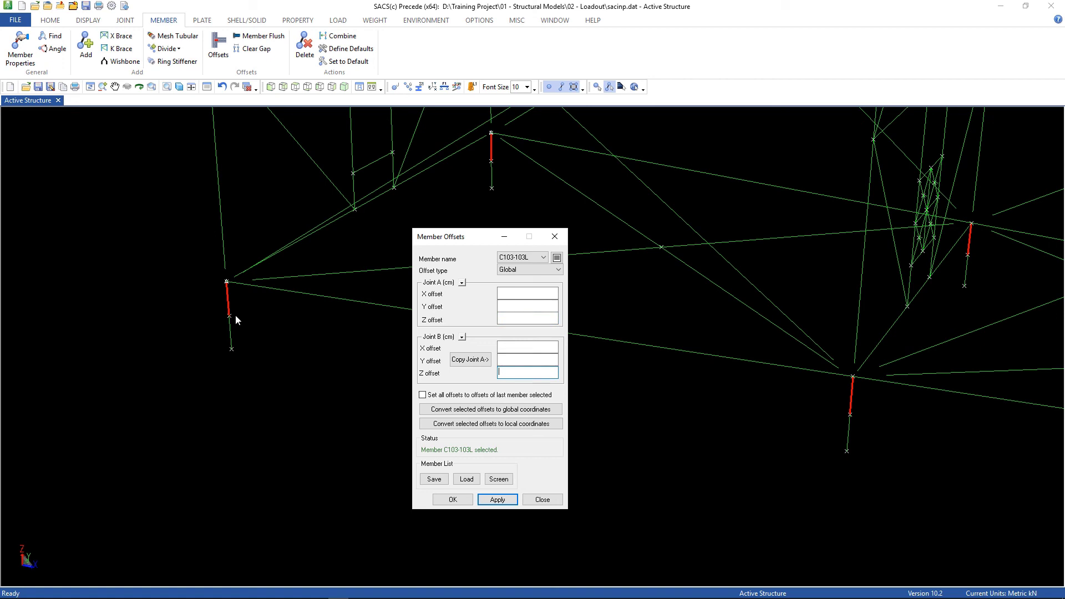
mouse_move(225, 285)
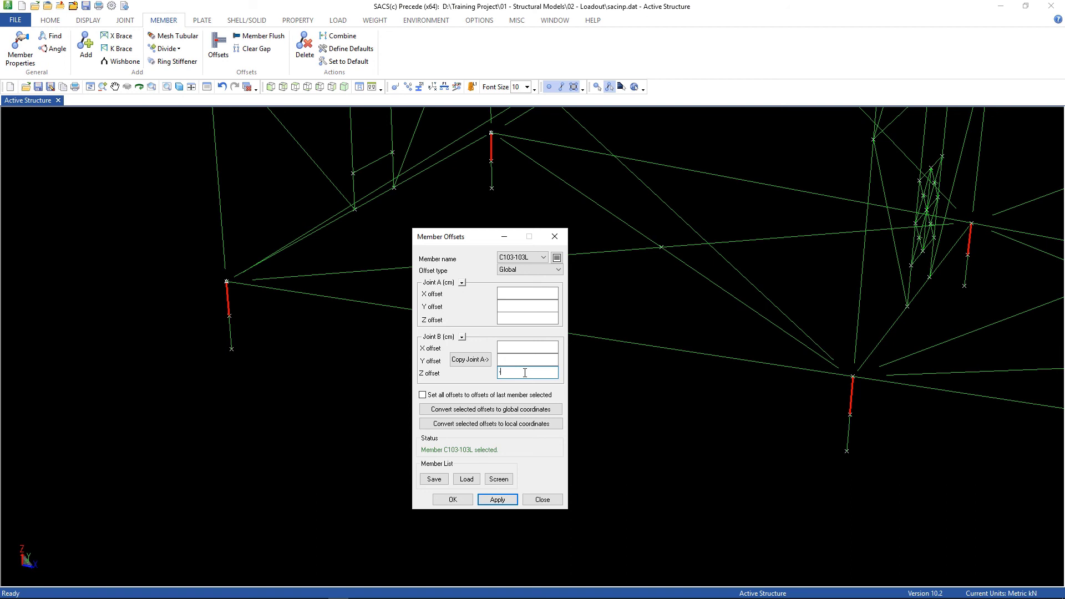
text(-61)
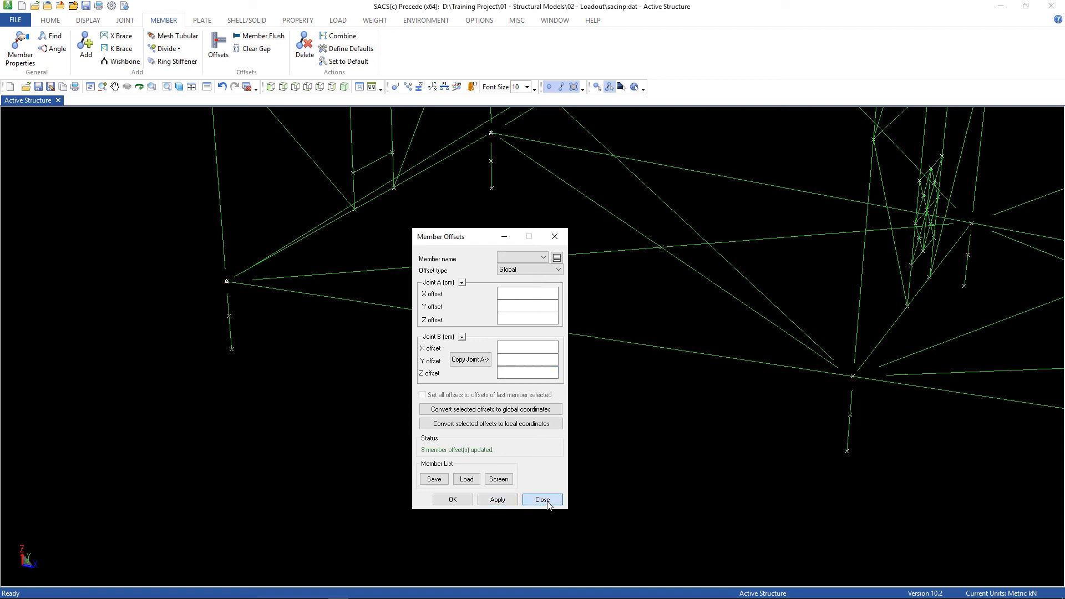
click(541, 499)
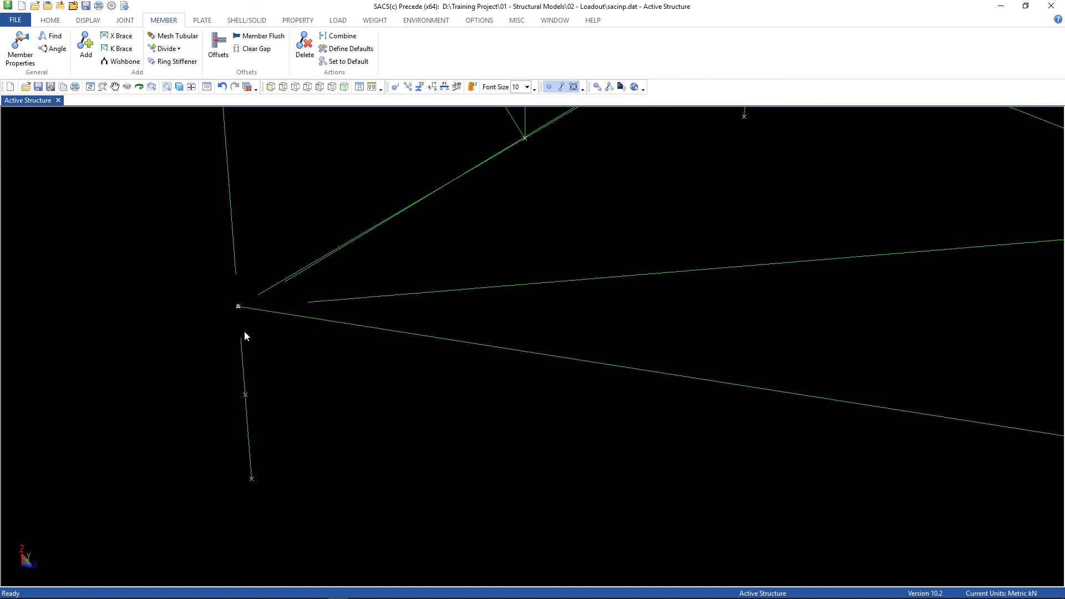
mouse_move(333, 333)
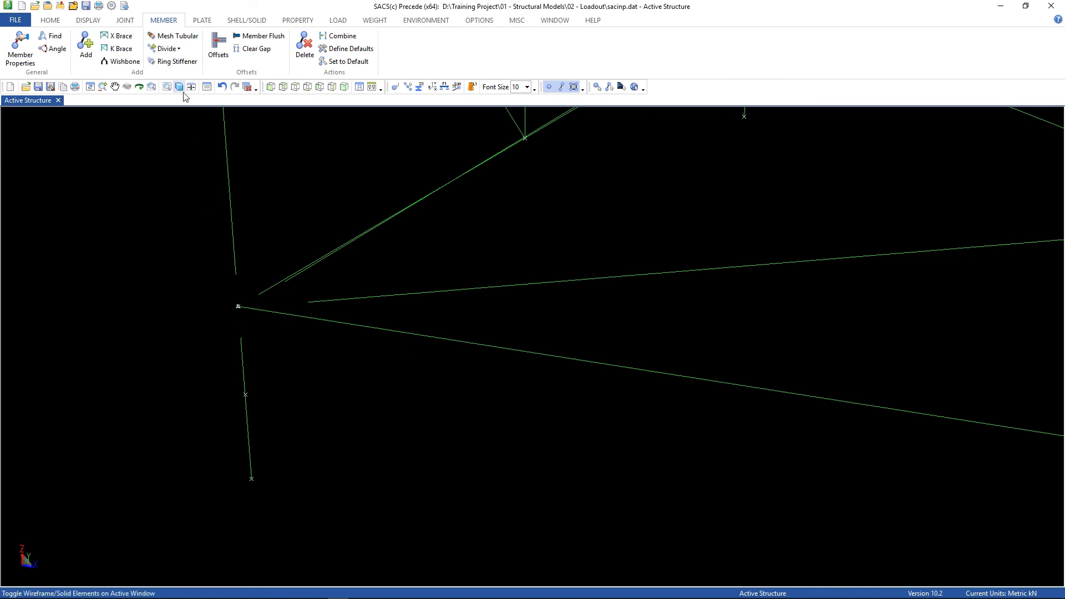
Switch to solid rendering to check the can ends at the chord face, then fit the whole model
click(179, 86)
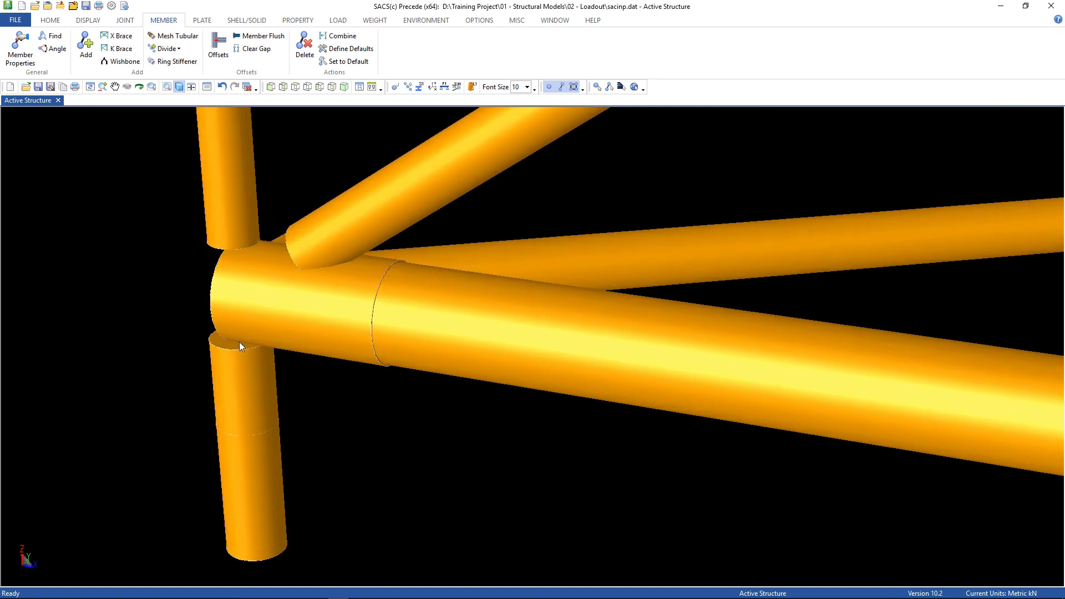
mouse_move(230, 366)
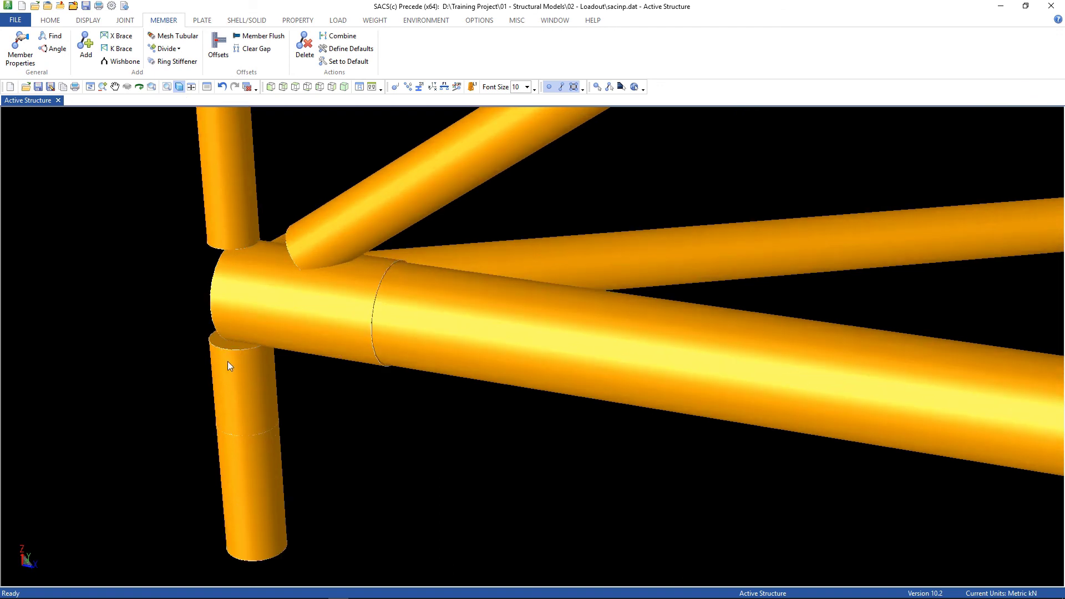
mouse_move(243, 347)
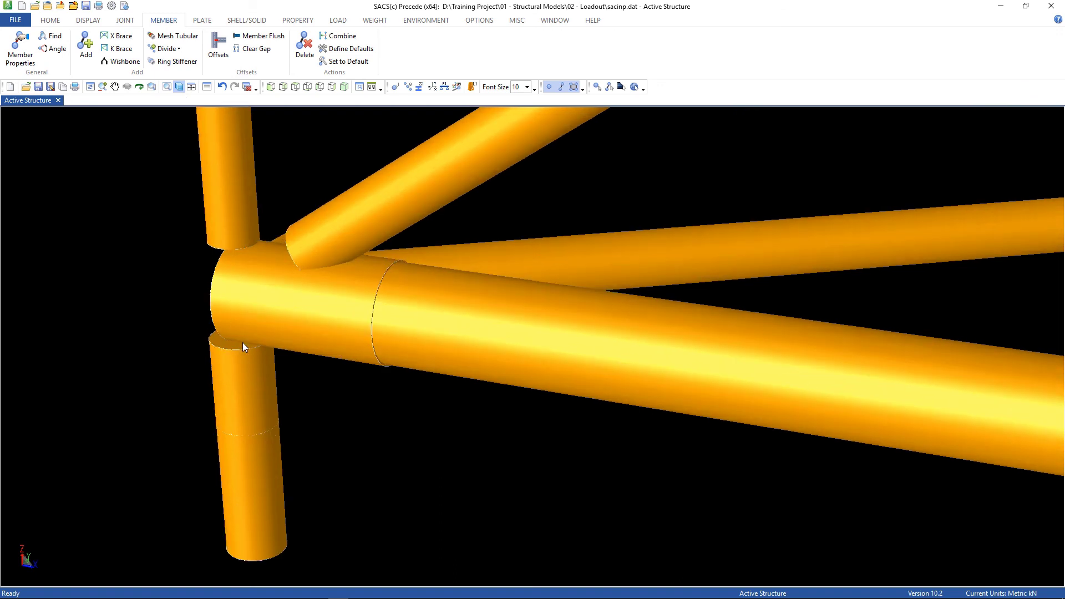
mouse_move(271, 352)
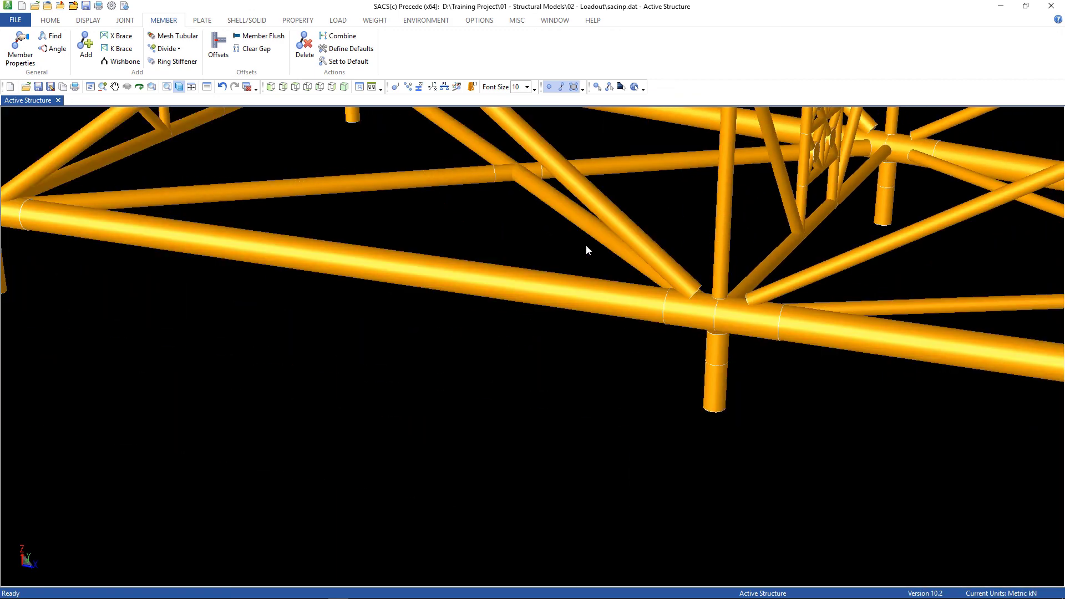
click(169, 87)
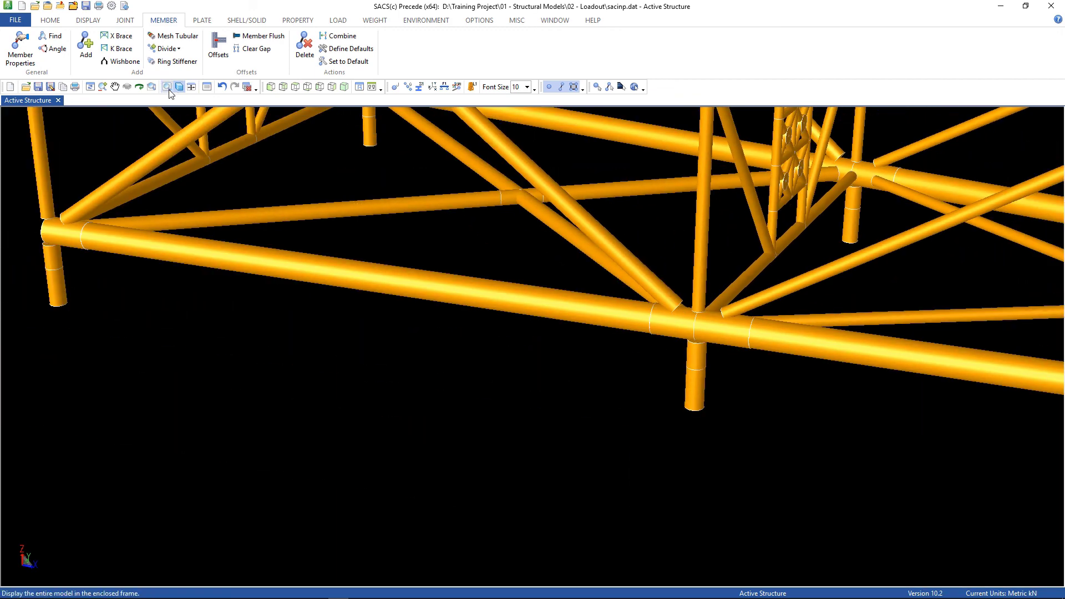